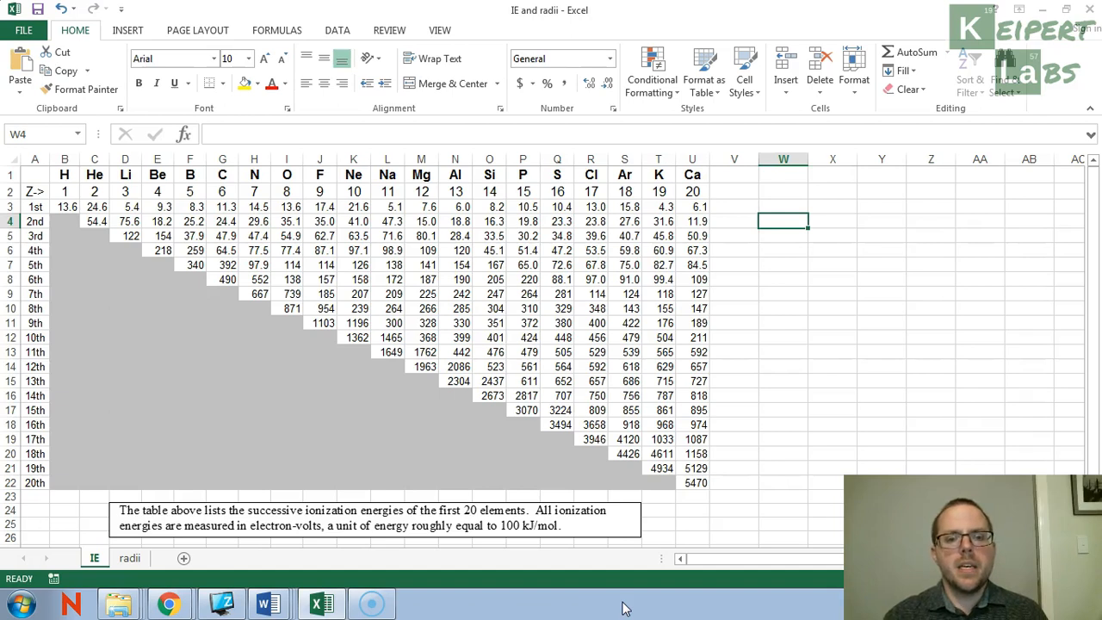
{"action": "mouse_move", "coordinate": [158, 209]}
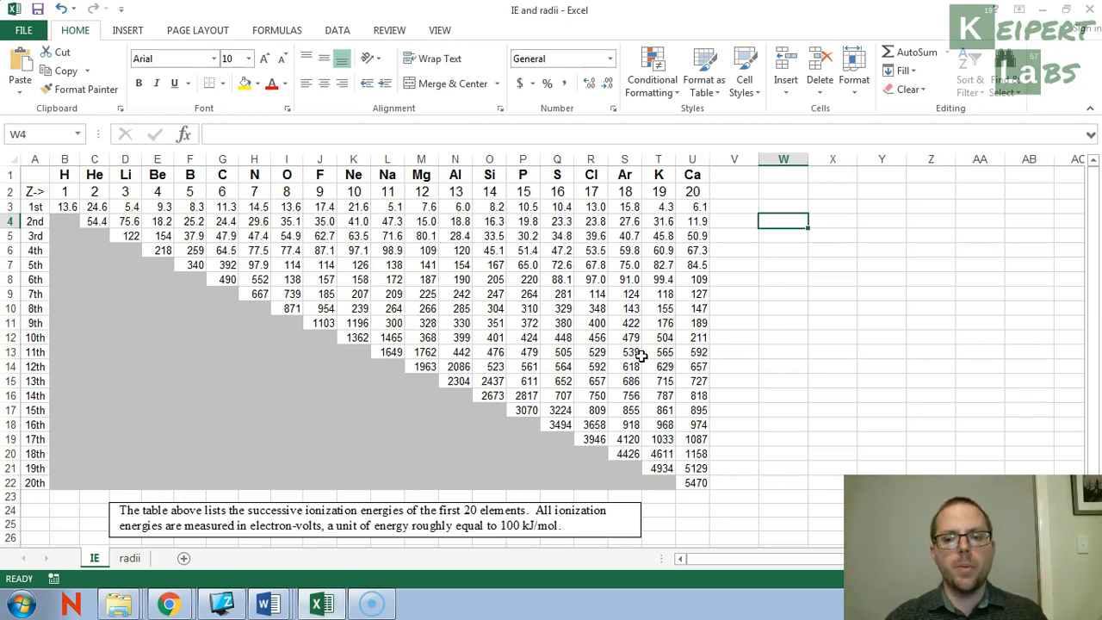
{"action": "mouse_move", "coordinate": [661, 357]}
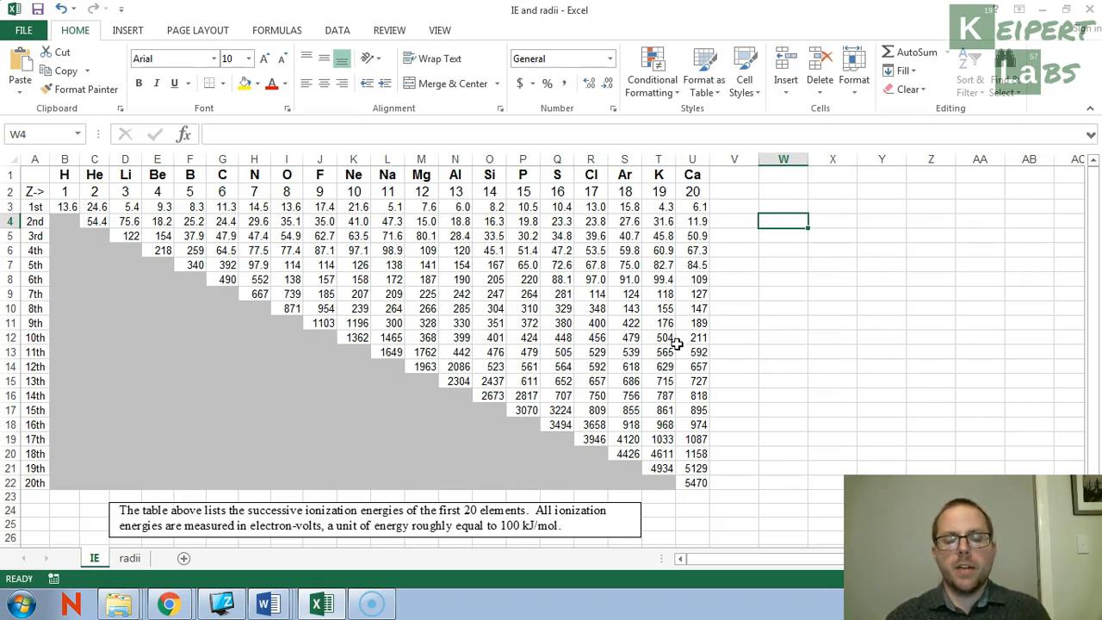
{"action": "mouse_move", "coordinate": [828, 389]}
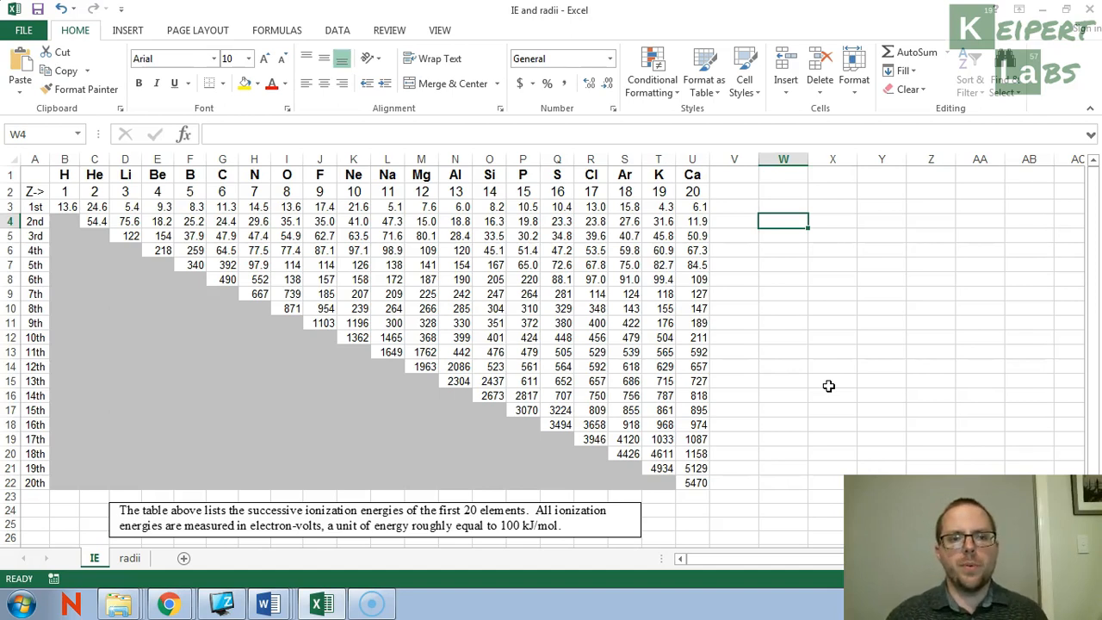
{"action": "mouse_move", "coordinate": [80, 173]}
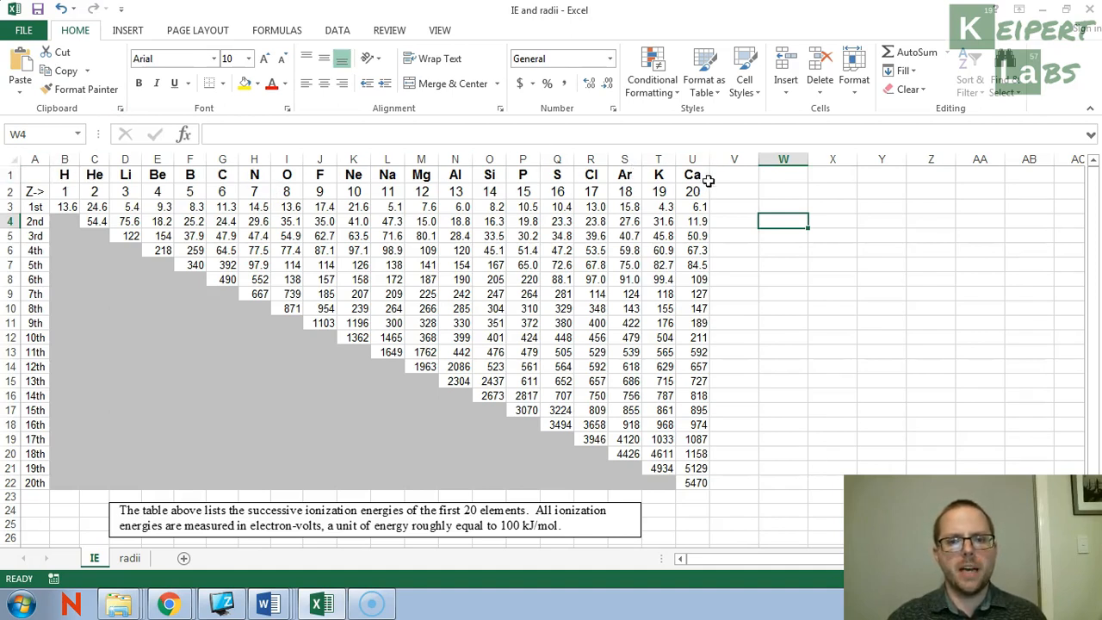
{"action": "mouse_move", "coordinate": [65, 196]}
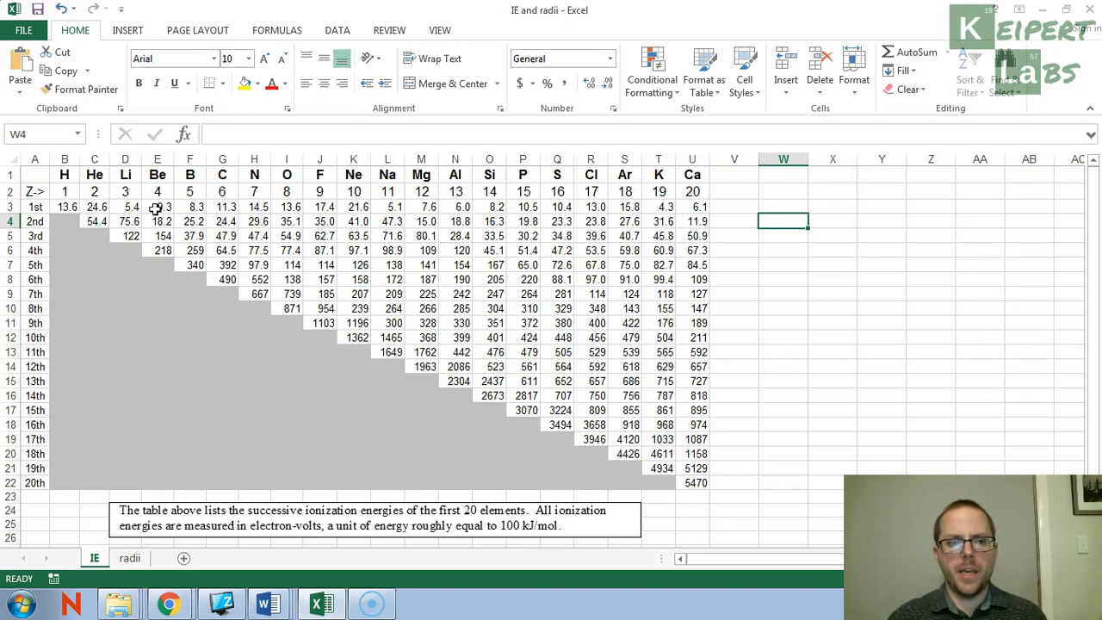
{"action": "mouse_move", "coordinate": [34, 186]}
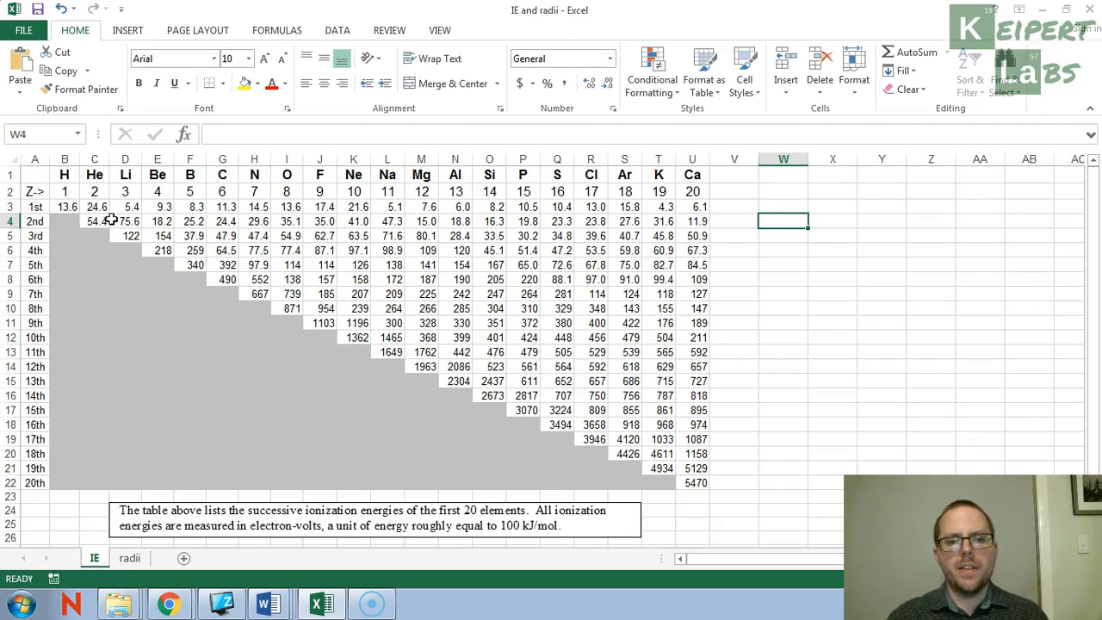
{"action": "mouse_move", "coordinate": [716, 489]}
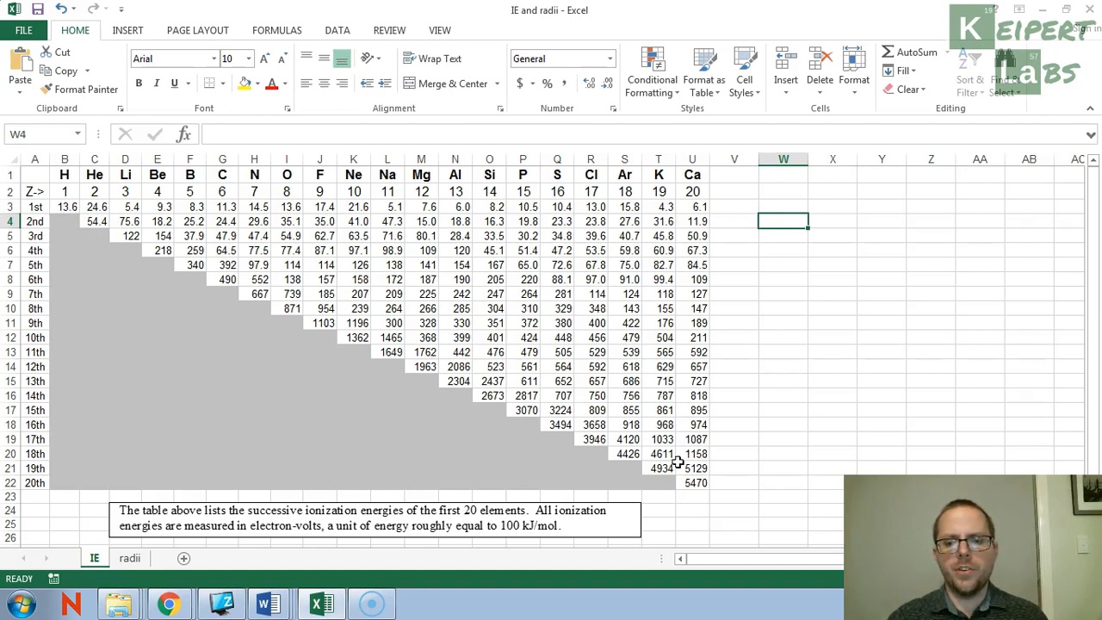
{"action": "mouse_move", "coordinate": [695, 493]}
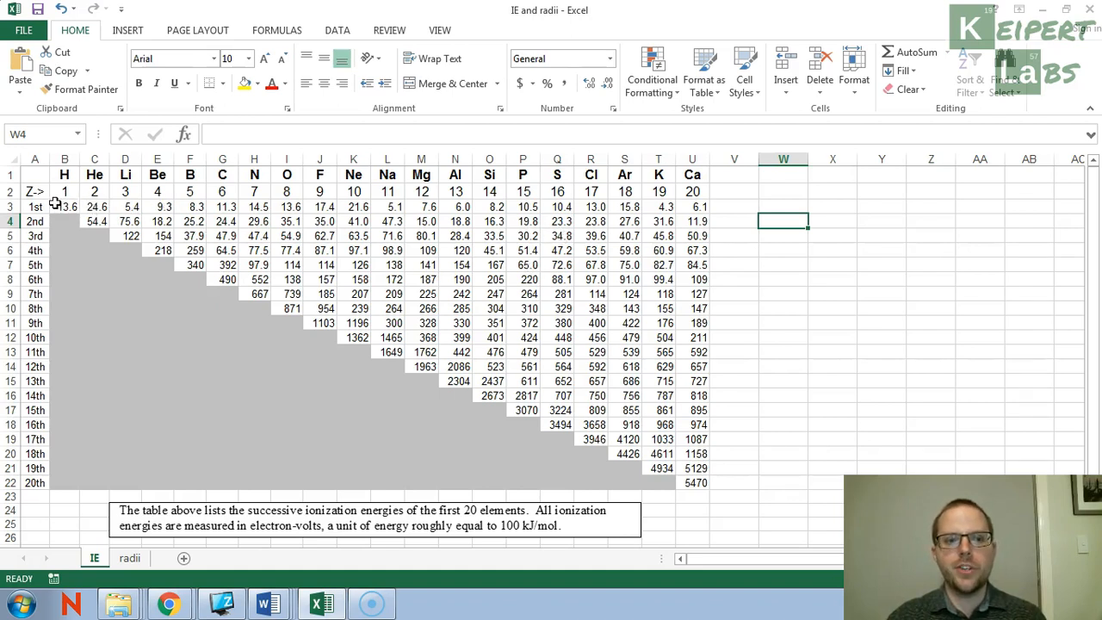
{"action": "mouse_move", "coordinate": [86, 207]}
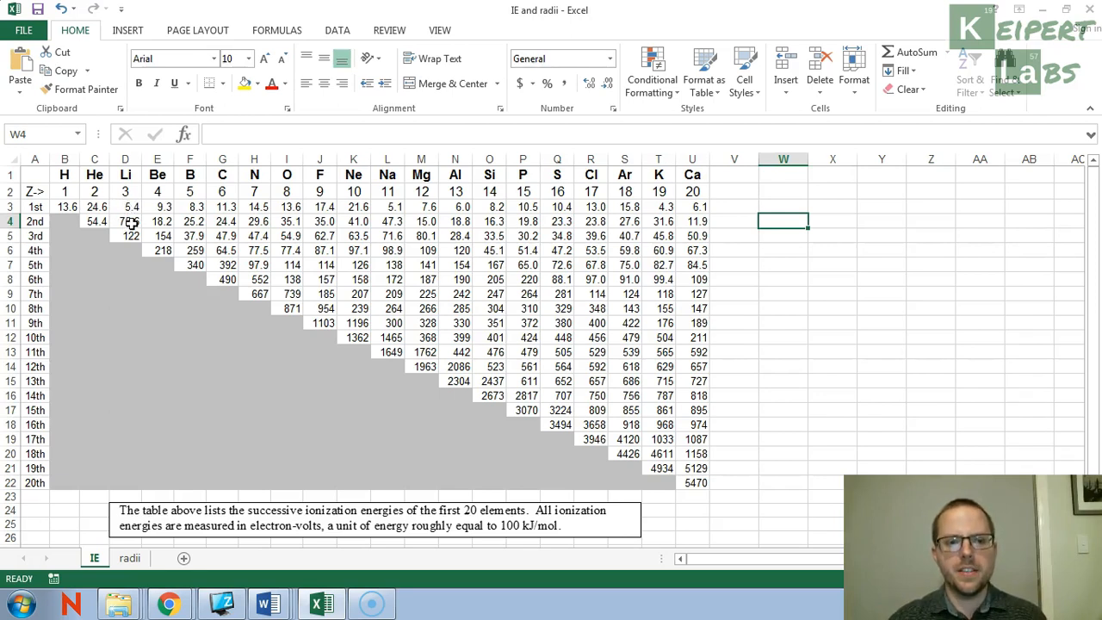
{"action": "mouse_move", "coordinate": [692, 426]}
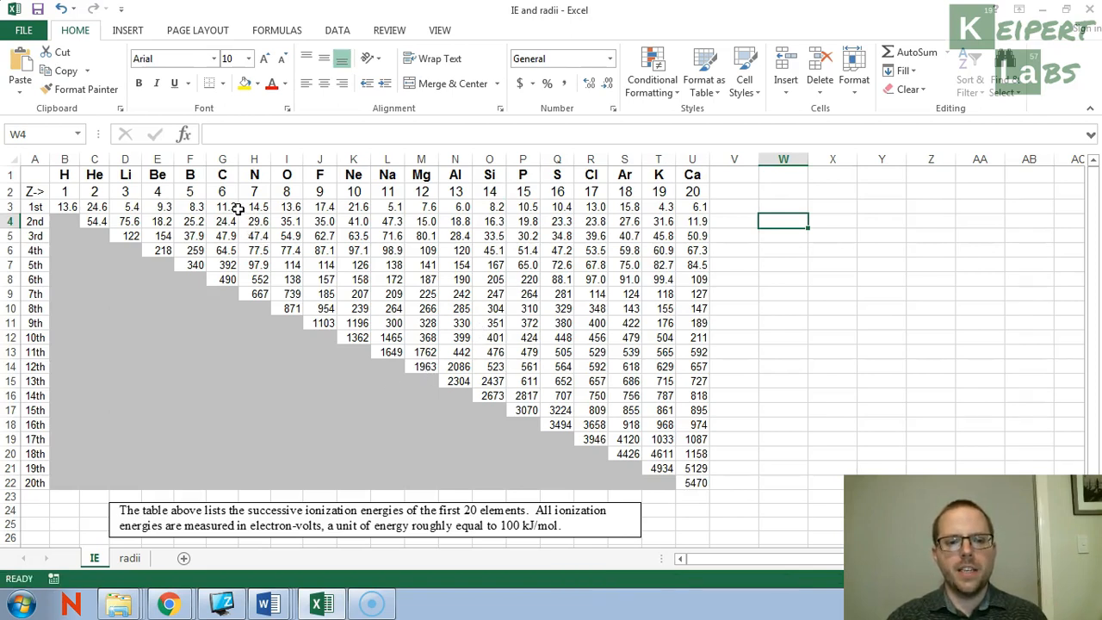
{"action": "mouse_move", "coordinate": [291, 324]}
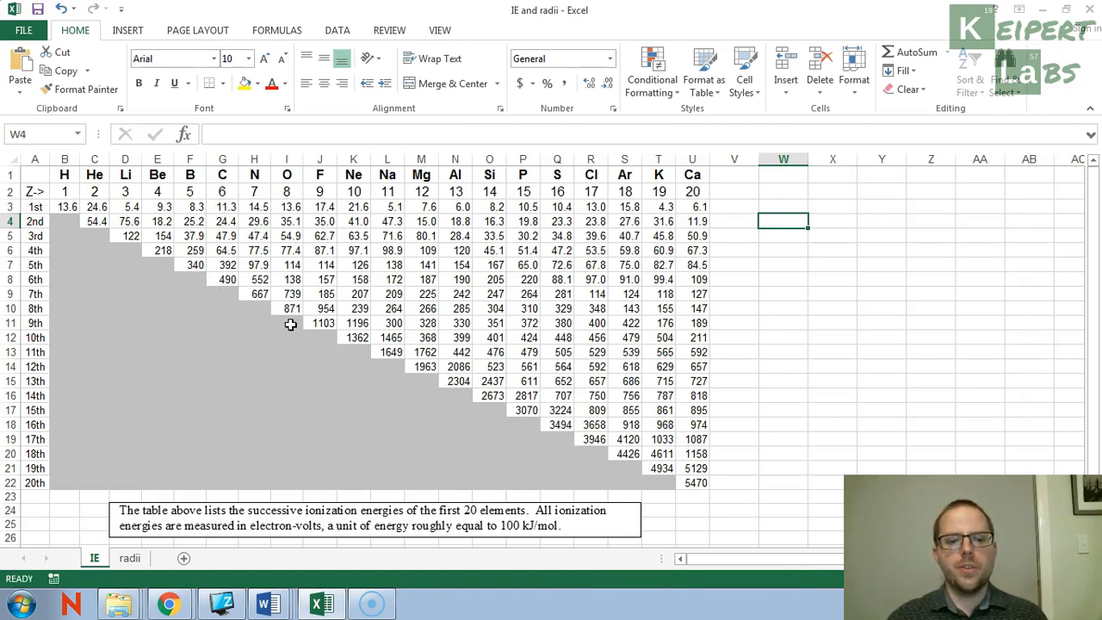
{"action": "mouse_move", "coordinate": [351, 360]}
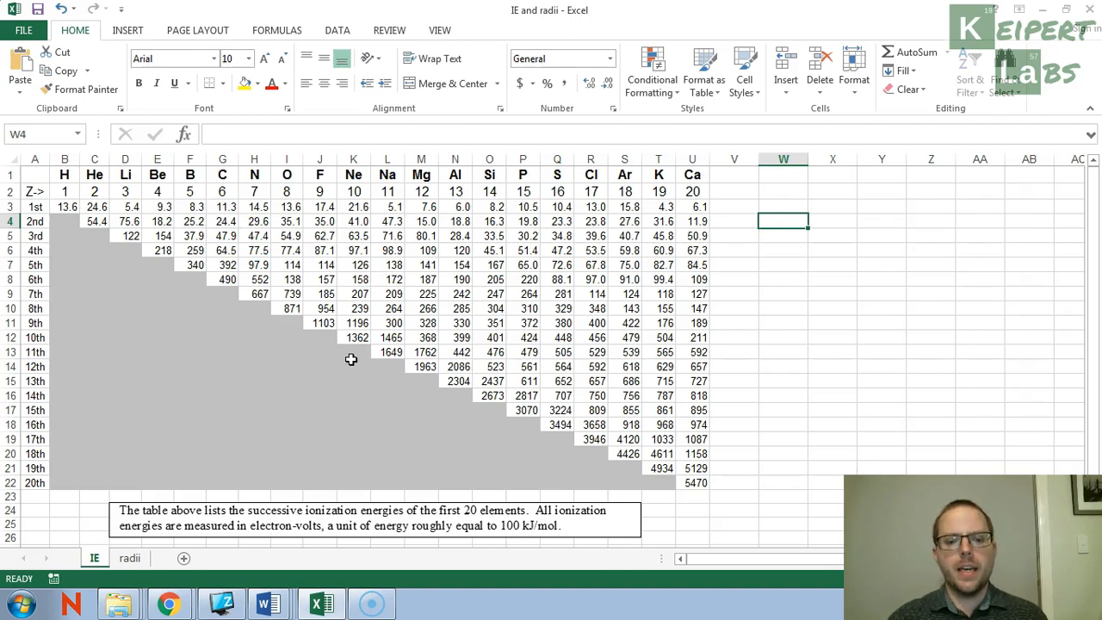
{"action": "mouse_move", "coordinate": [475, 191]}
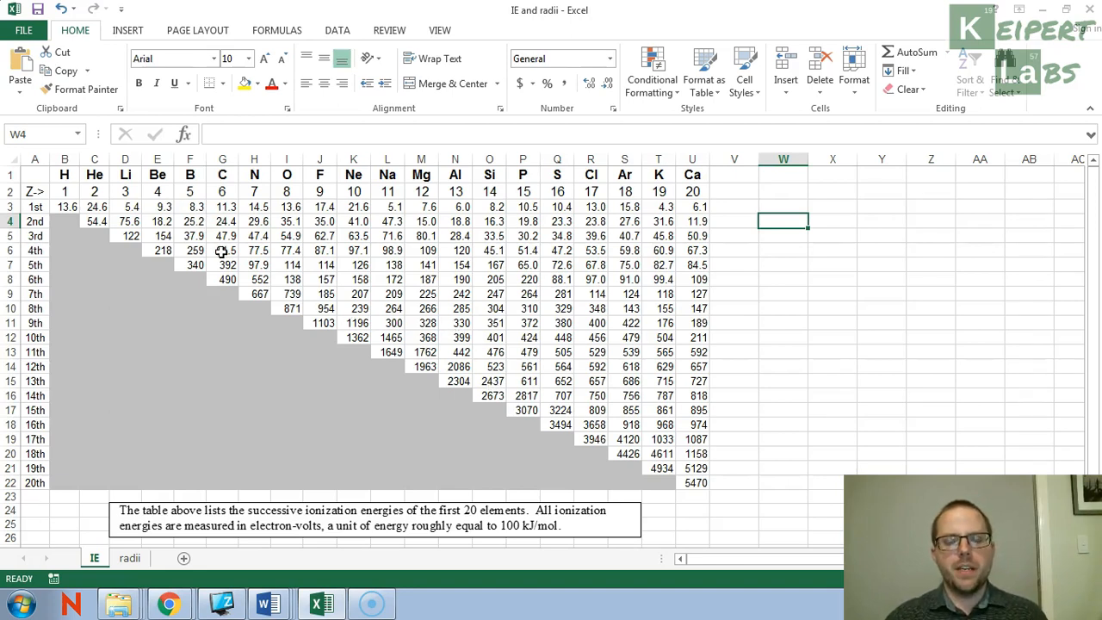
{"action": "mouse_move", "coordinate": [190, 206]}
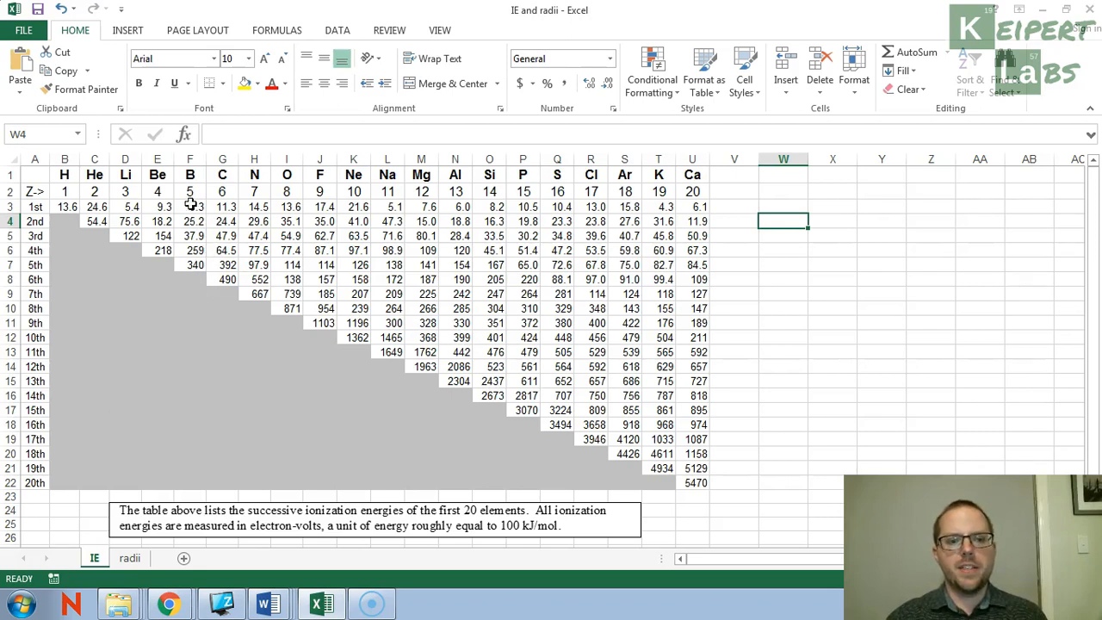
- Compare boron's and calcium's energy columns, then select boron's five ionization energies F3:F7
{"action": "left_click", "coordinate": [189, 159]}
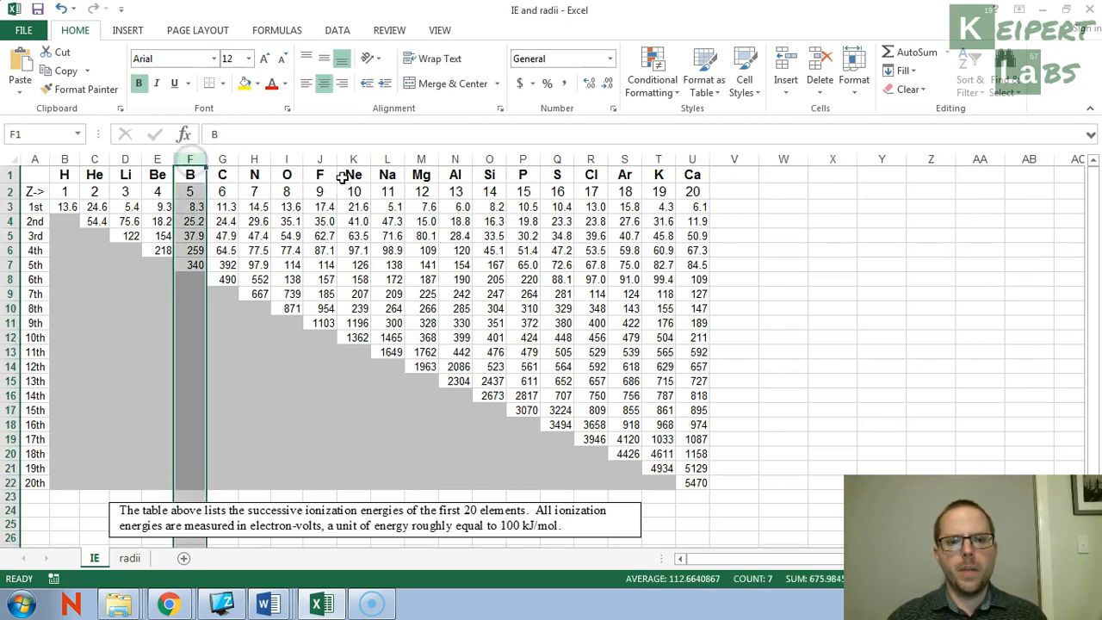
{"action": "left_click", "coordinate": [489, 158]}
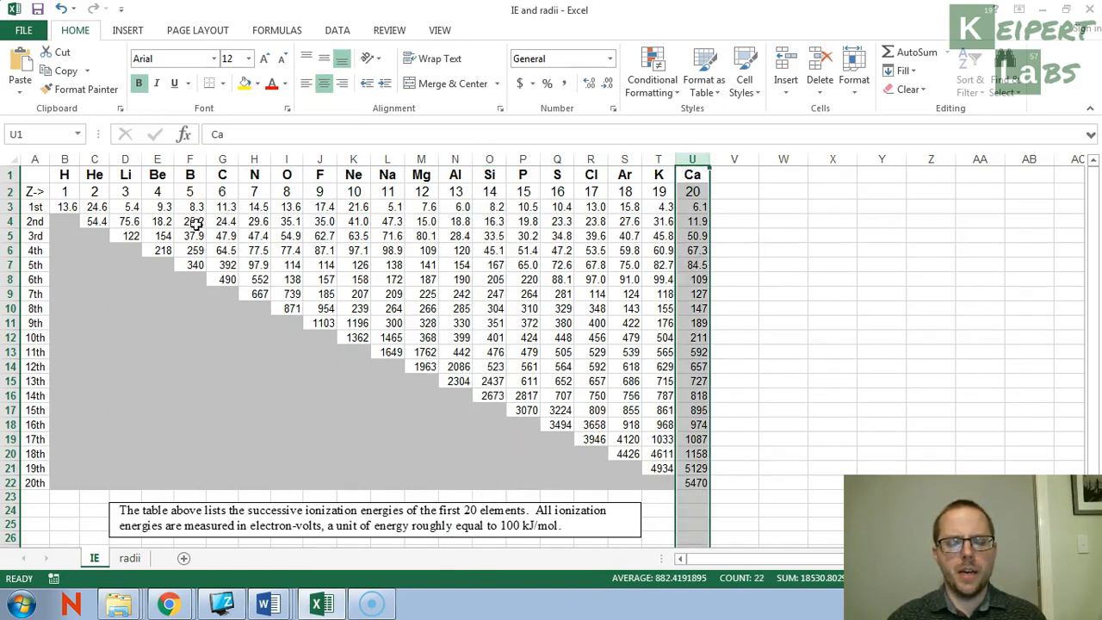
{"action": "mouse_move", "coordinate": [197, 210]}
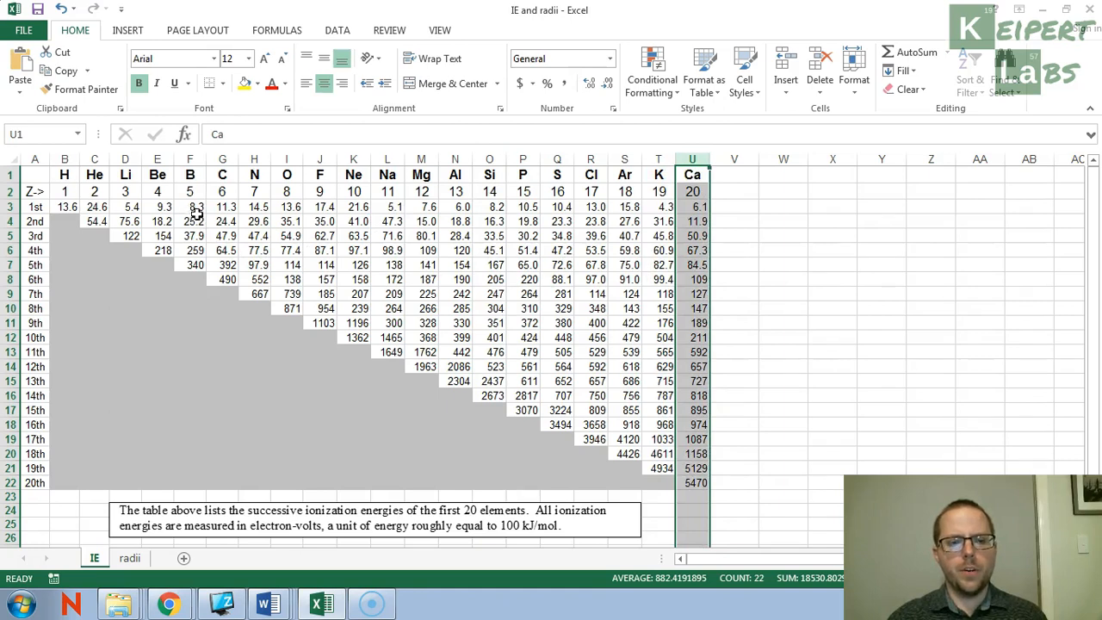
{"action": "left_click", "coordinate": [190, 175]}
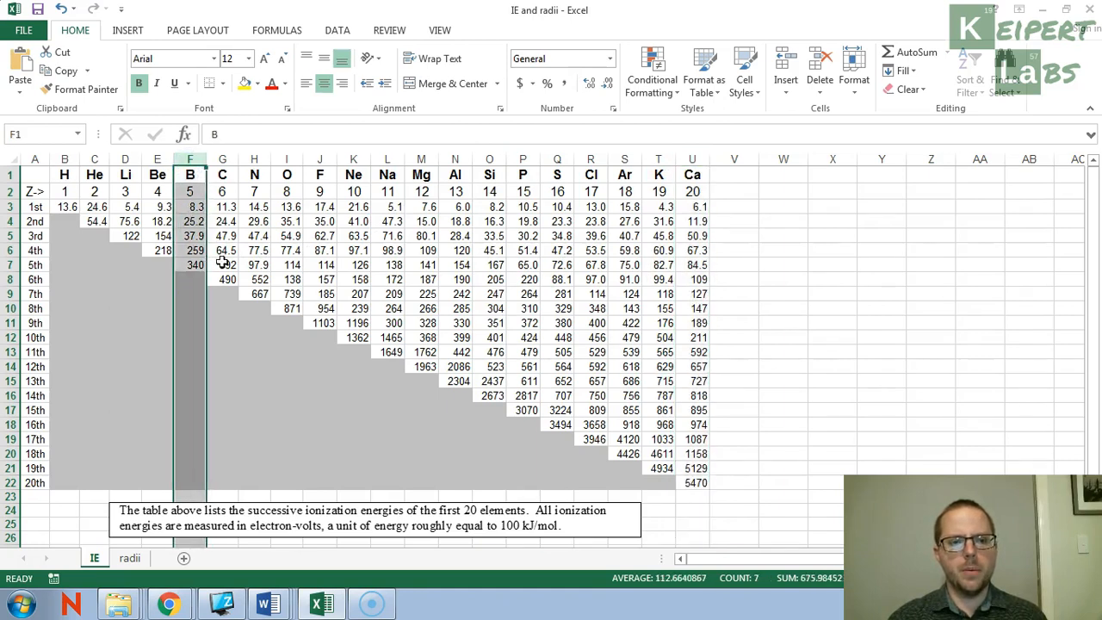
{"action": "left_click", "coordinate": [222, 207]}
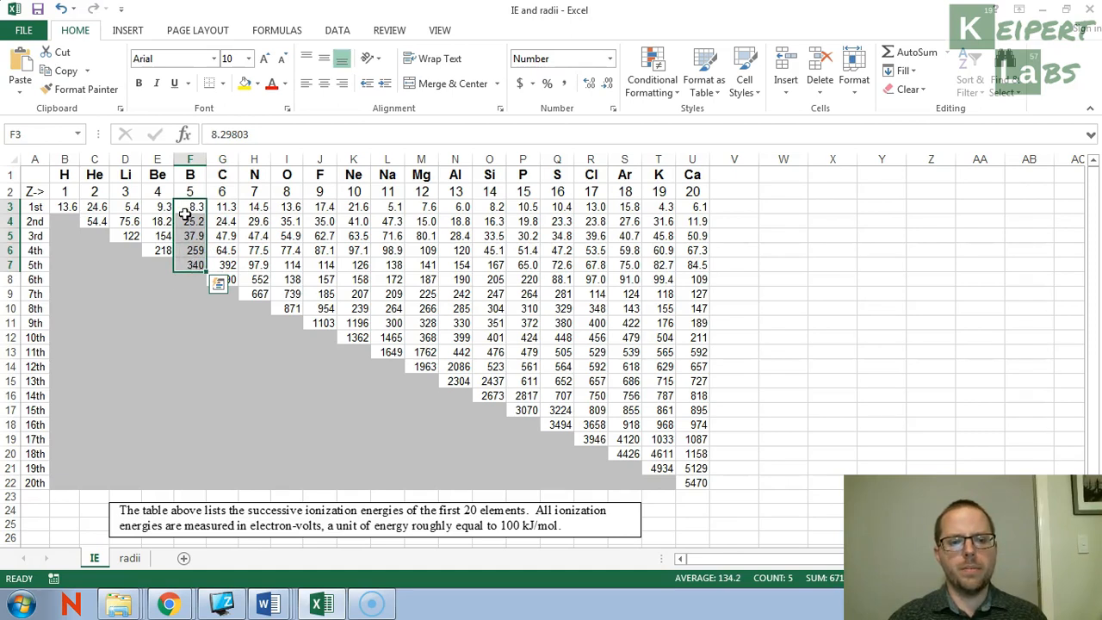
{"action": "mouse_move", "coordinate": [232, 279]}
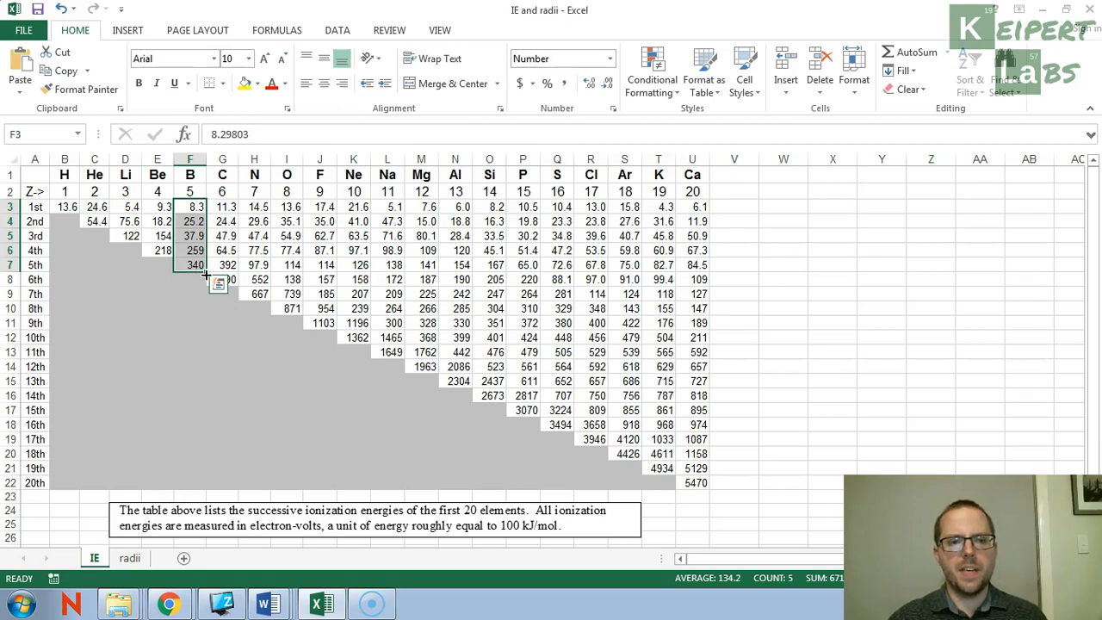
{"action": "mouse_move", "coordinate": [299, 279]}
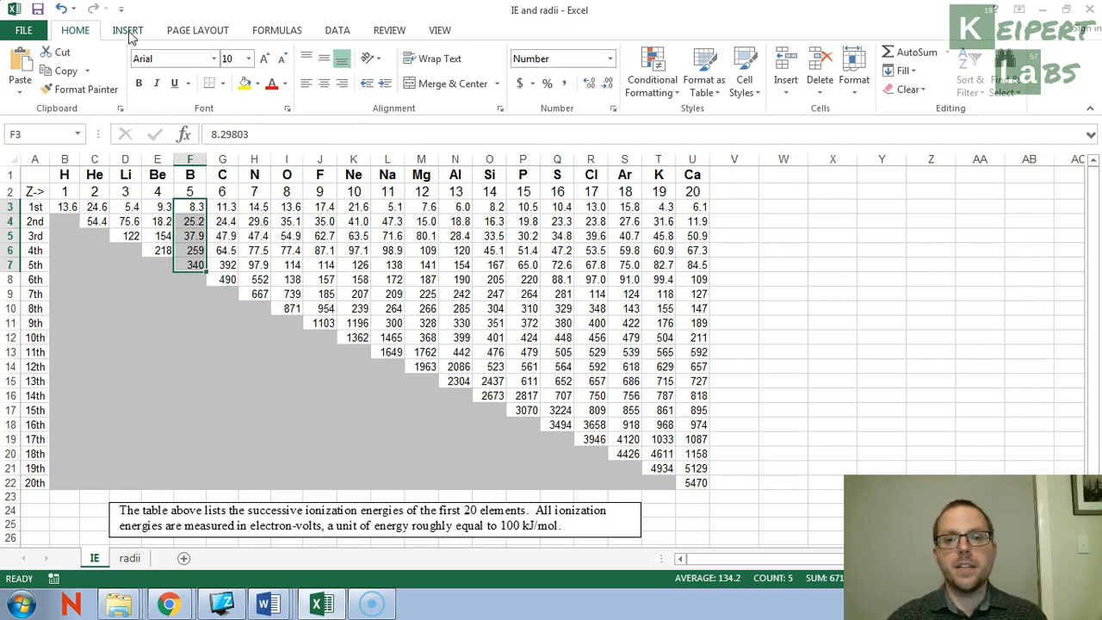
- Insert a markers-only scatter chart of boron's five ionization energies and select it
{"action": "left_click", "coordinate": [128, 31]}
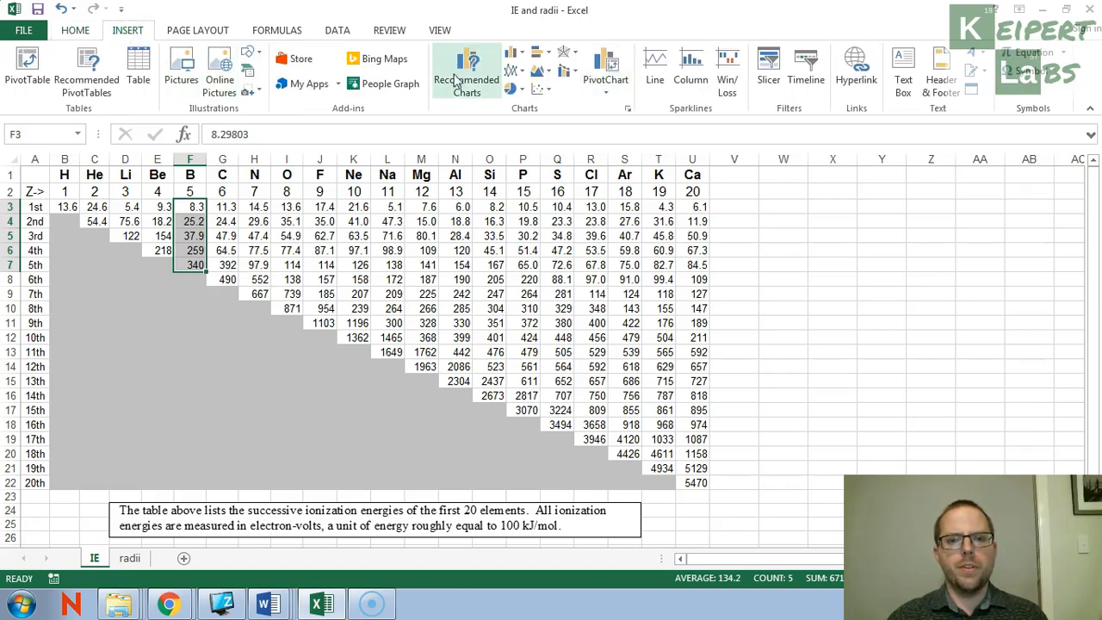
{"action": "mouse_move", "coordinate": [568, 78]}
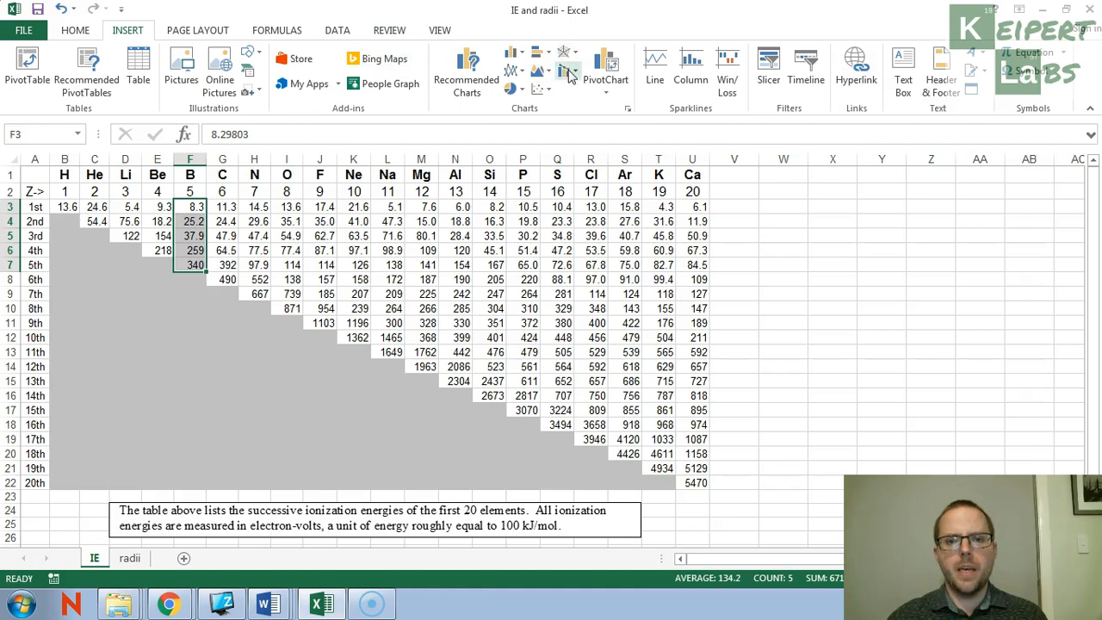
{"action": "mouse_move", "coordinate": [542, 64]}
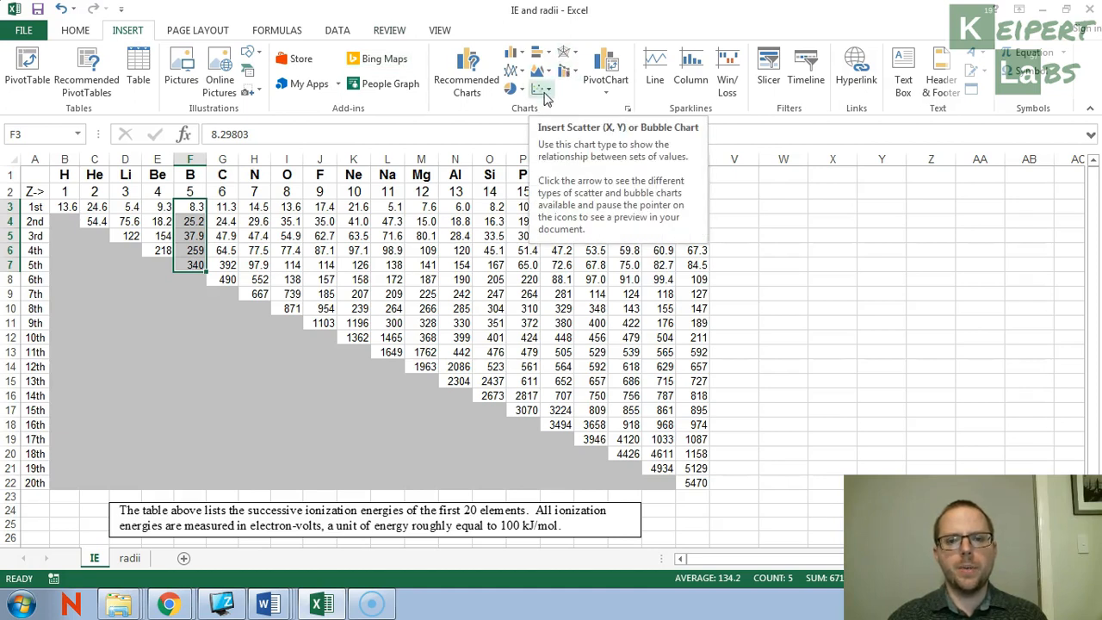
{"action": "left_click", "coordinate": [541, 86]}
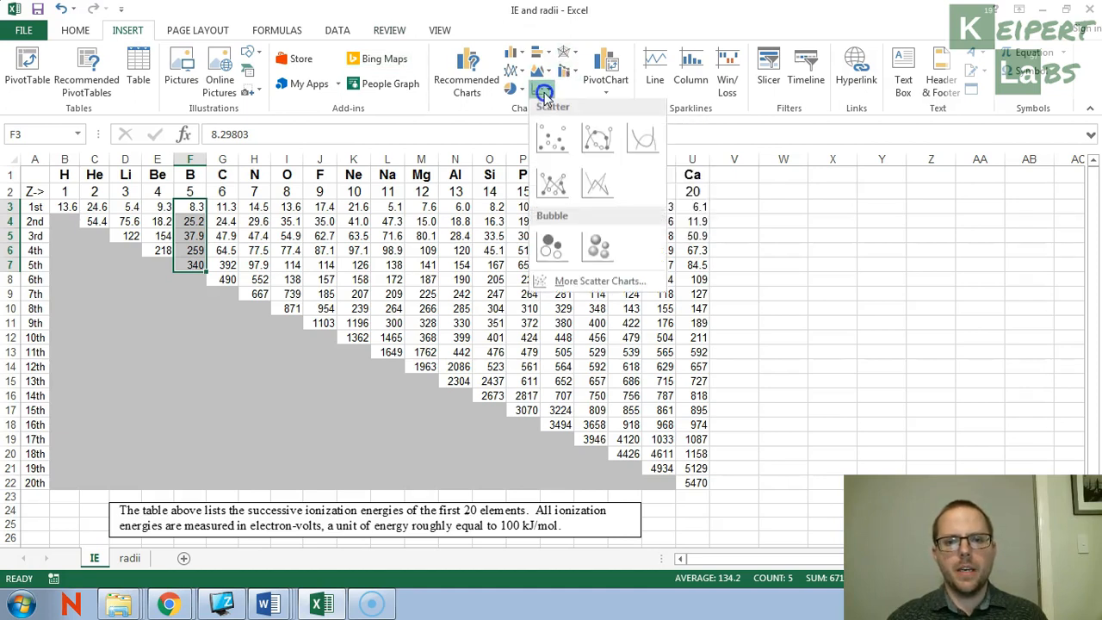
{"action": "left_click", "coordinate": [551, 140]}
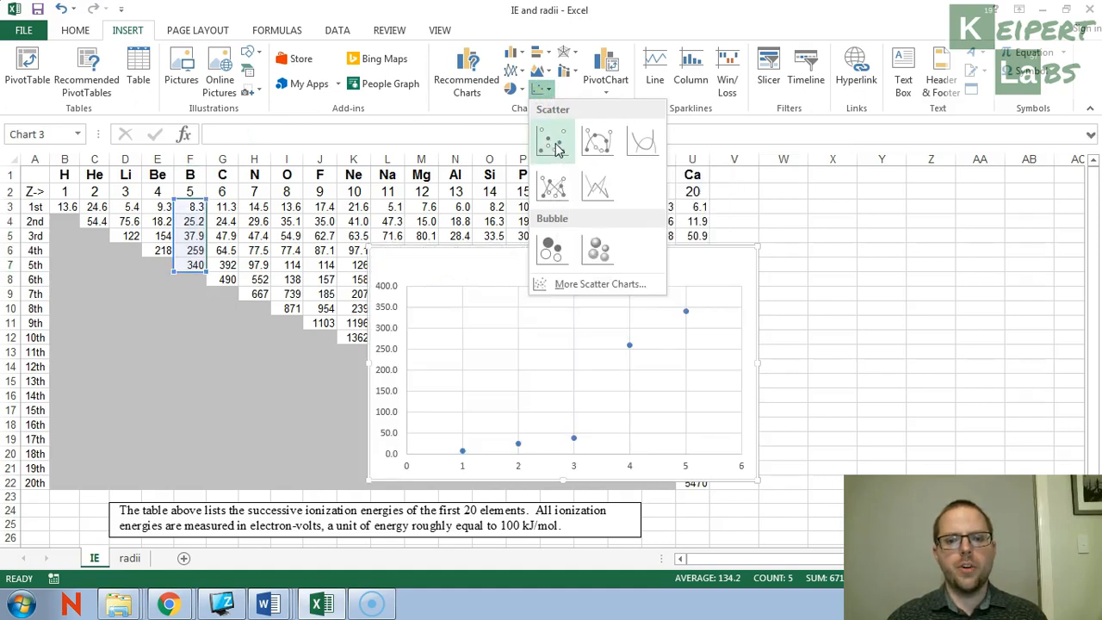
{"action": "left_click", "coordinate": [556, 140]}
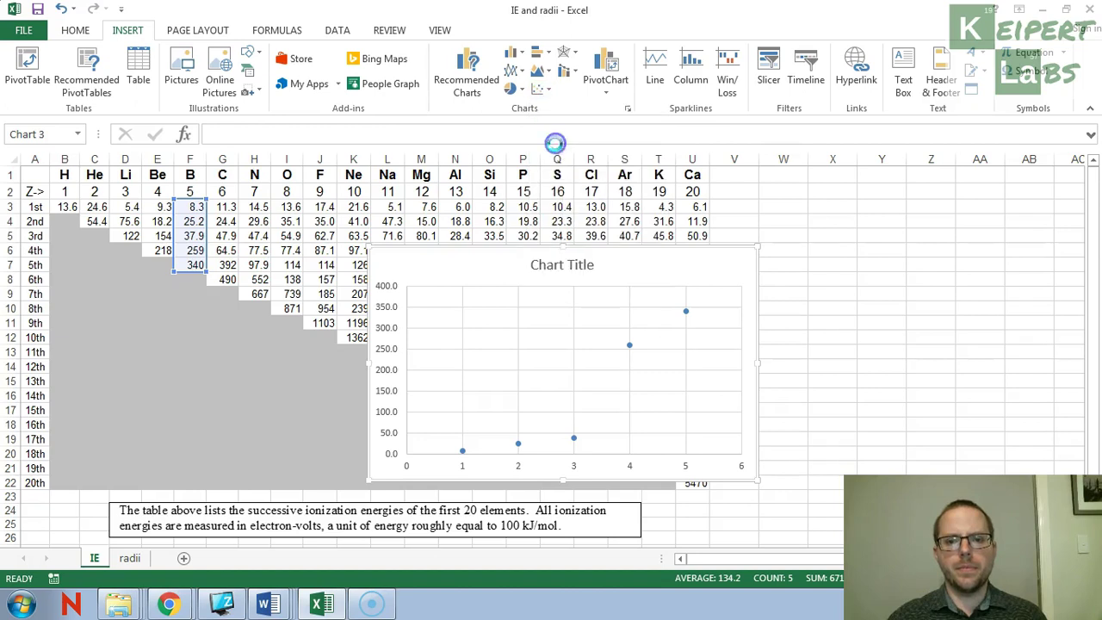
{"action": "left_click", "coordinate": [561, 265]}
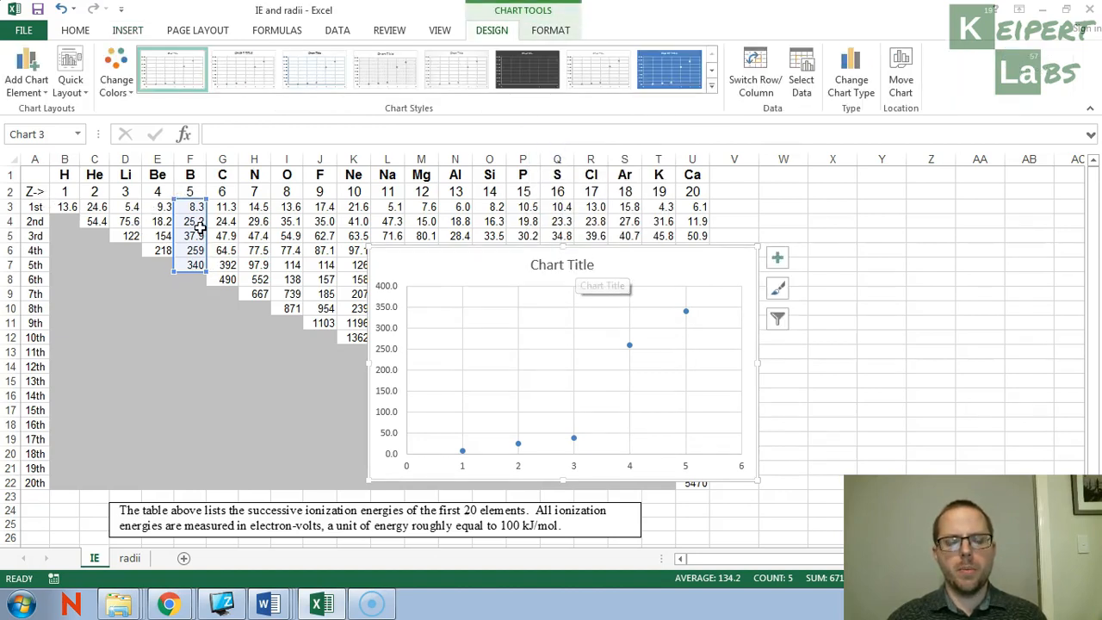
- Retitle the chart 'Boron' and move it below the data table
{"action": "left_click", "coordinate": [561, 265]}
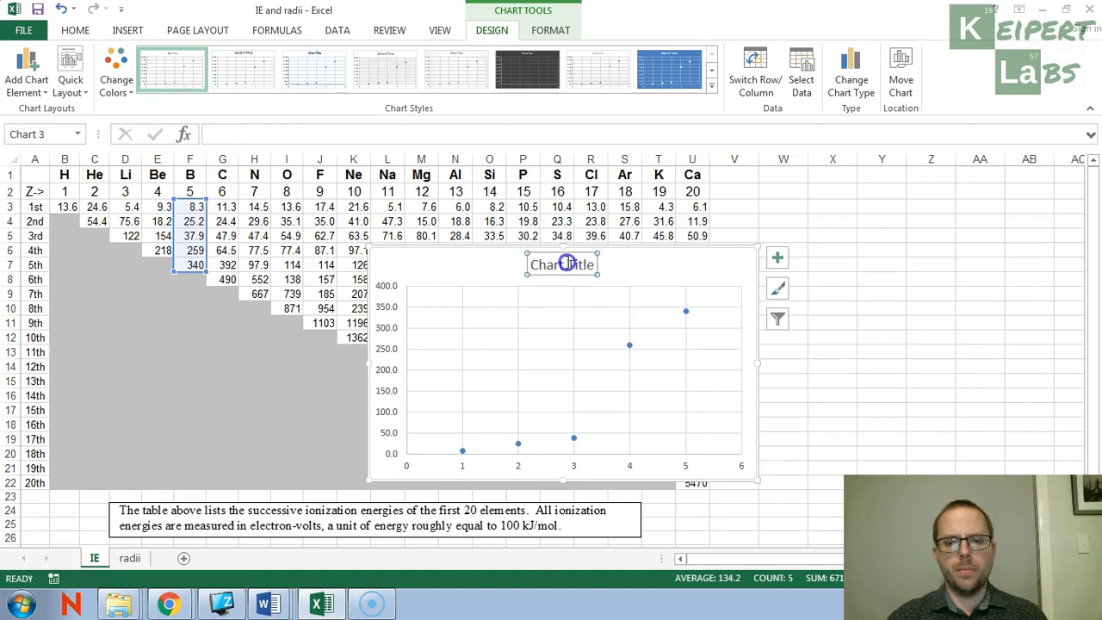
{"action": "type", "text": "Bo"}
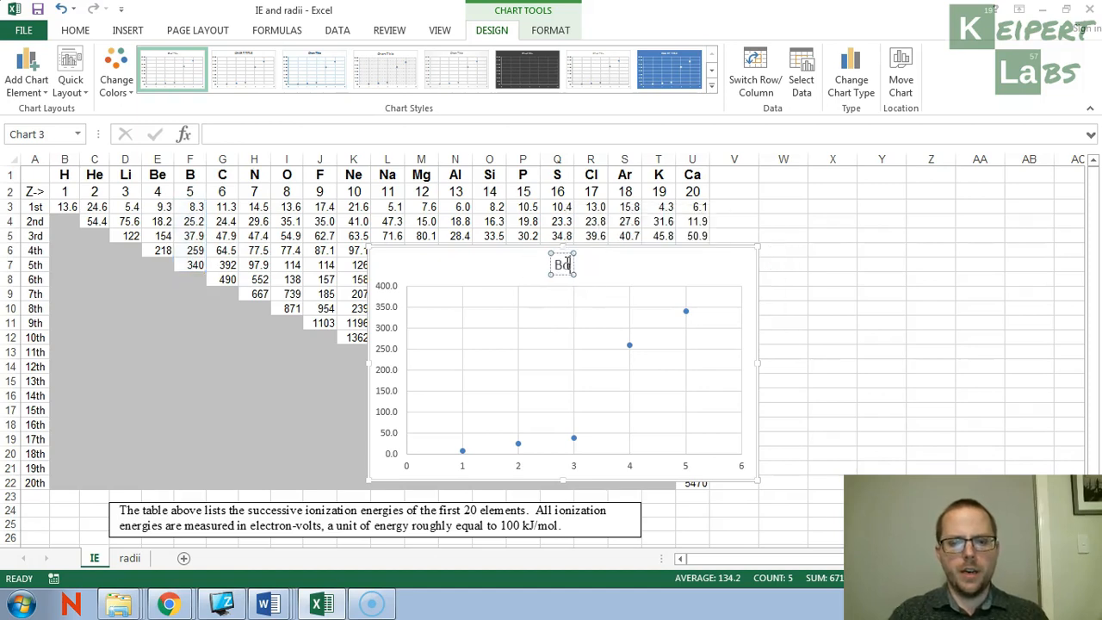
{"action": "type", "text": "Boron"}
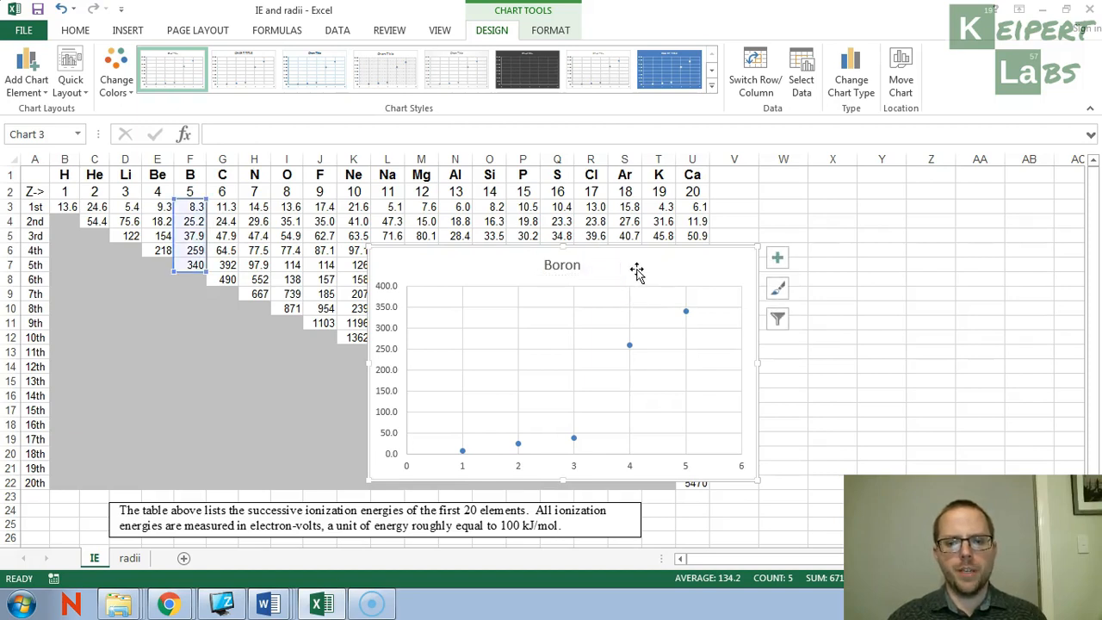
{"action": "scroll", "scroll_direction": "down", "scroll_amount": 3}
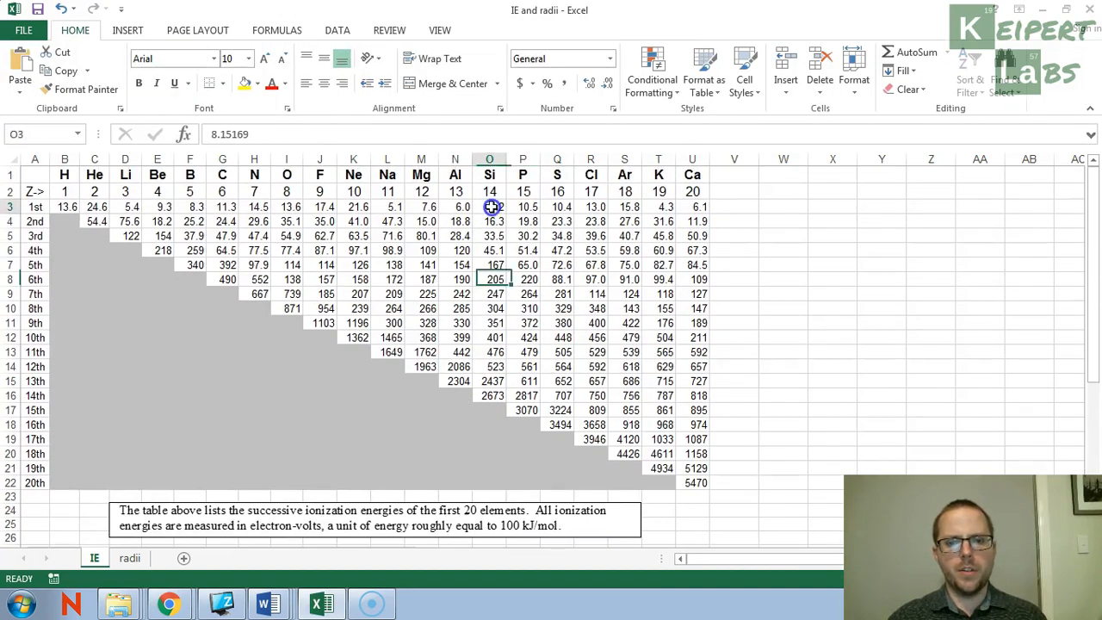
- Select silicon's fourteen ionization energies in O3:O16
{"action": "left_click_drag", "start_coordinate": [489, 206], "coordinate": [489, 394]}
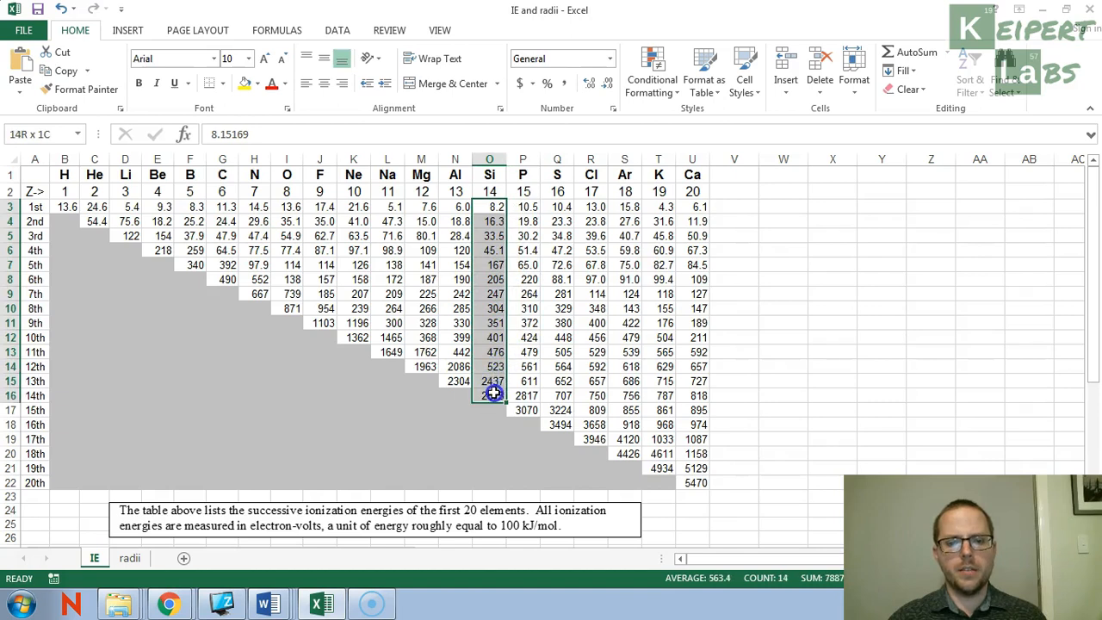
{"action": "left_click", "coordinate": [523, 206]}
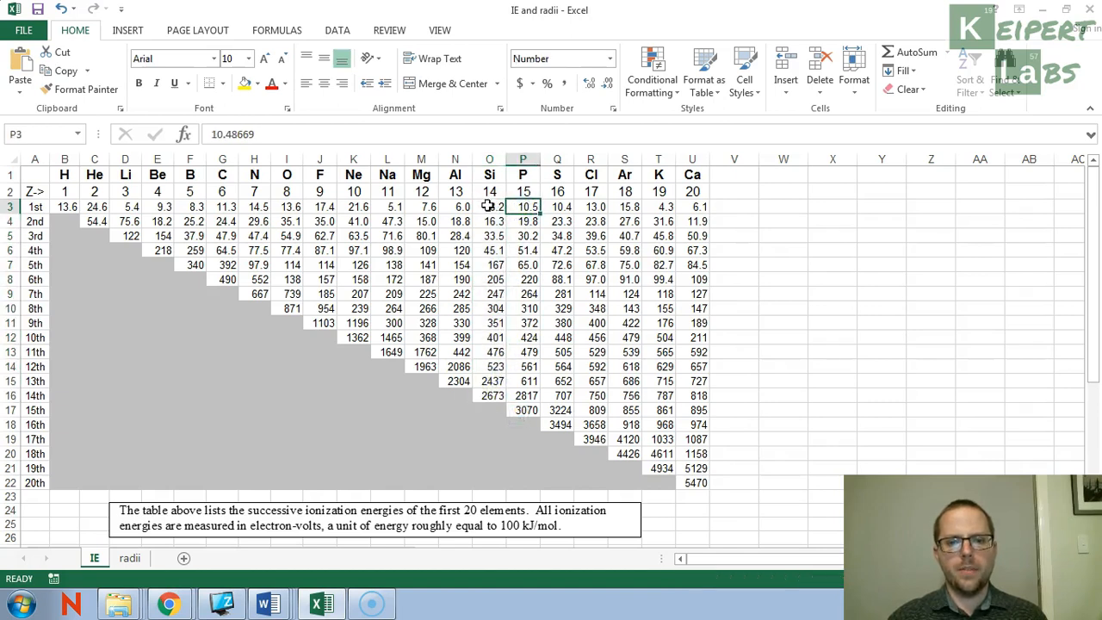
{"action": "left_click", "coordinate": [488, 206]}
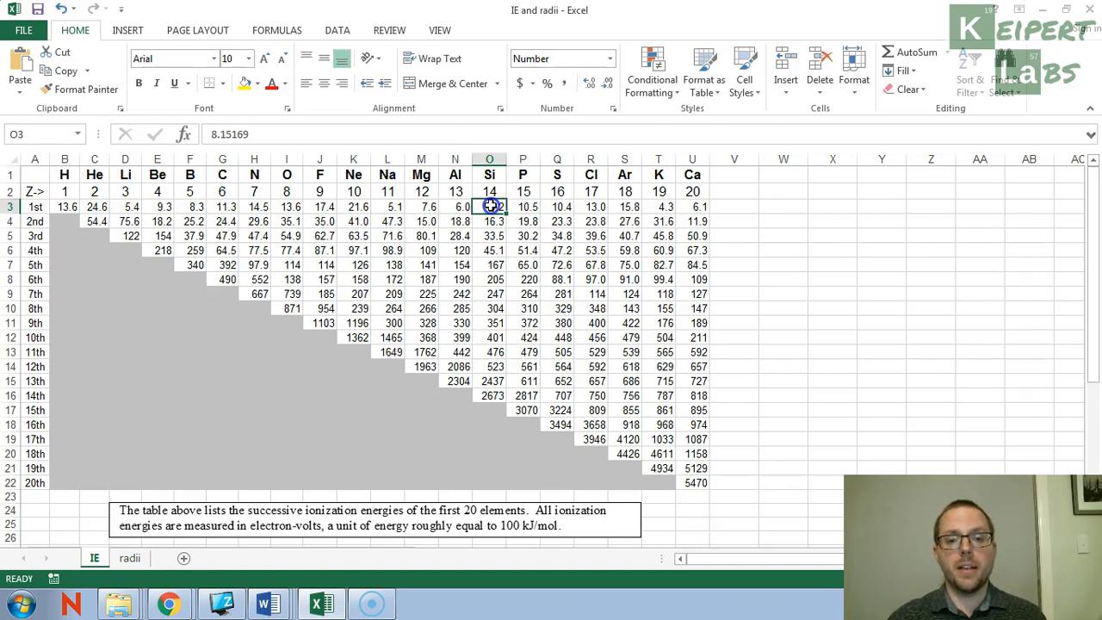
{"action": "left_click_drag", "start_coordinate": [489, 206], "coordinate": [489, 220]}
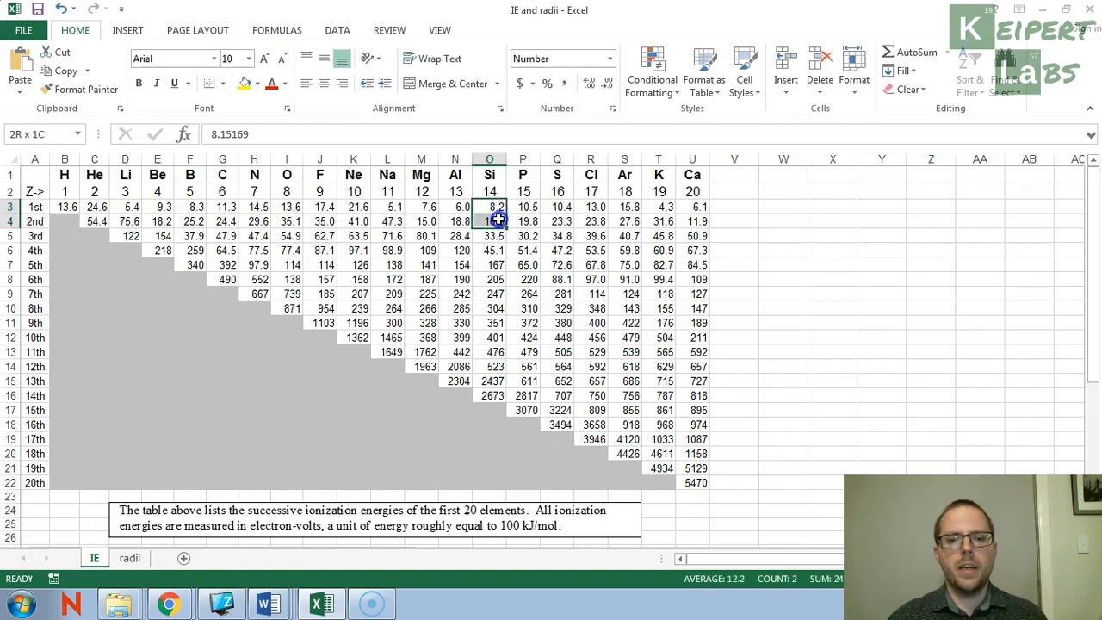
{"action": "left_click_drag", "start_coordinate": [489, 206], "coordinate": [488, 394]}
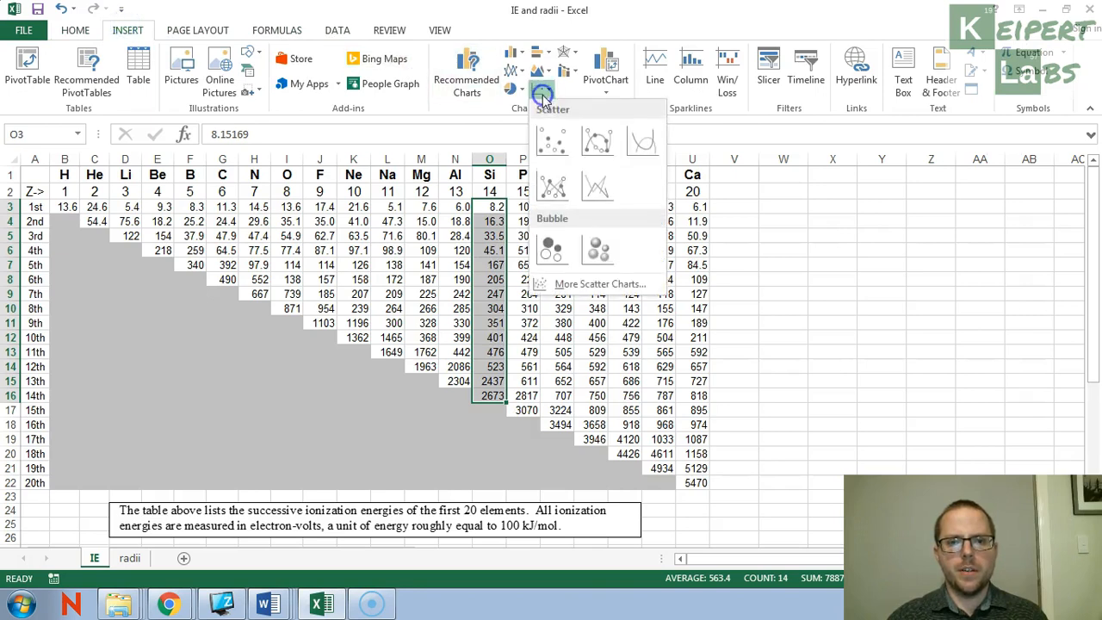
- Insert a markers-only scatter chart titled 'Silicon' and place it beside the Boron chart
{"action": "left_click", "coordinate": [550, 139]}
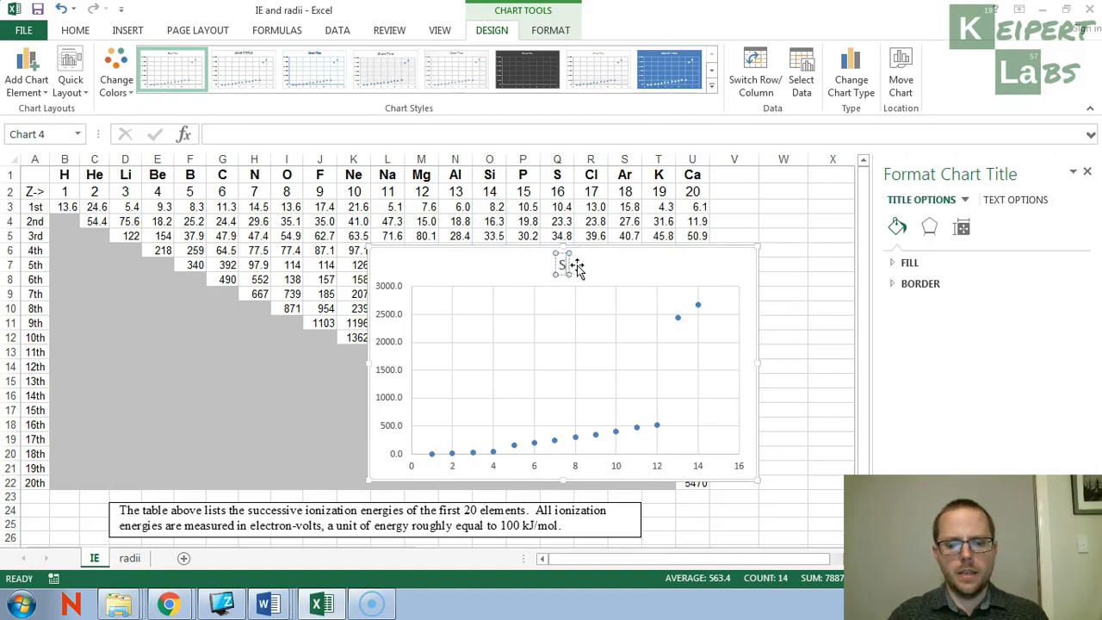
{"action": "type", "text": "Silicon"}
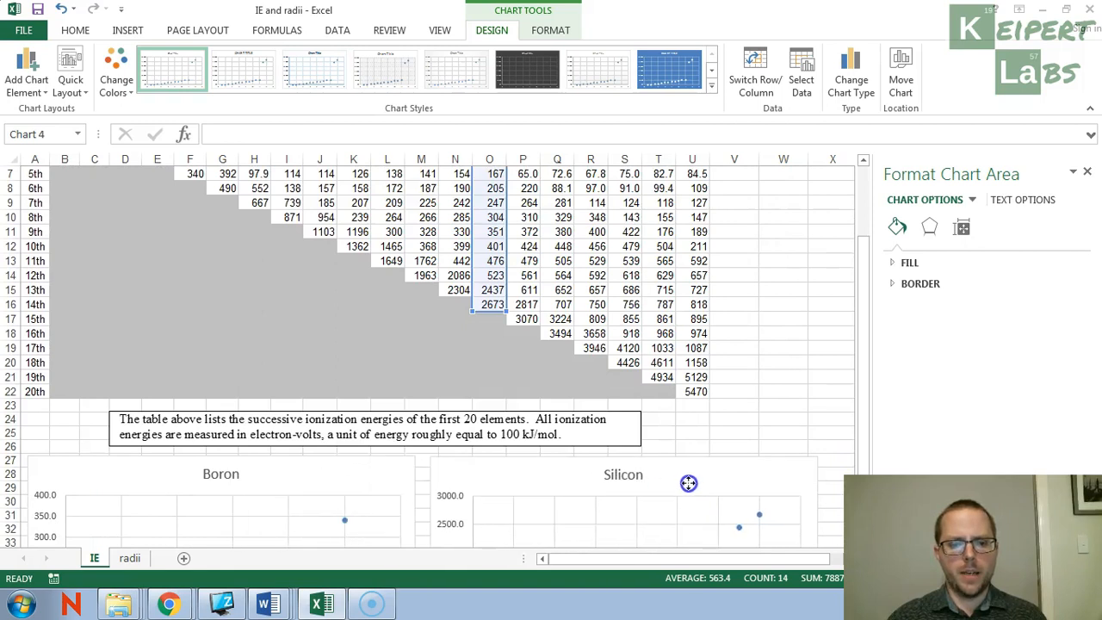
{"action": "scroll", "scroll_direction": "down", "scroll_amount": 3}
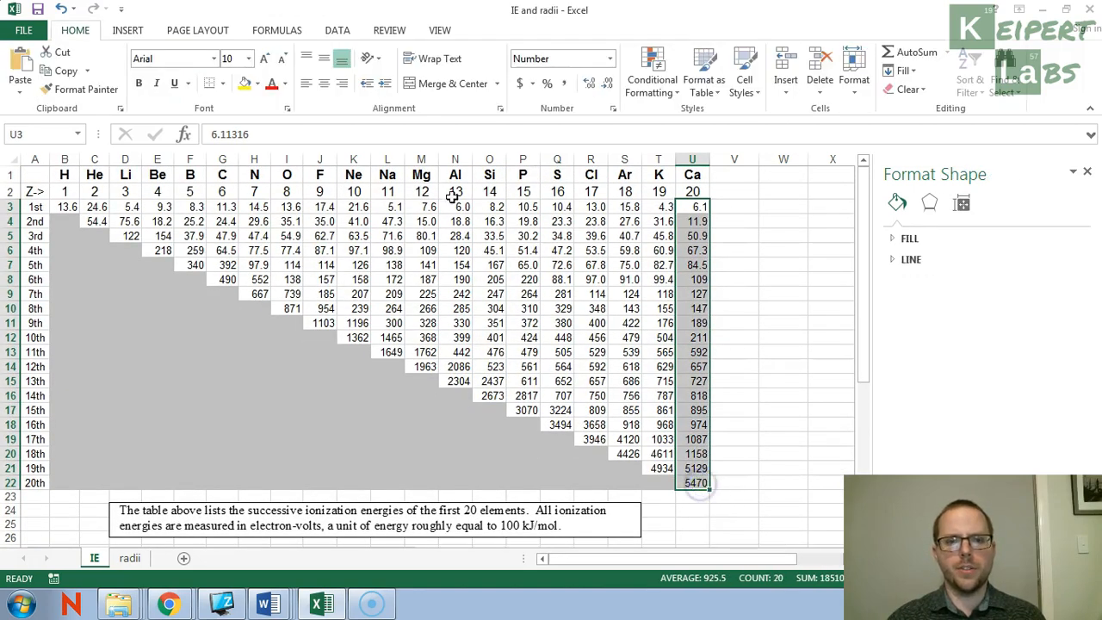
- Insert a markers-only scatter of calcium's twenty energies, title it 'Calcium', and place it below the other charts
{"action": "left_click", "coordinate": [131, 31]}
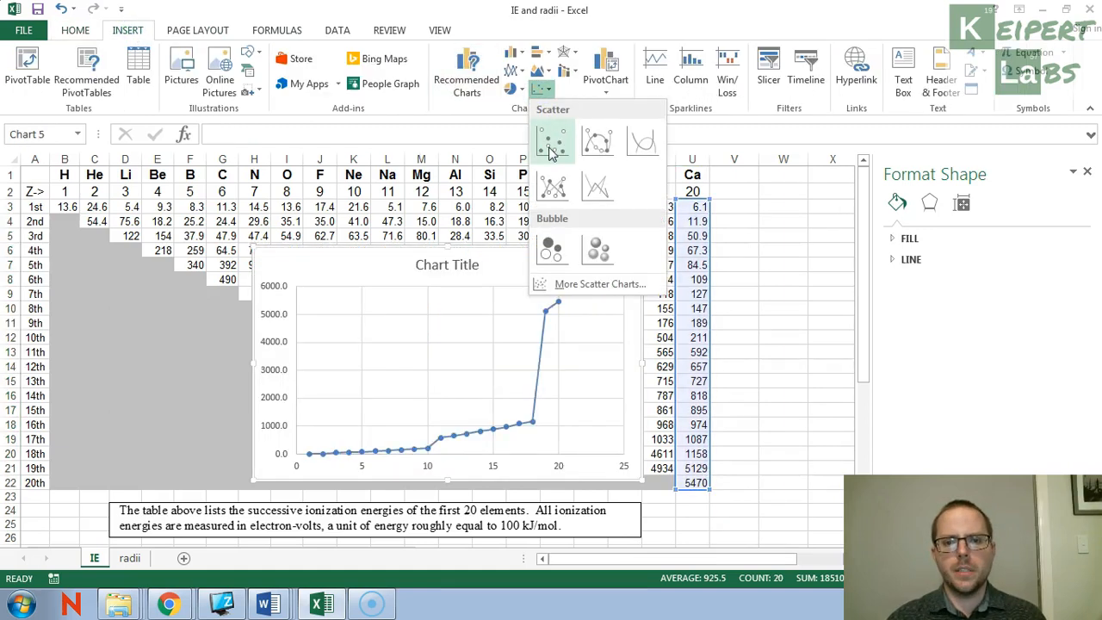
{"action": "left_click", "coordinate": [551, 141]}
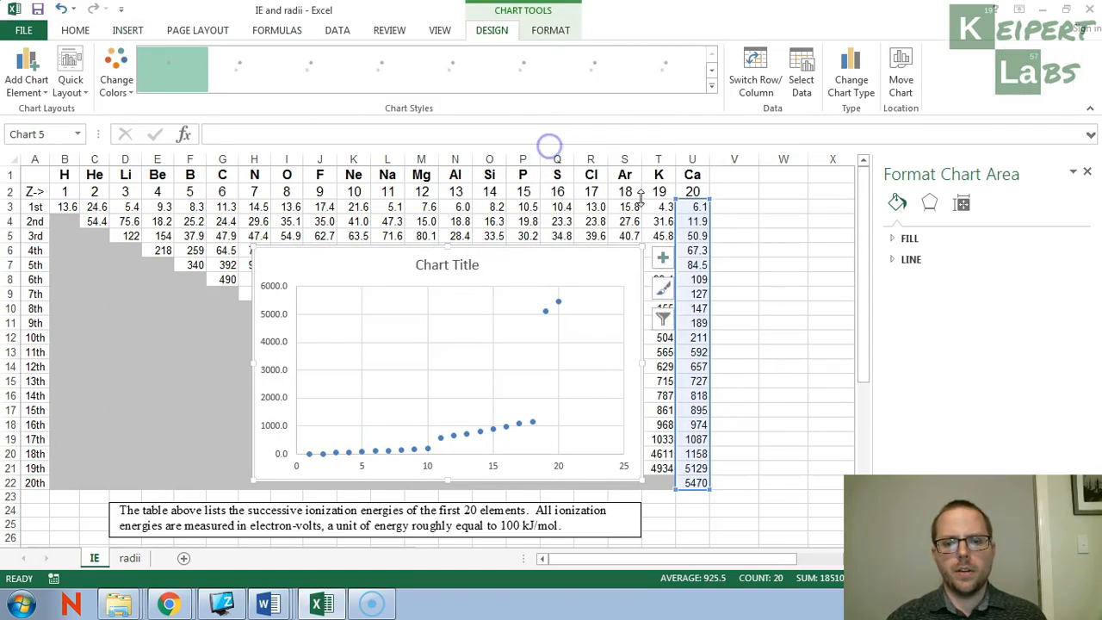
{"action": "left_click", "coordinate": [448, 265]}
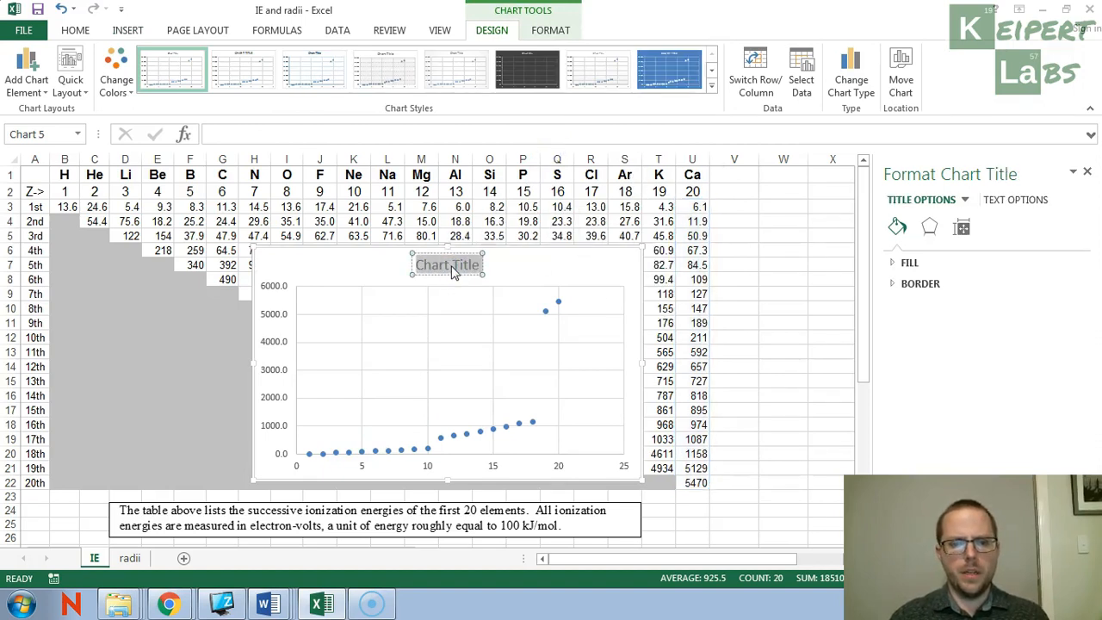
{"action": "type", "text": "Calcium"}
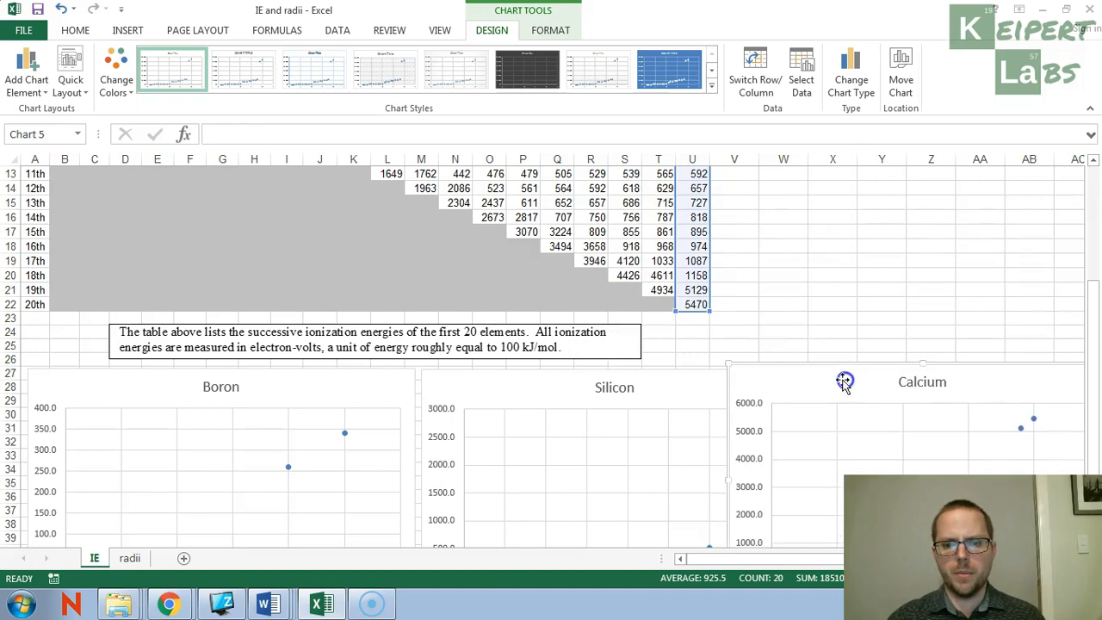
{"action": "scroll", "scroll_direction": "down", "scroll_amount": 3}
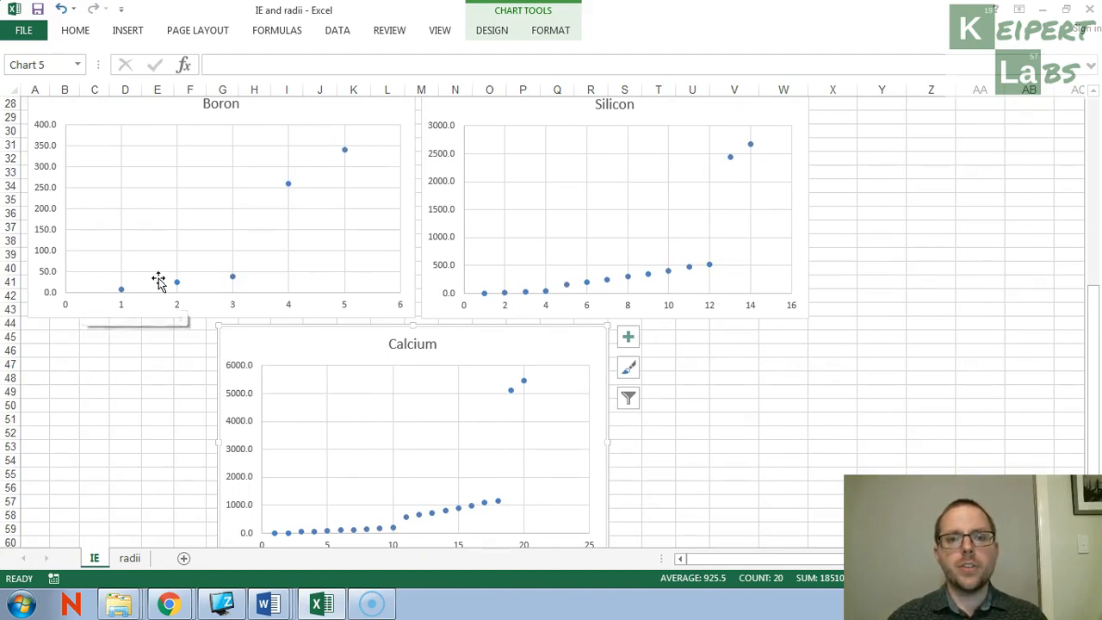
{"action": "mouse_move", "coordinate": [270, 234]}
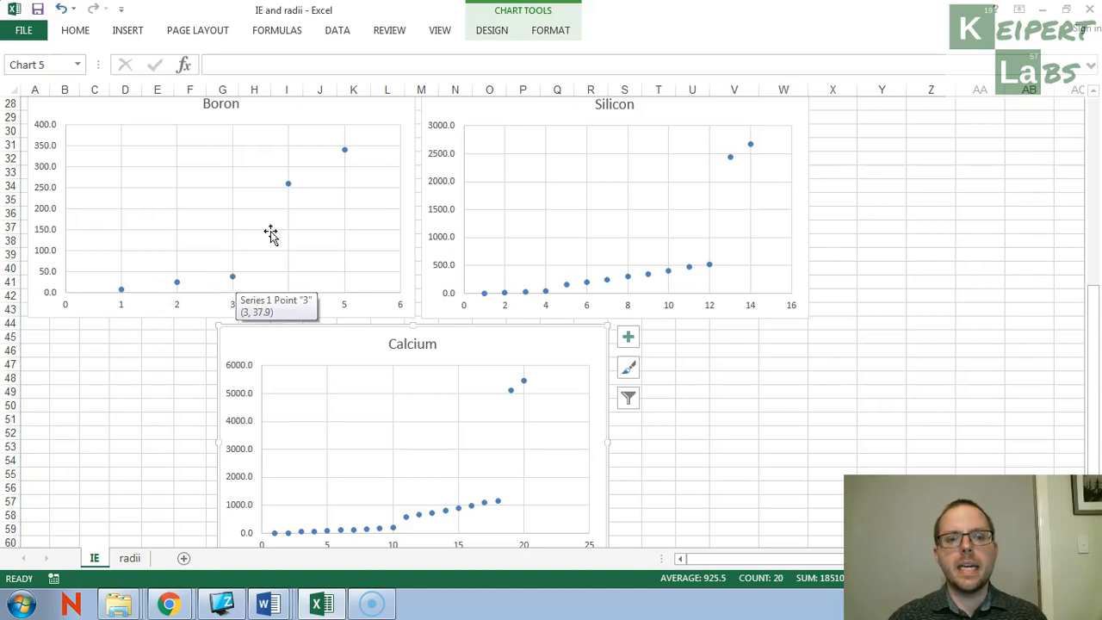
{"action": "mouse_move", "coordinate": [331, 163]}
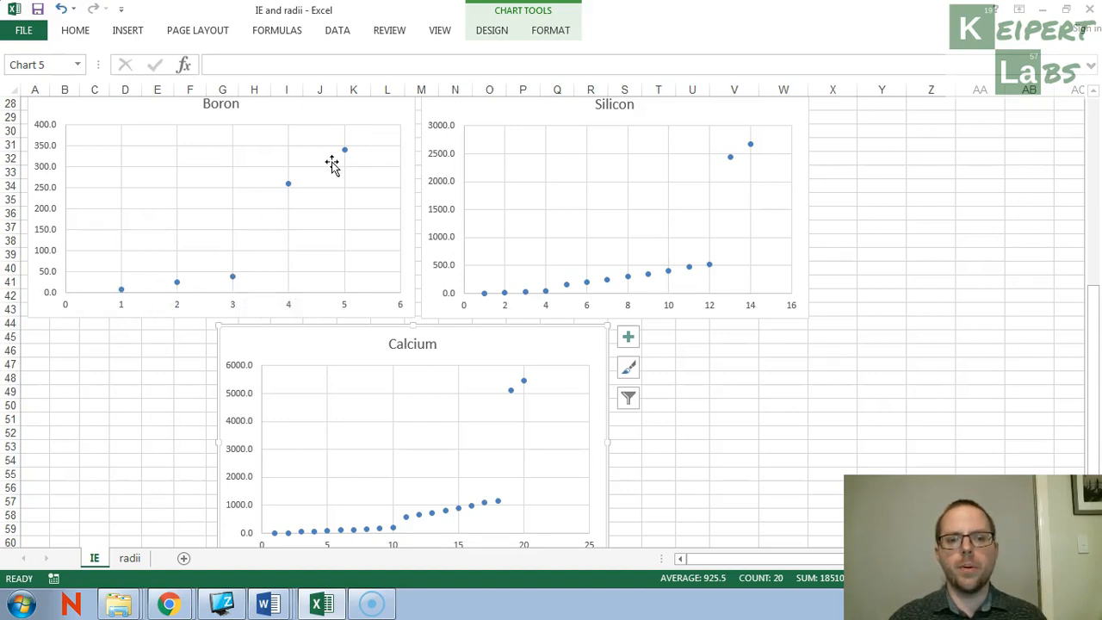
{"action": "mouse_move", "coordinate": [367, 344]}
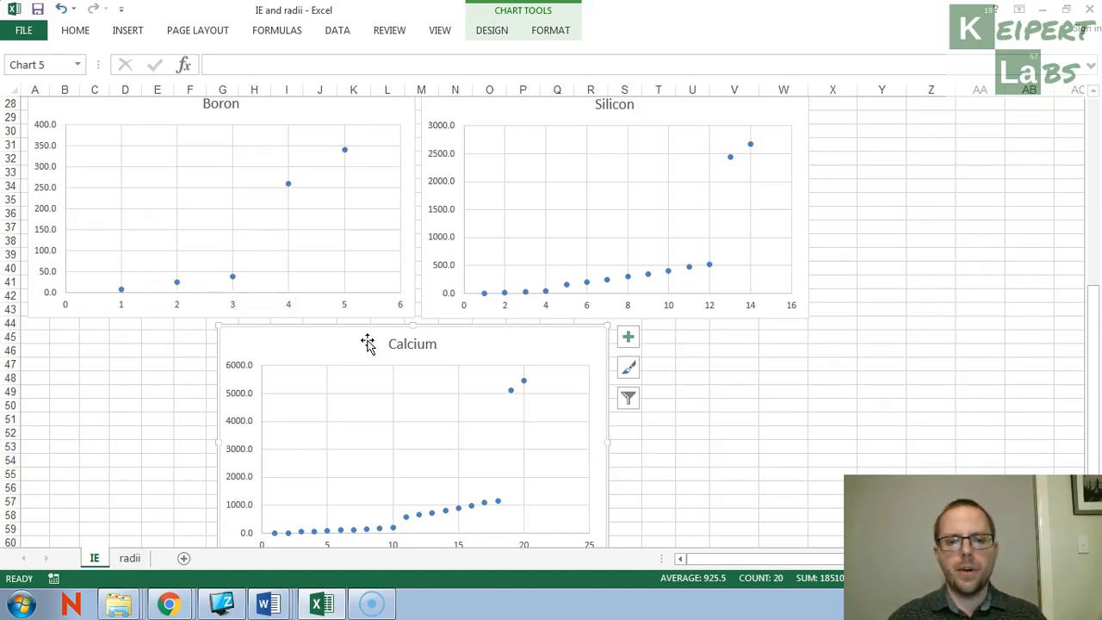
{"action": "mouse_move", "coordinate": [104, 286]}
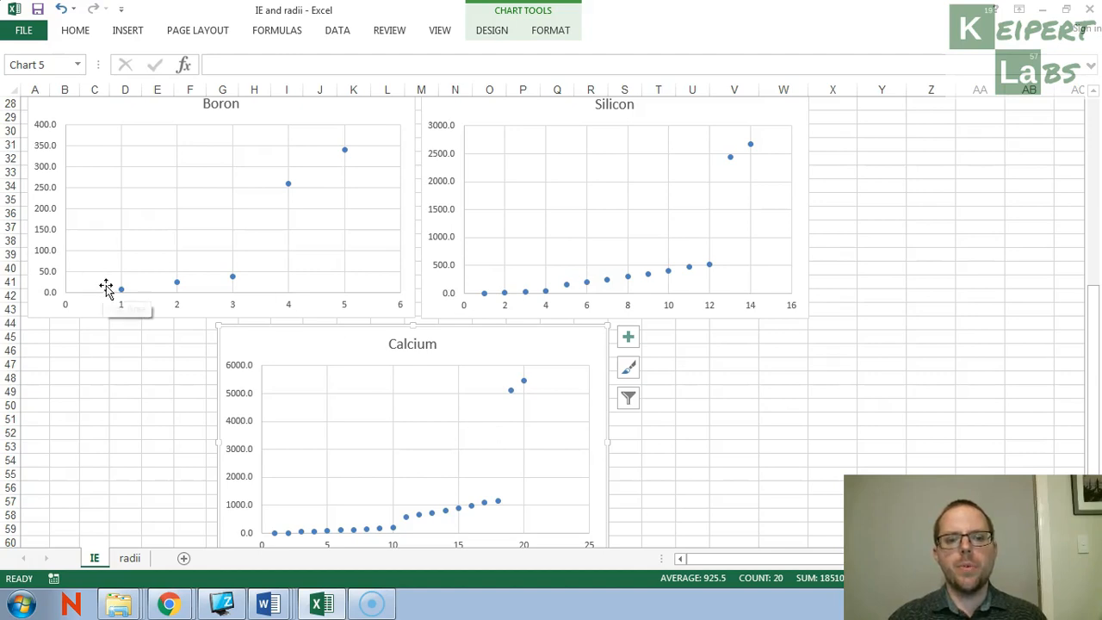
{"action": "mouse_move", "coordinate": [178, 320]}
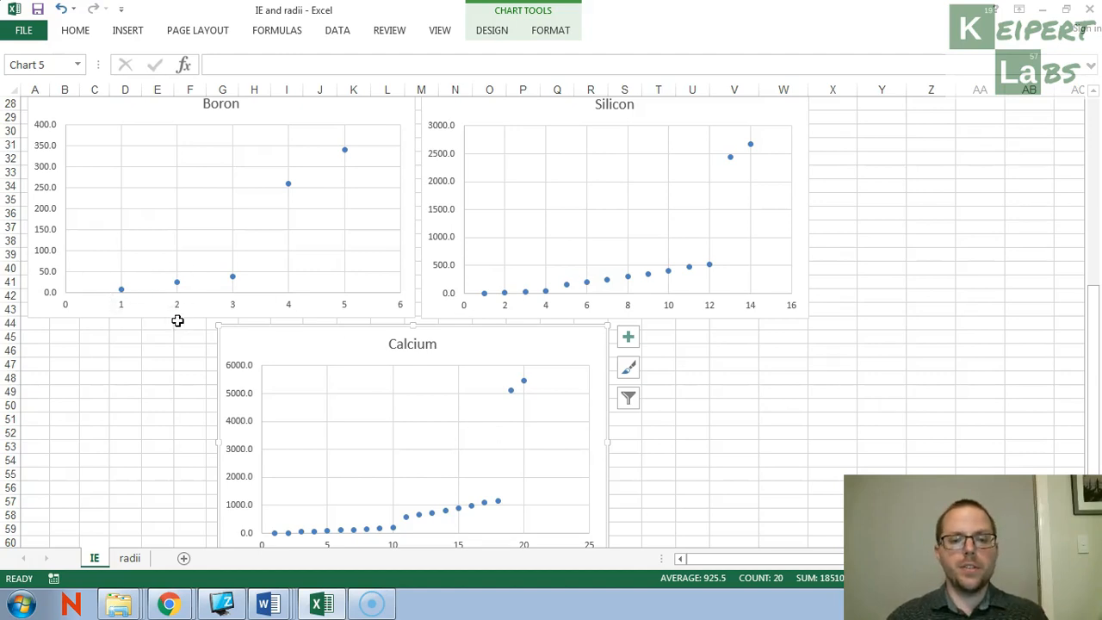
{"action": "mouse_move", "coordinate": [181, 286]}
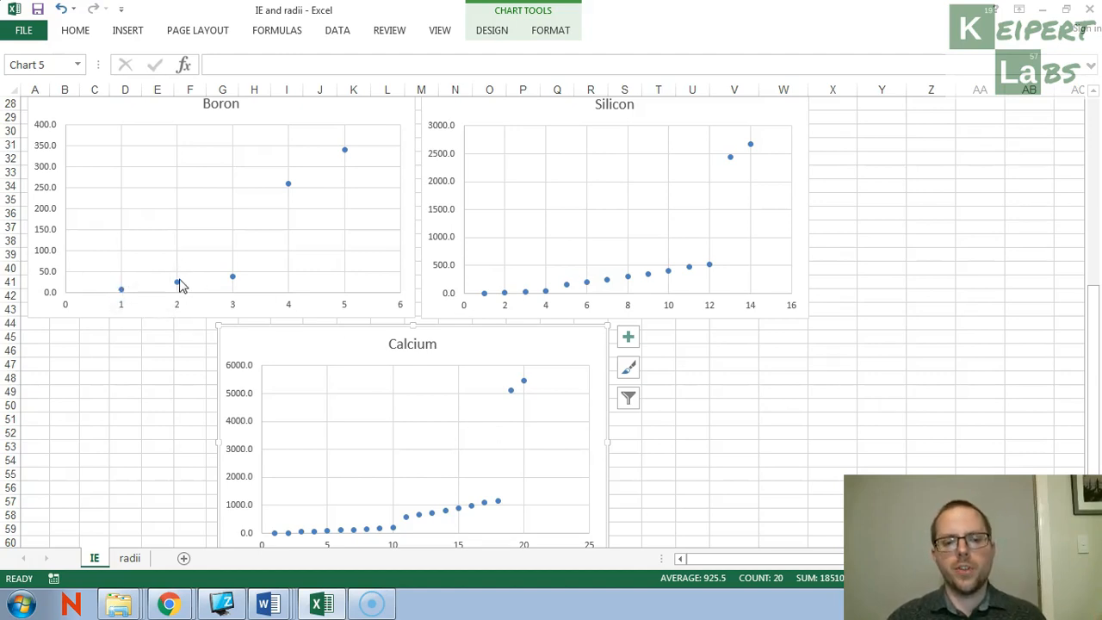
{"action": "mouse_move", "coordinate": [377, 157]}
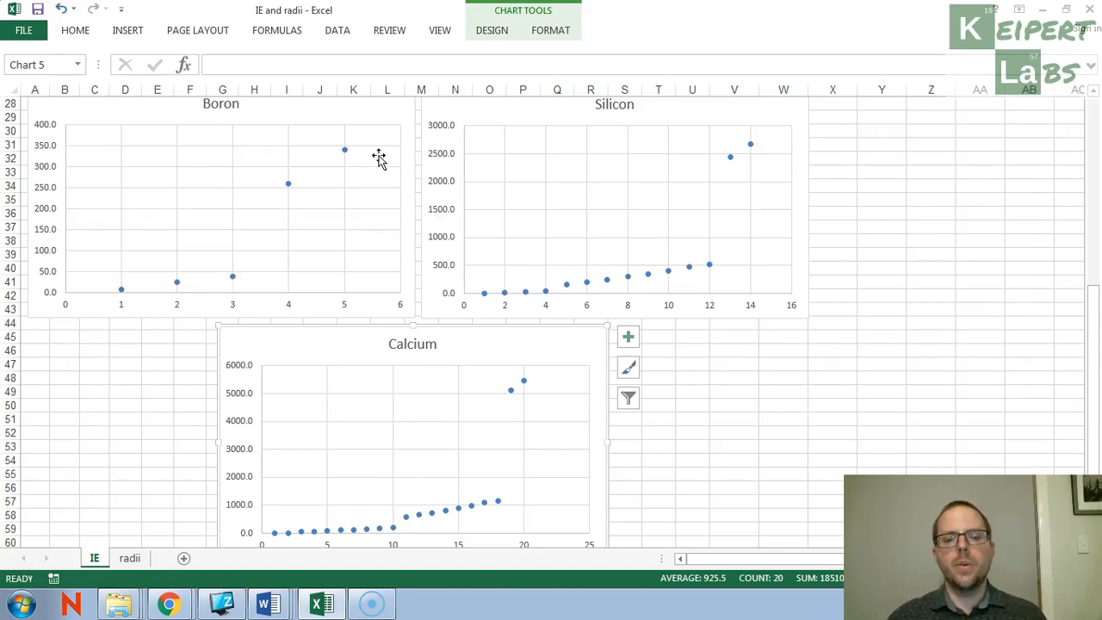
{"action": "mouse_move", "coordinate": [121, 289]}
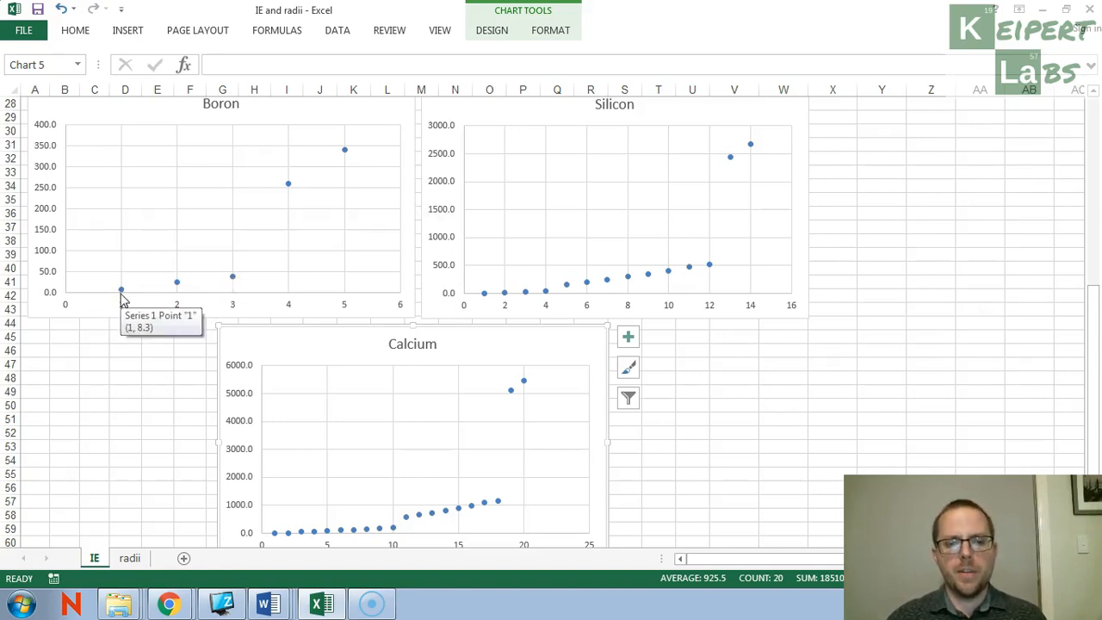
{"action": "mouse_move", "coordinate": [176, 284]}
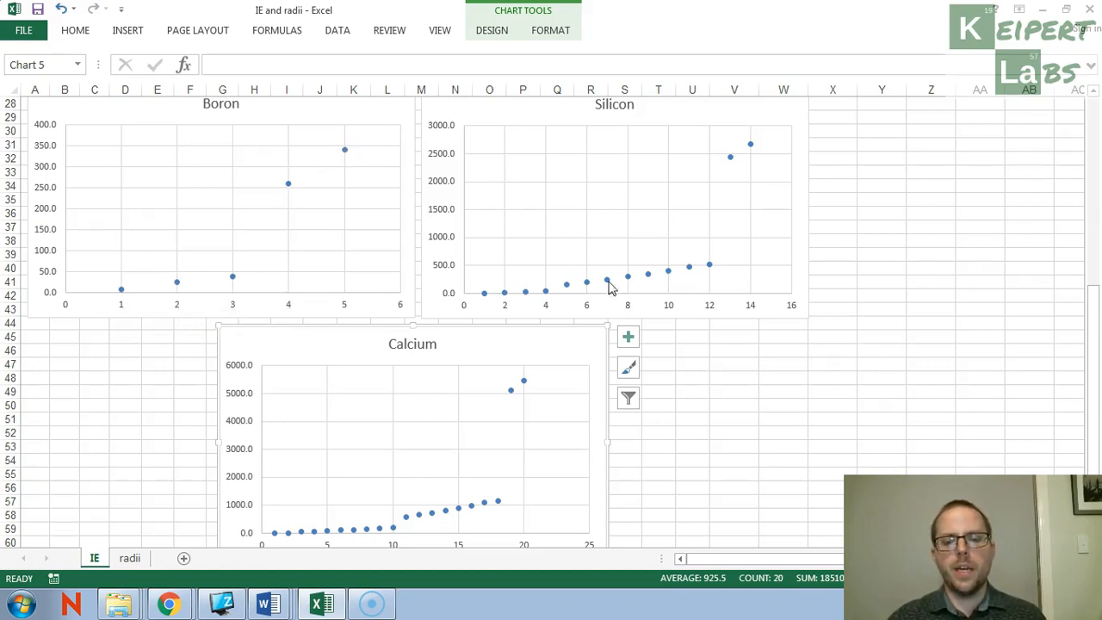
{"action": "mouse_move", "coordinate": [451, 454]}
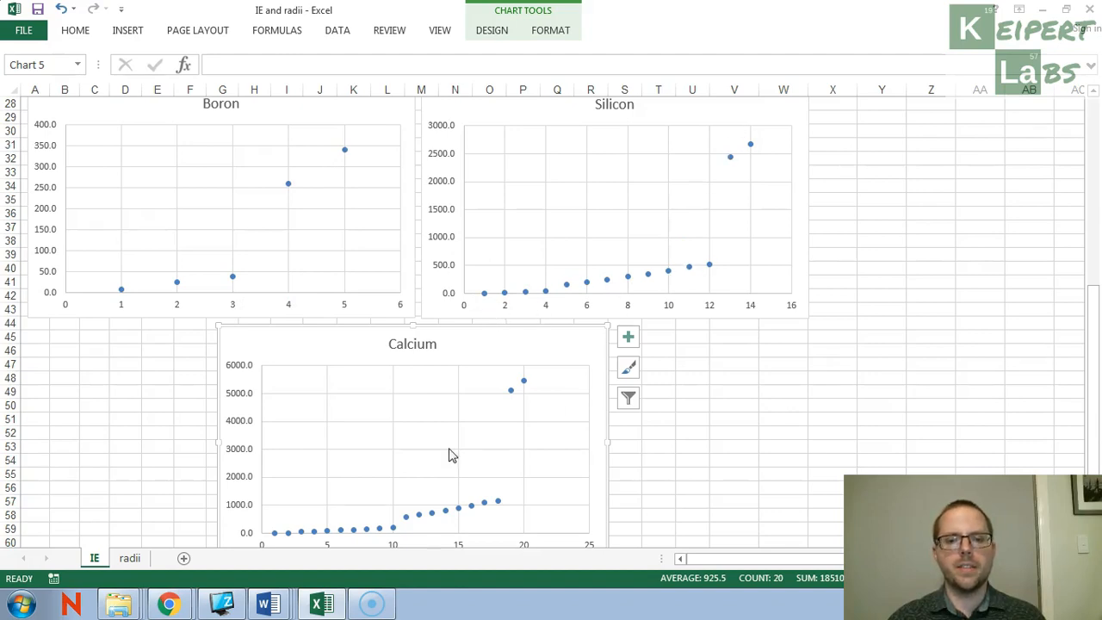
{"action": "mouse_move", "coordinate": [509, 485]}
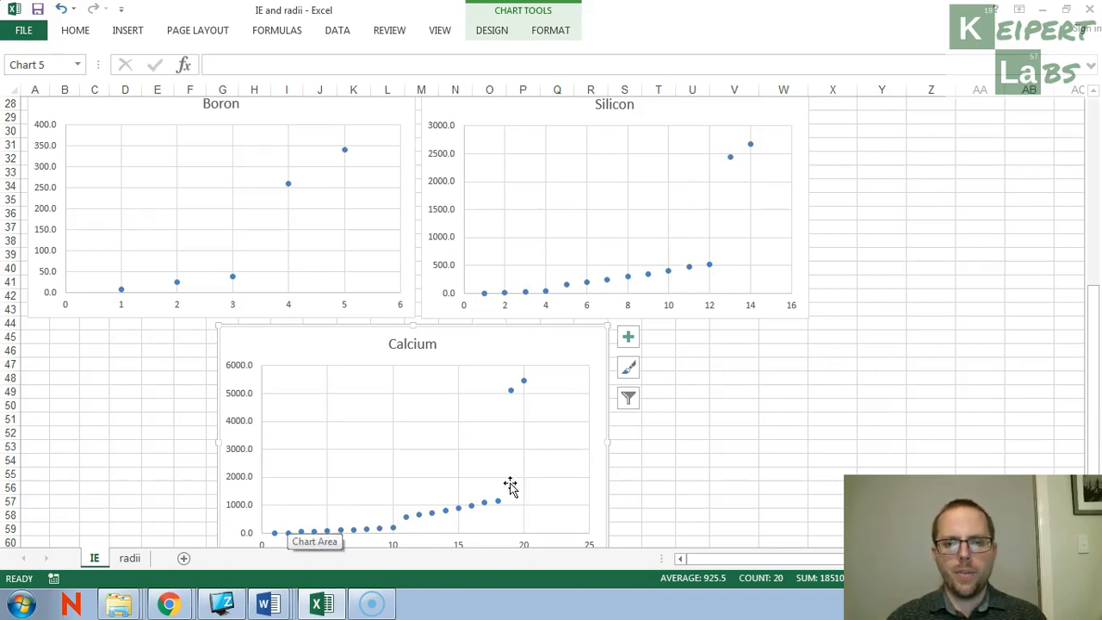
{"action": "mouse_move", "coordinate": [180, 308]}
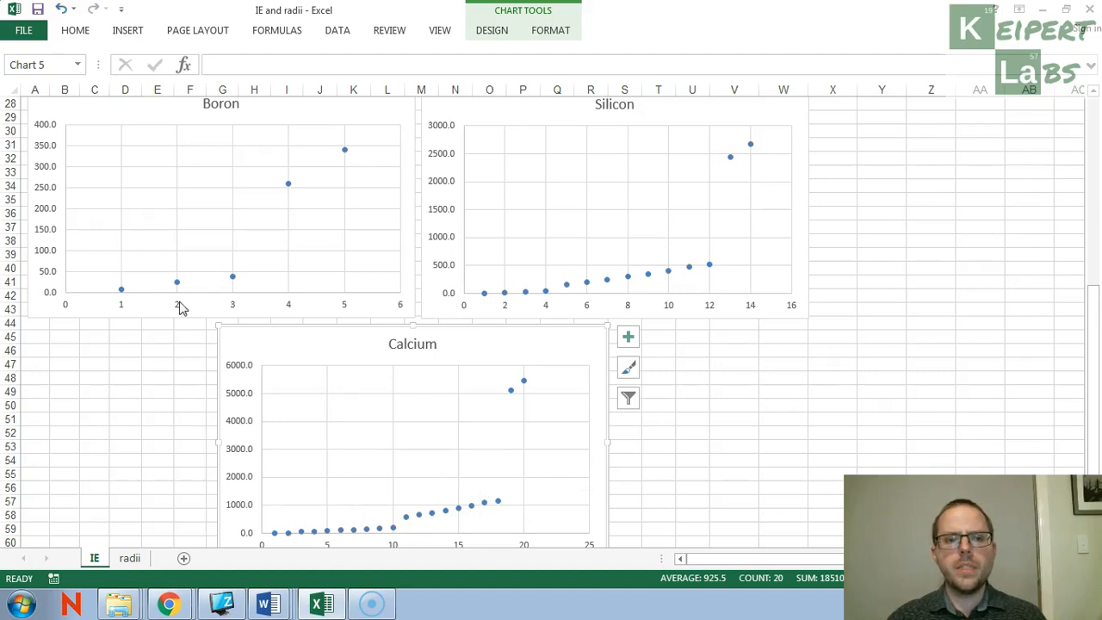
{"action": "mouse_move", "coordinate": [141, 300]}
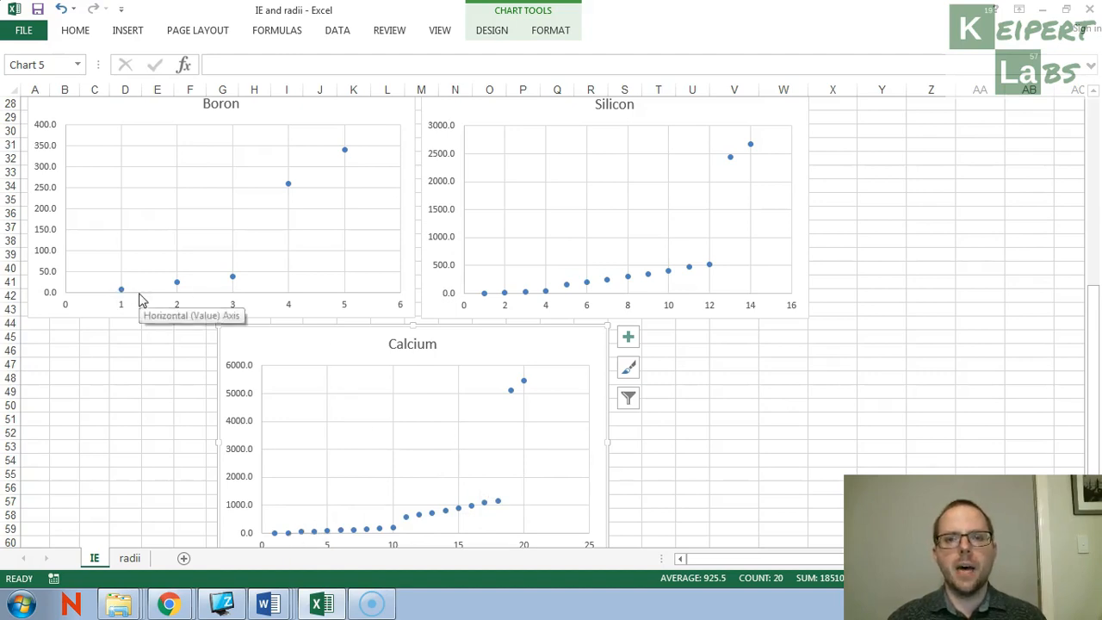
{"action": "mouse_move", "coordinate": [175, 282]}
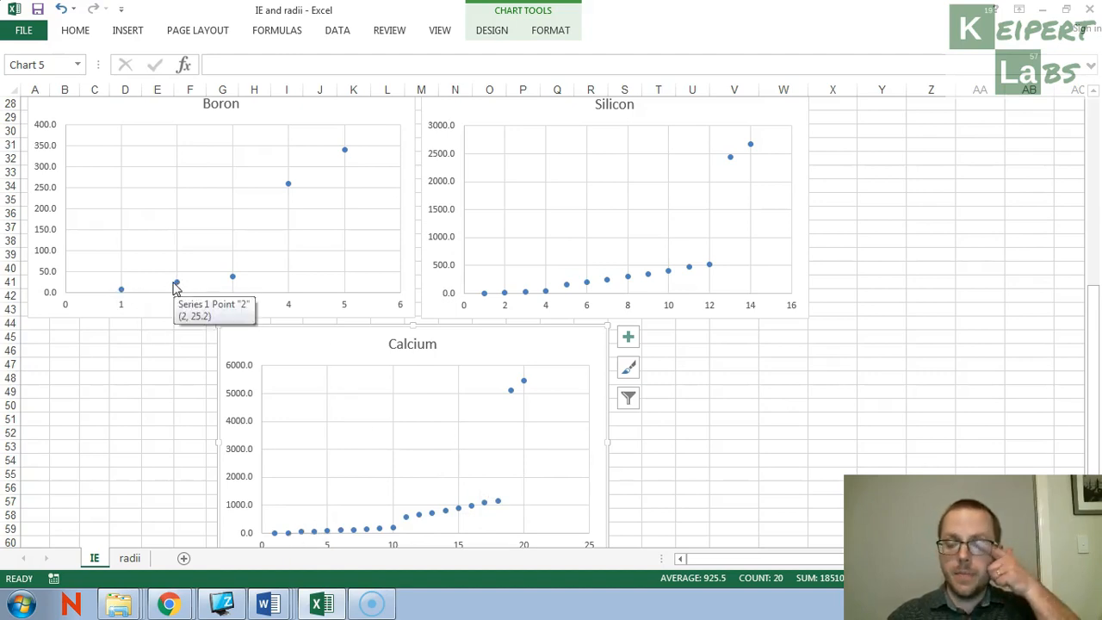
{"action": "mouse_move", "coordinate": [124, 293]}
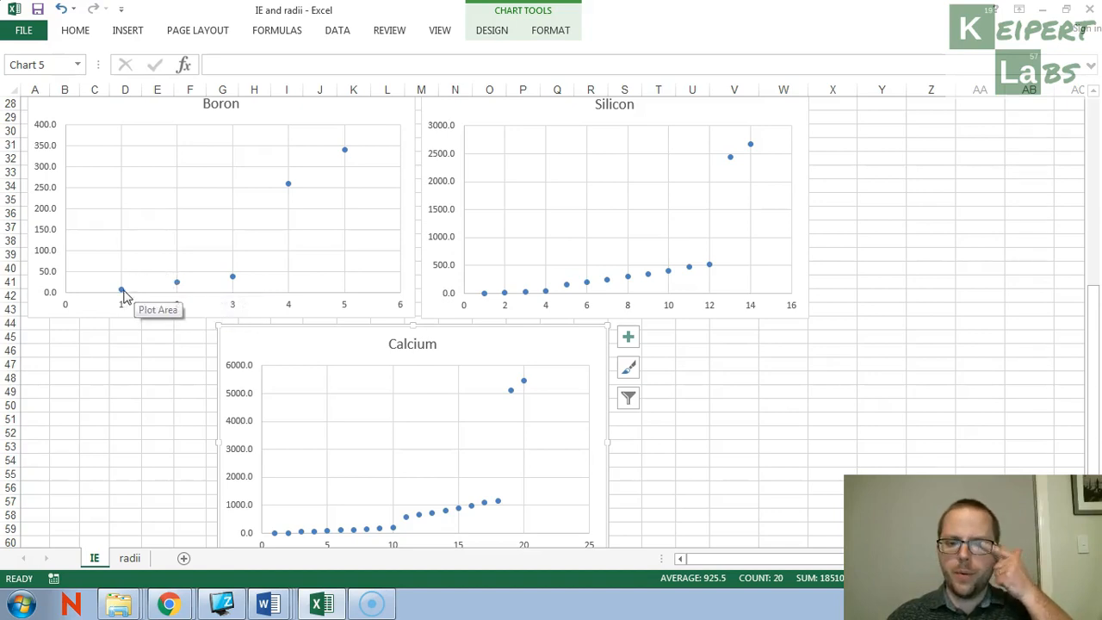
{"action": "mouse_move", "coordinate": [187, 279]}
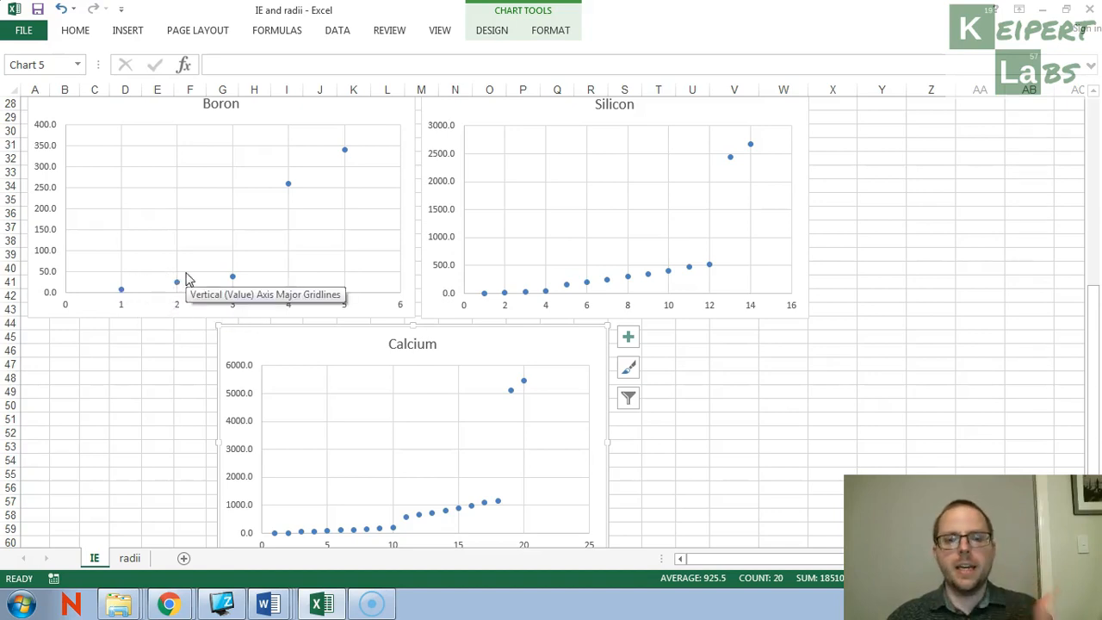
{"action": "mouse_move", "coordinate": [154, 303]}
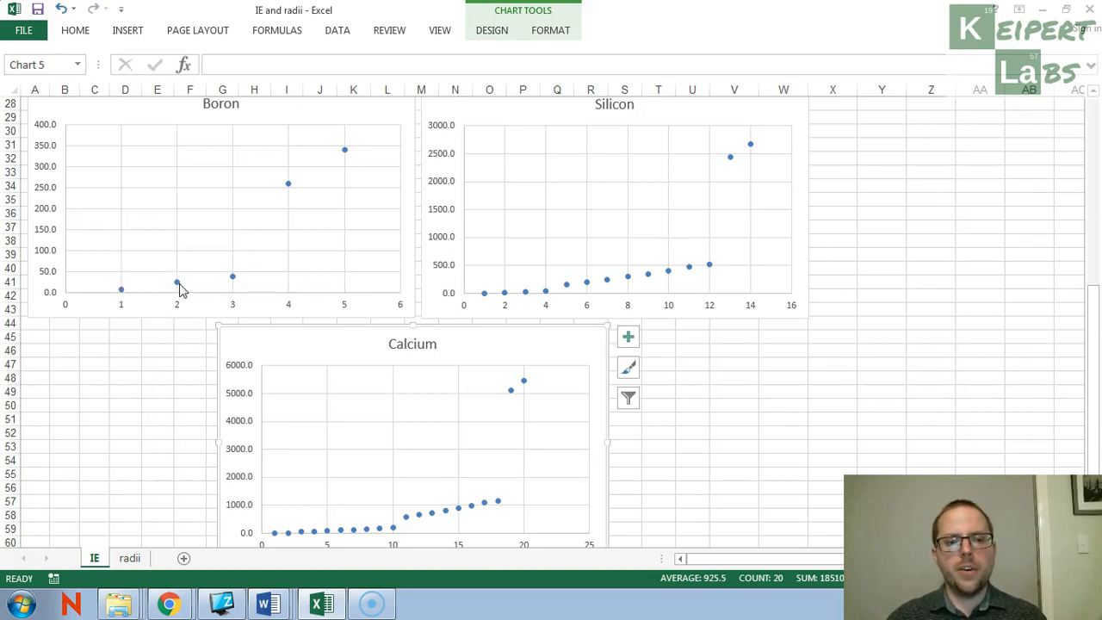
{"action": "mouse_move", "coordinate": [224, 281]}
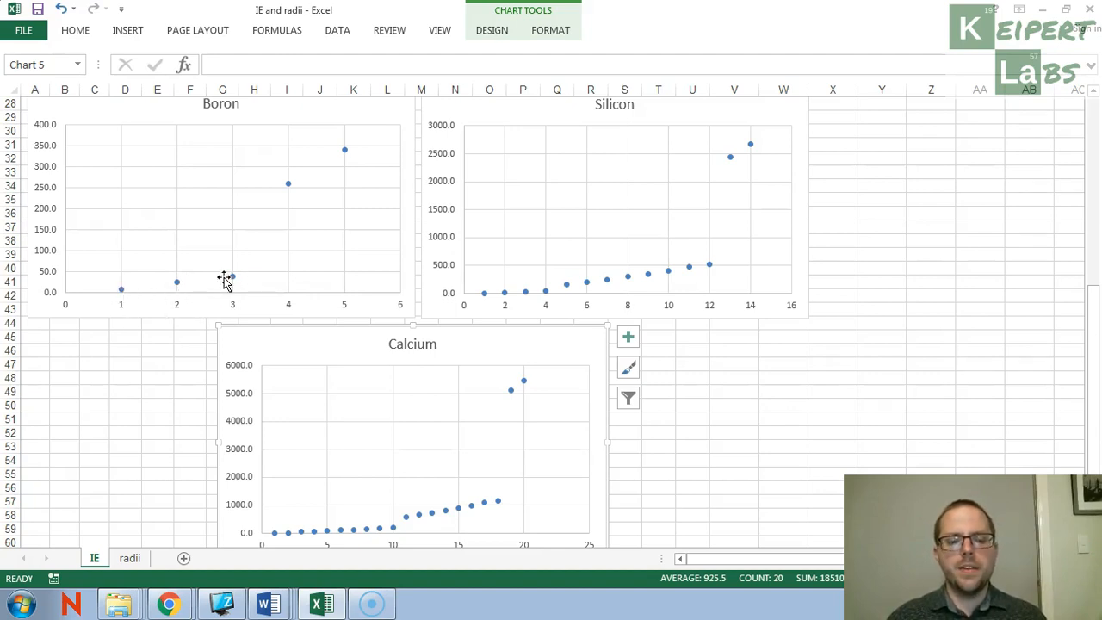
{"action": "mouse_move", "coordinate": [238, 282]}
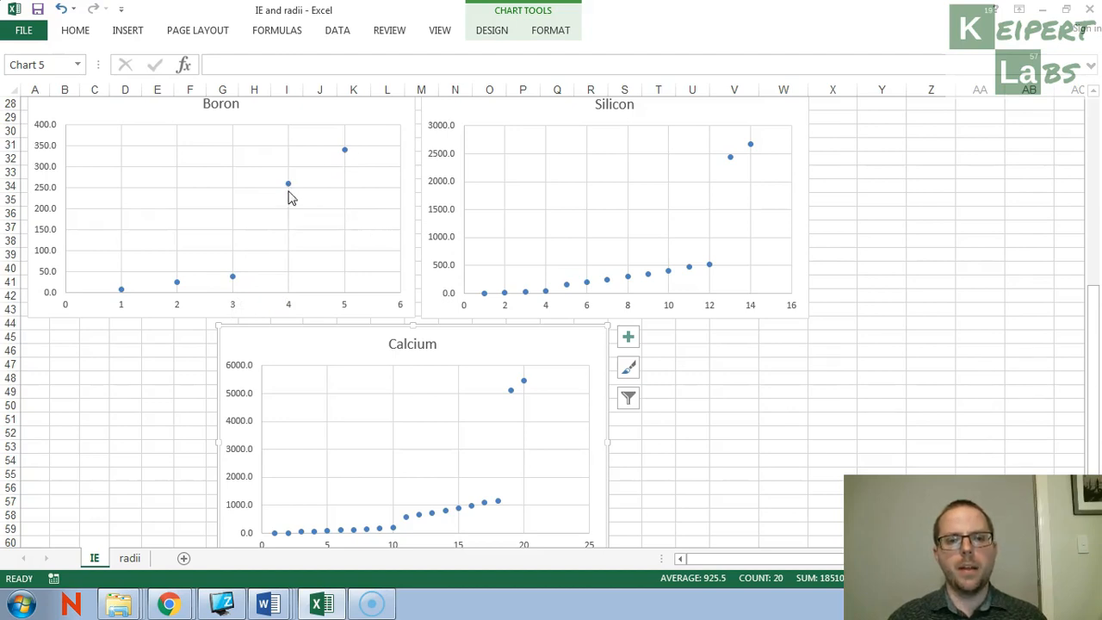
{"action": "mouse_move", "coordinate": [344, 150]}
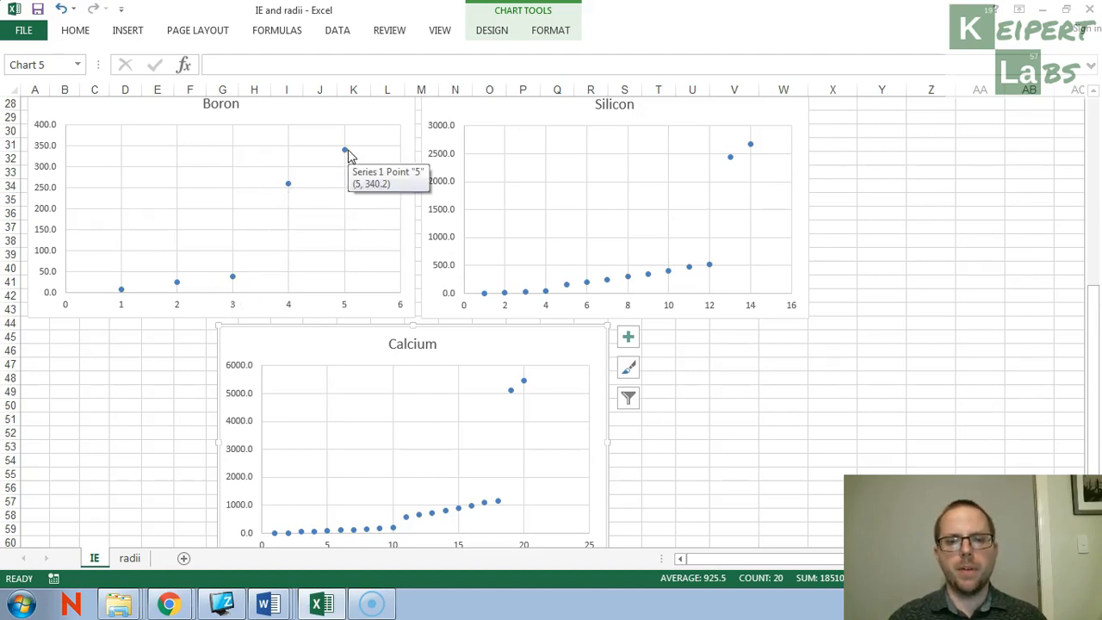
{"action": "mouse_move", "coordinate": [293, 166]}
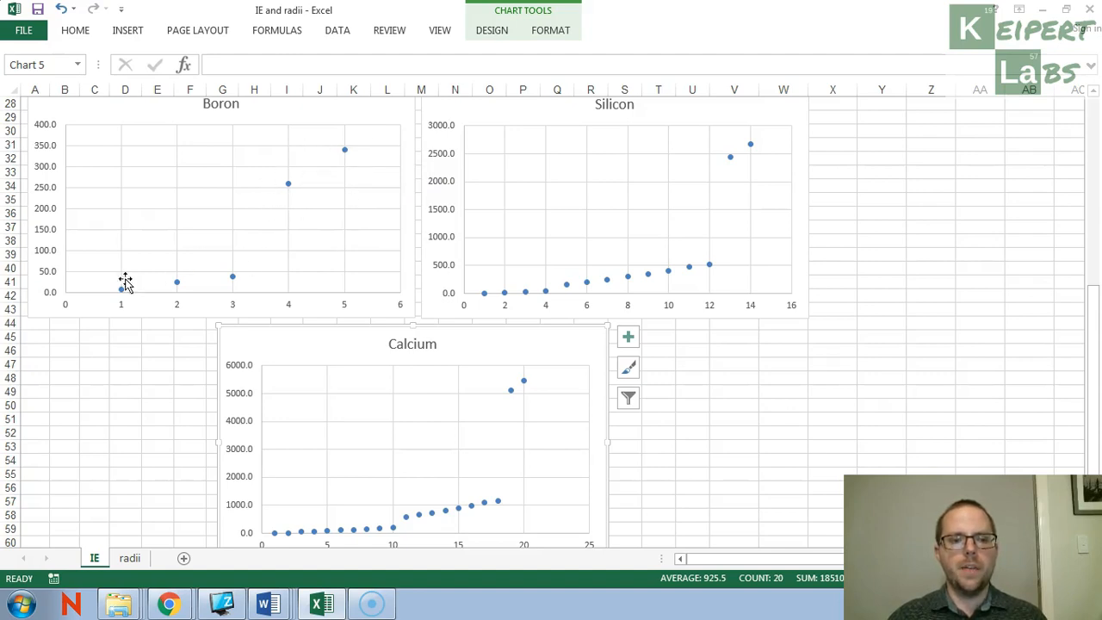
{"action": "mouse_move", "coordinate": [244, 258]}
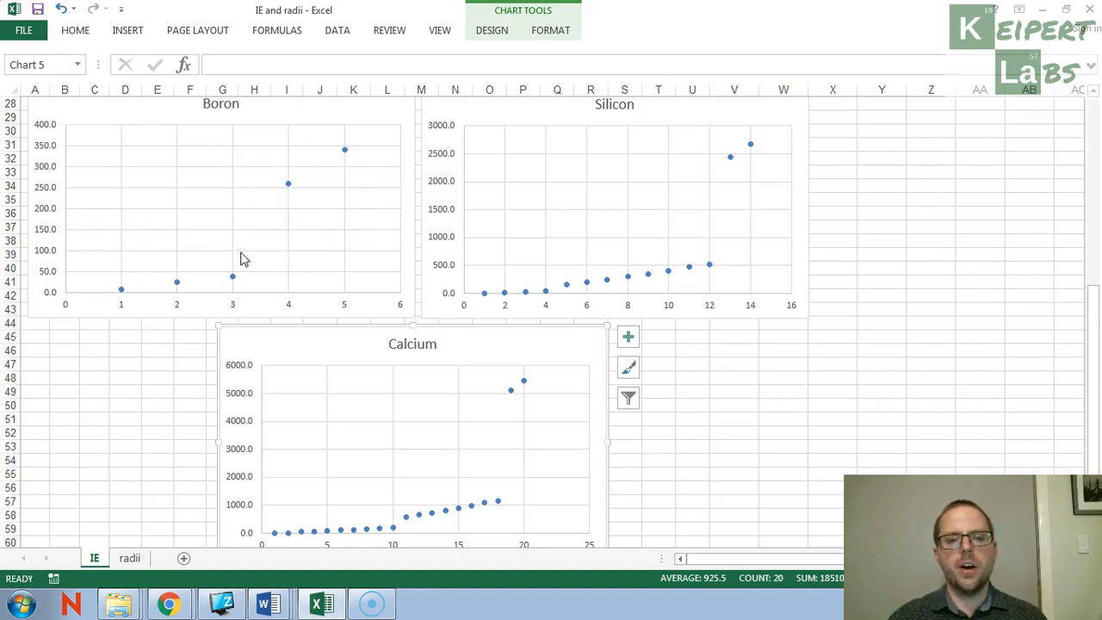
{"action": "mouse_move", "coordinate": [138, 327]}
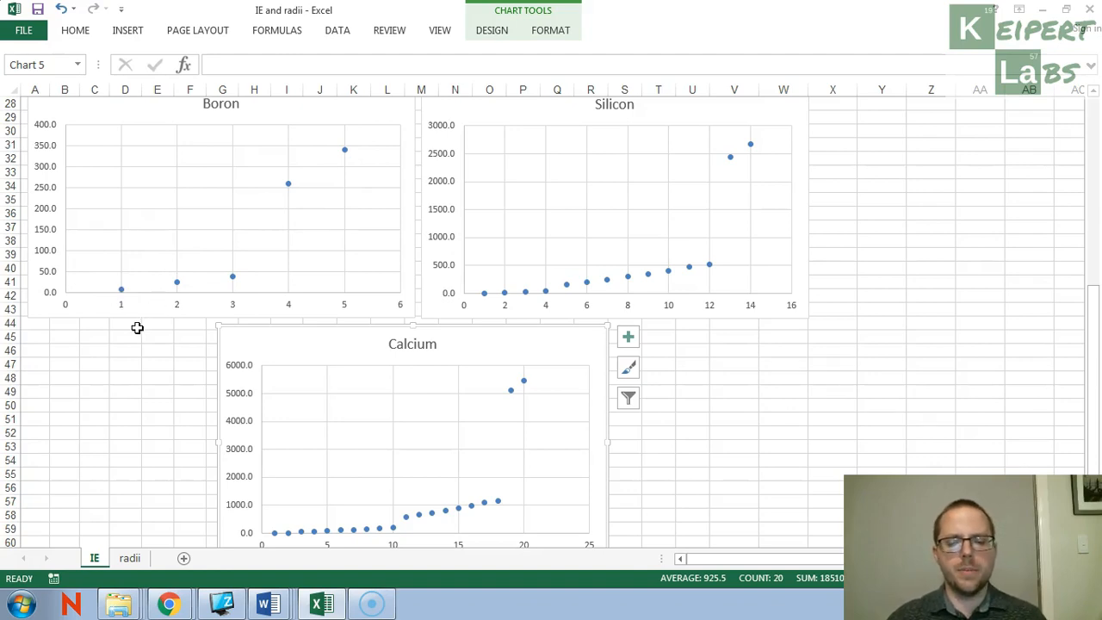
{"action": "mouse_move", "coordinate": [773, 134]}
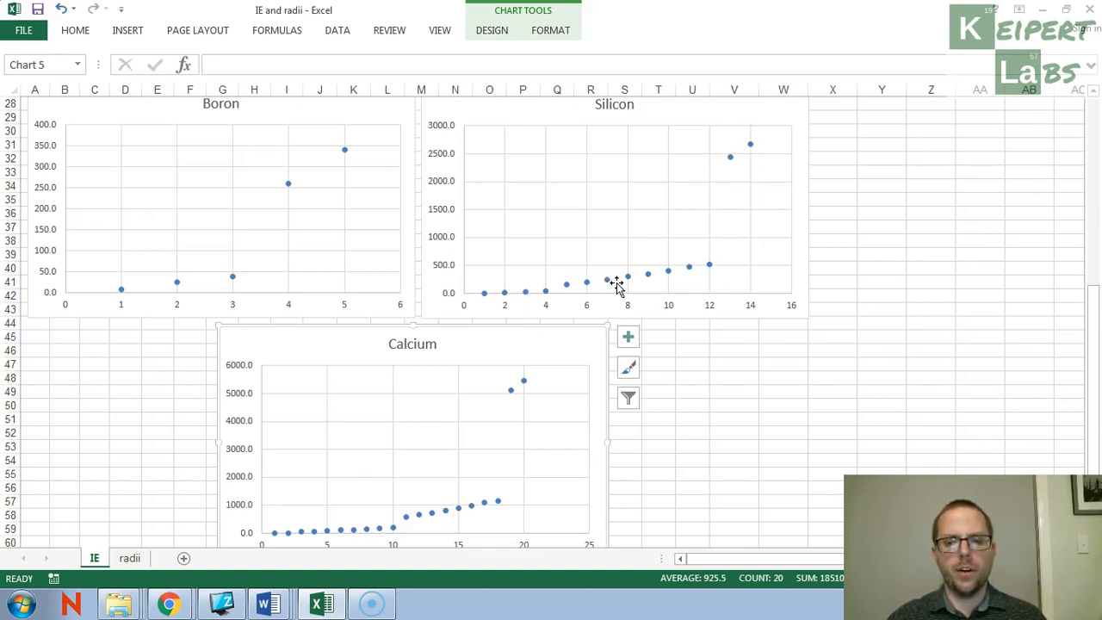
{"action": "mouse_move", "coordinate": [757, 138]}
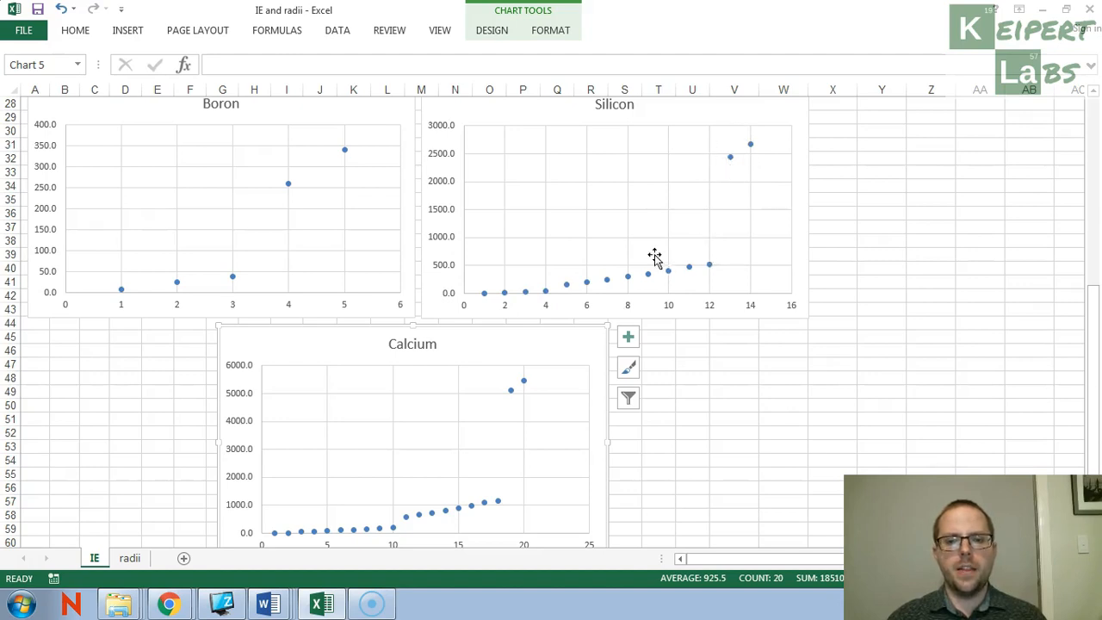
{"action": "mouse_move", "coordinate": [548, 293]}
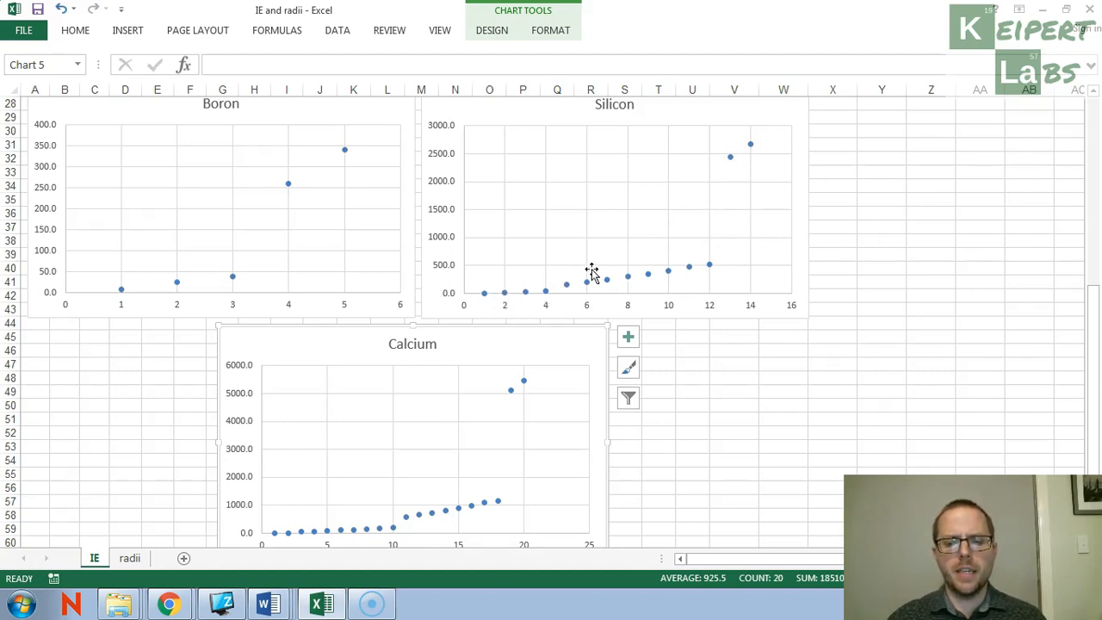
{"action": "mouse_move", "coordinate": [754, 167]}
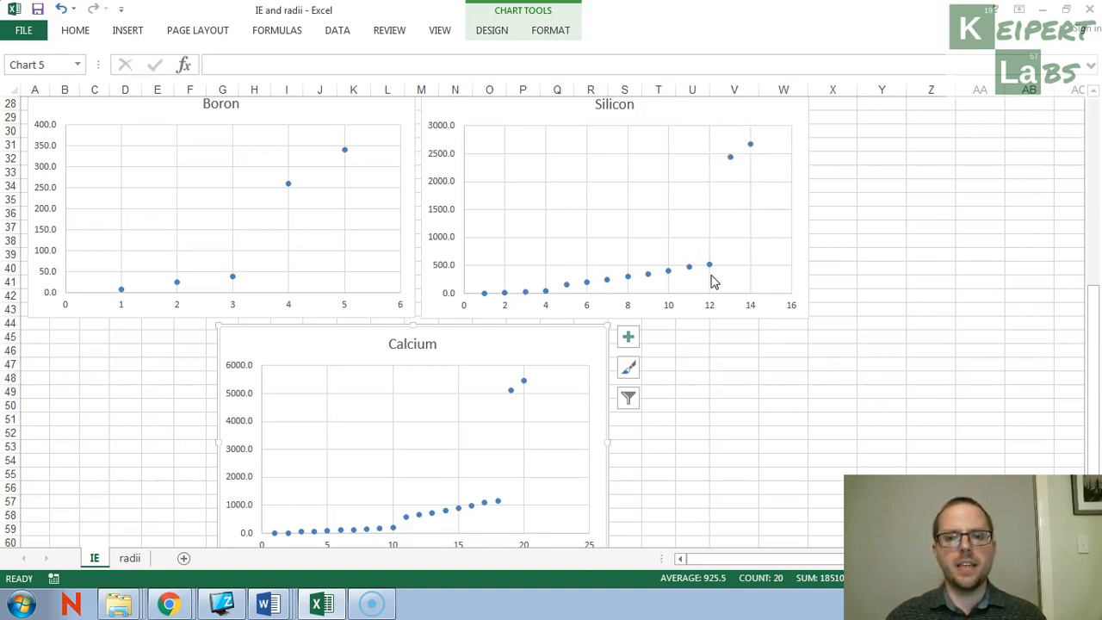
{"action": "mouse_move", "coordinate": [572, 291]}
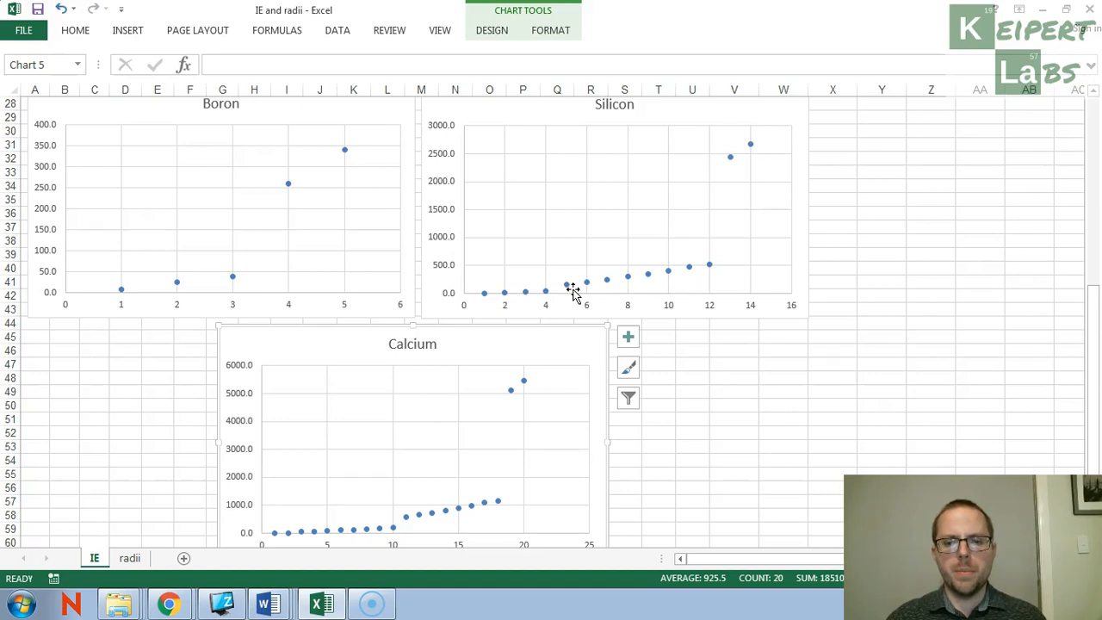
{"action": "mouse_move", "coordinate": [565, 277]}
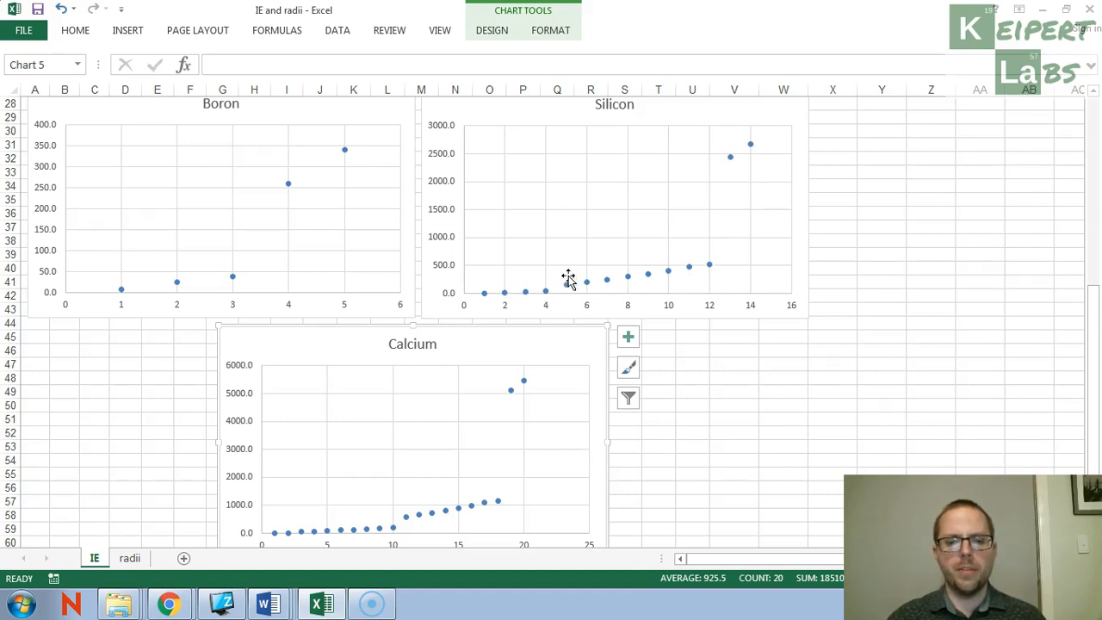
{"action": "mouse_move", "coordinate": [489, 434]}
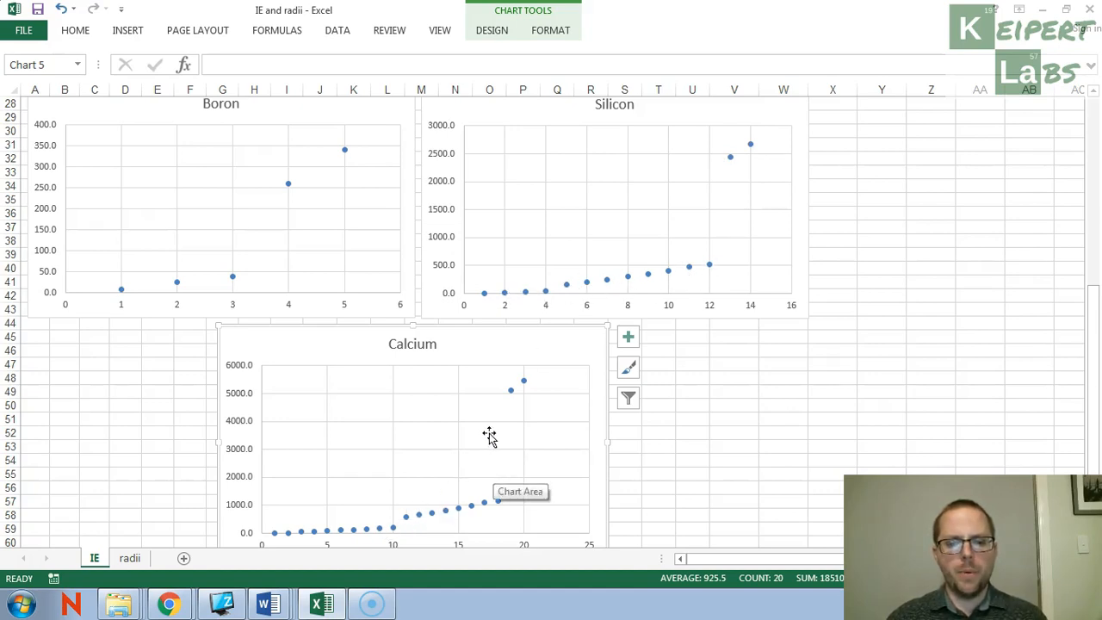
{"action": "mouse_move", "coordinate": [471, 251]}
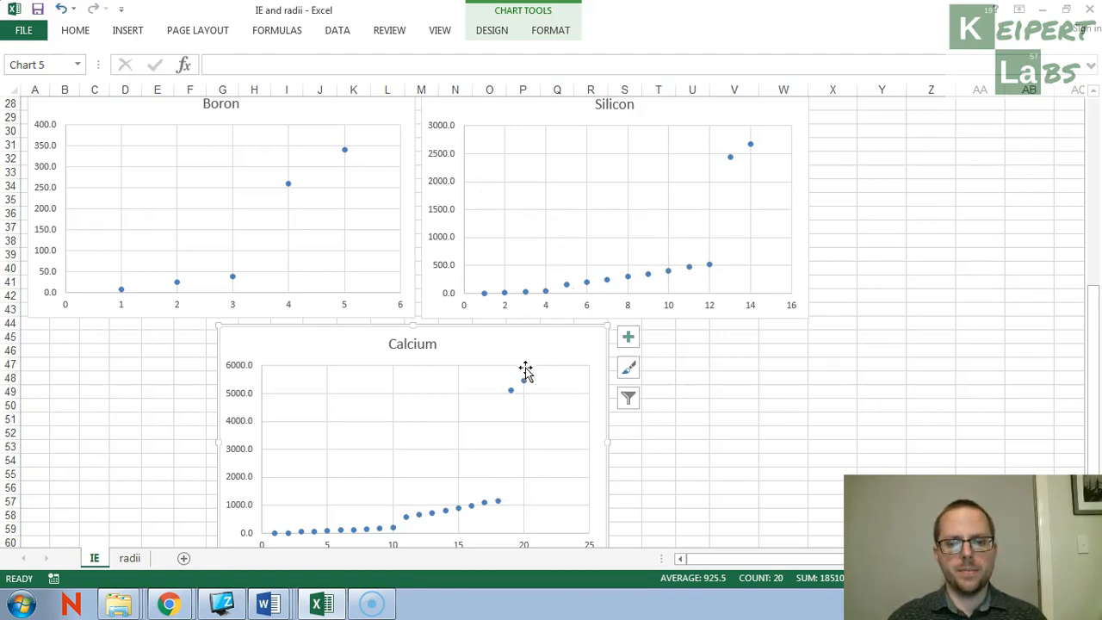
{"action": "mouse_move", "coordinate": [506, 378]}
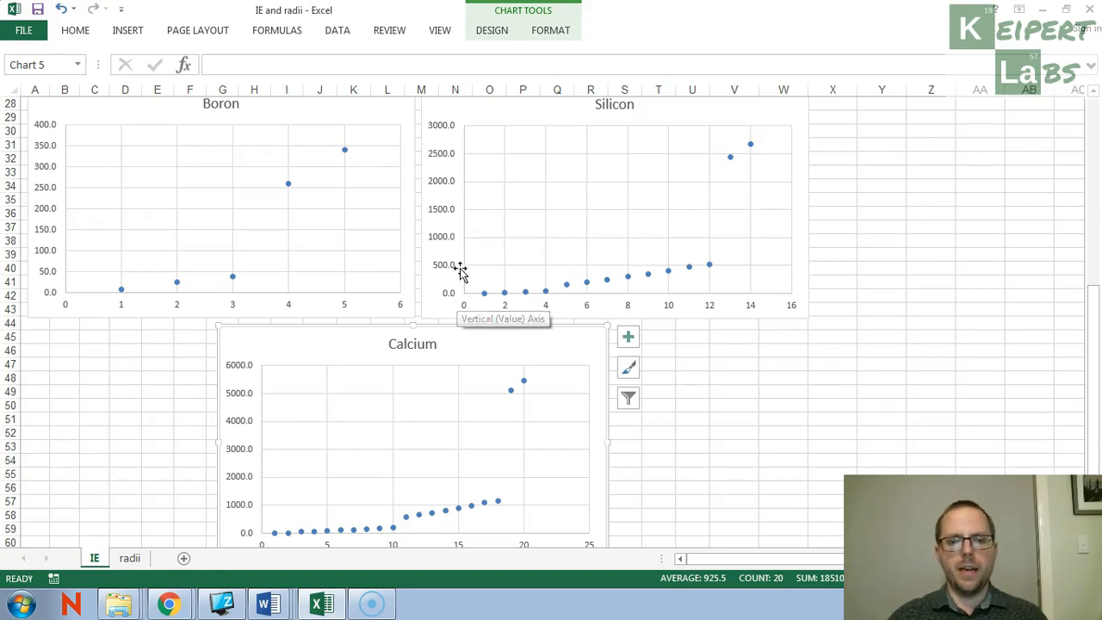
{"action": "mouse_move", "coordinate": [471, 272]}
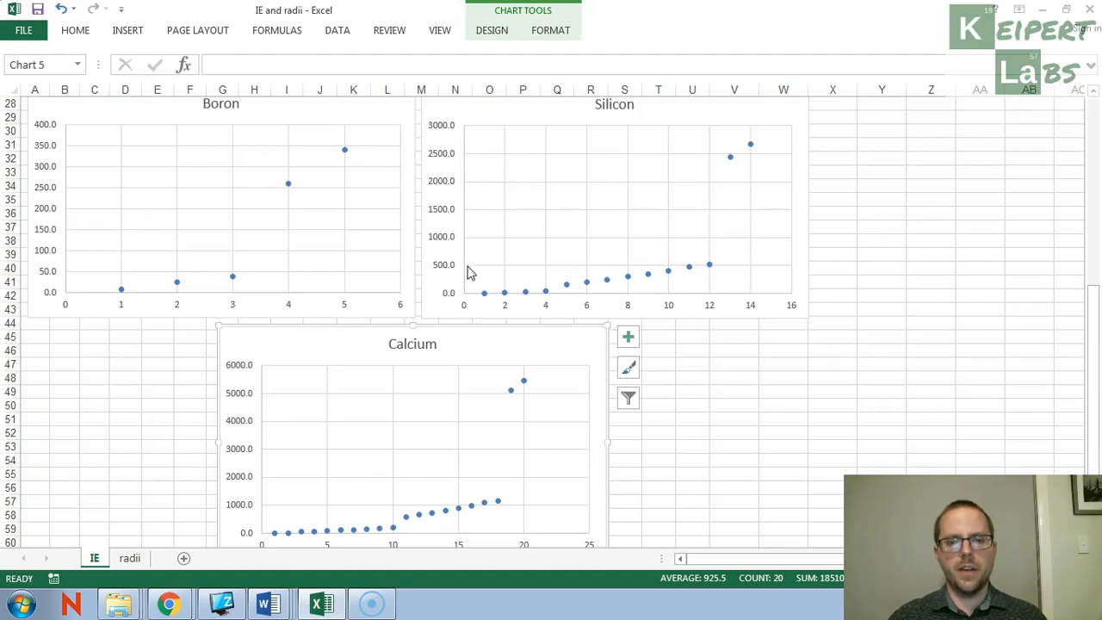
{"action": "mouse_move", "coordinate": [468, 207]}
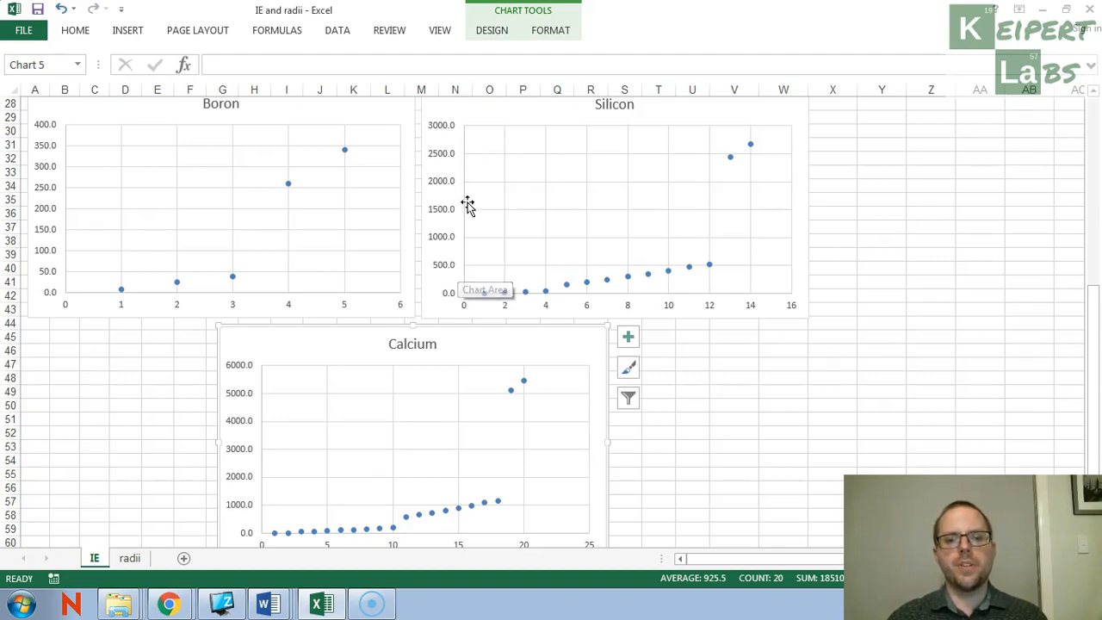
{"action": "mouse_move", "coordinate": [445, 210]}
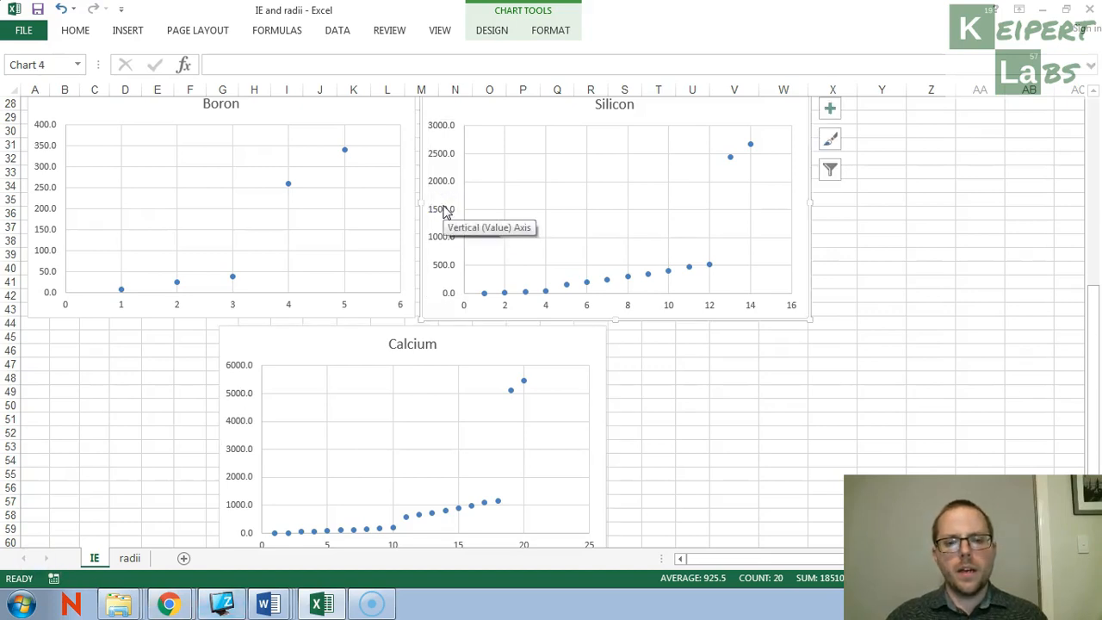
- Set the Silicon chart's vertical axis to a logarithmic scale via Format Axis
{"action": "right_click", "coordinate": [441, 210]}
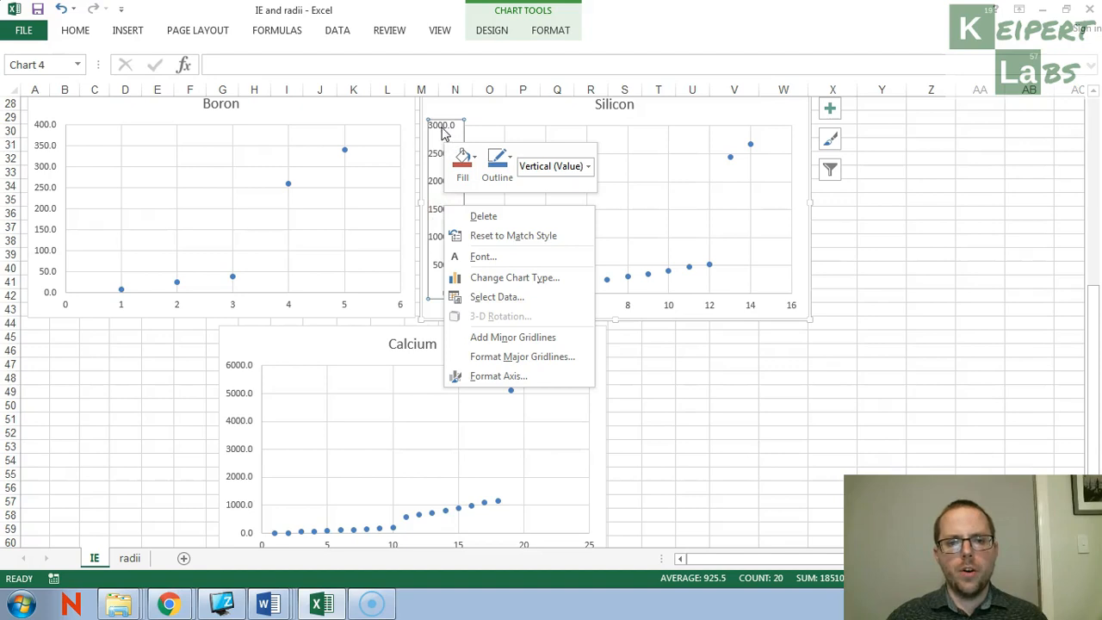
{"action": "mouse_move", "coordinate": [424, 181]}
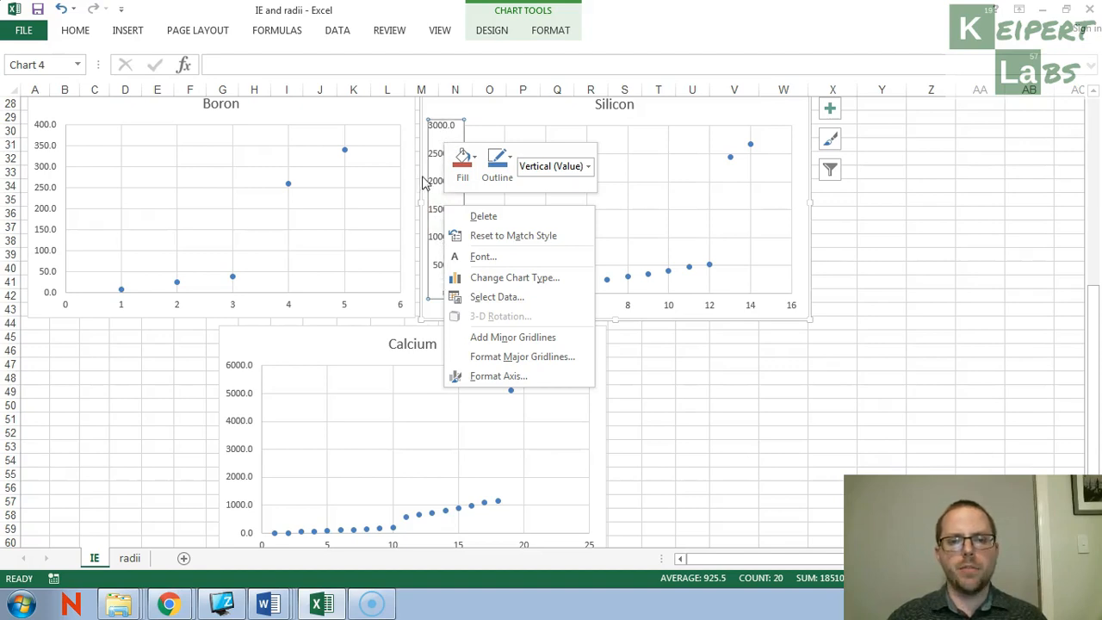
{"action": "left_click", "coordinate": [498, 376]}
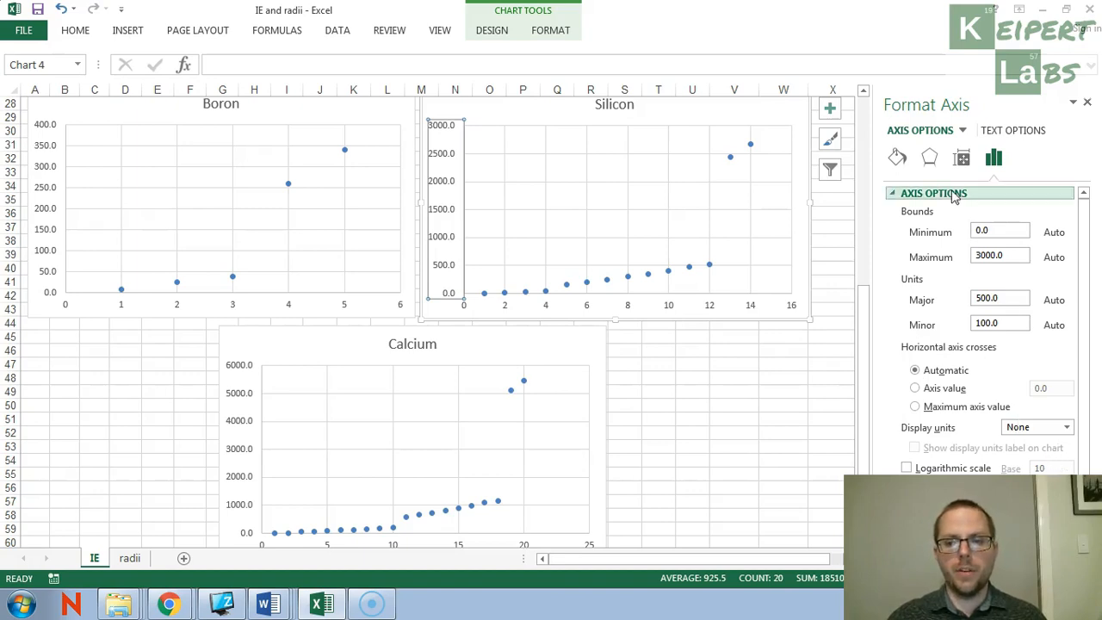
{"action": "mouse_move", "coordinate": [983, 370]}
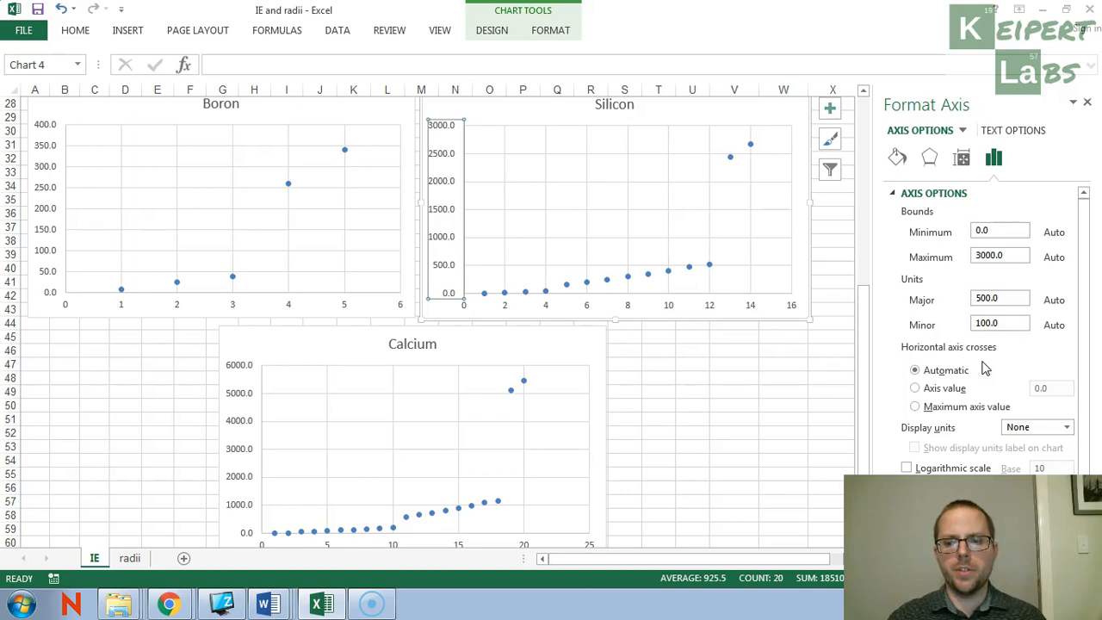
{"action": "scroll", "scroll_direction": "down", "scroll_amount": 3}
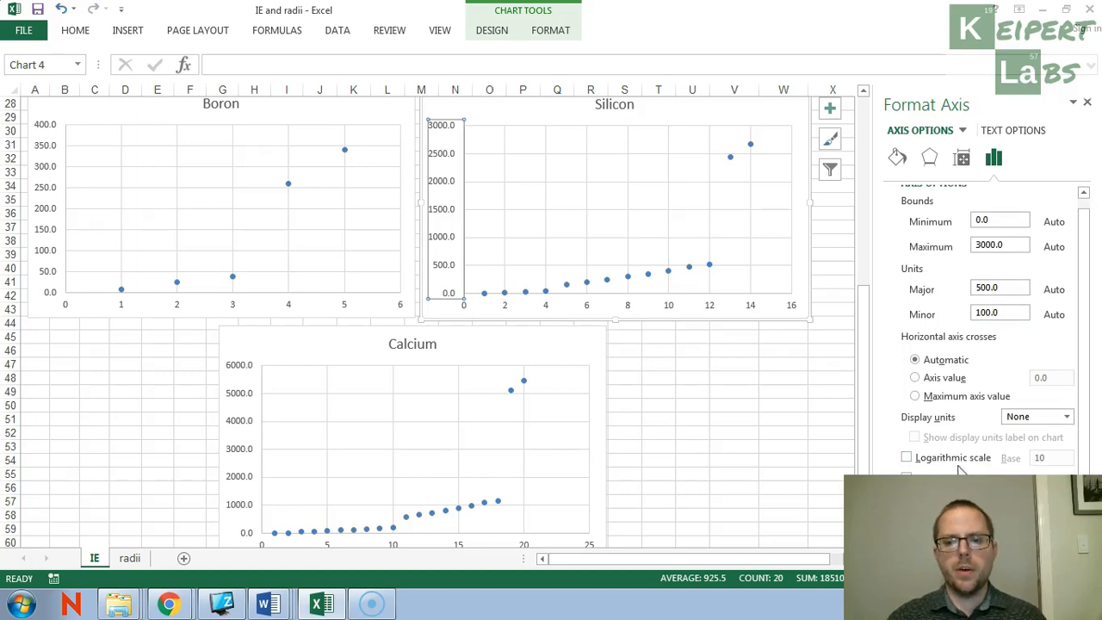
{"action": "left_click", "coordinate": [906, 458]}
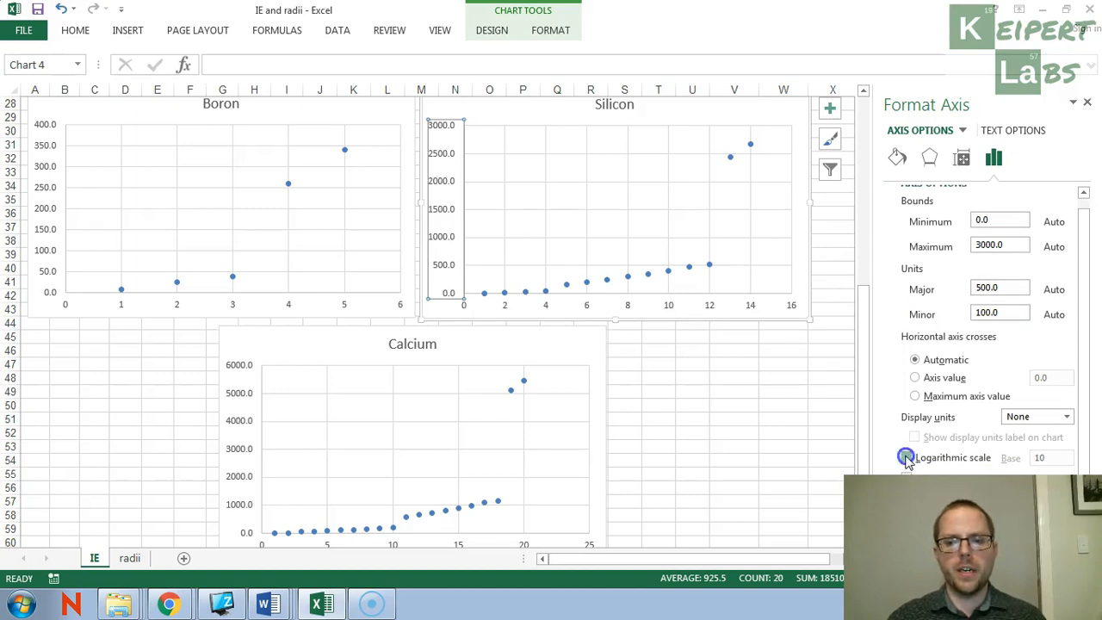
{"action": "left_click", "coordinate": [906, 458]}
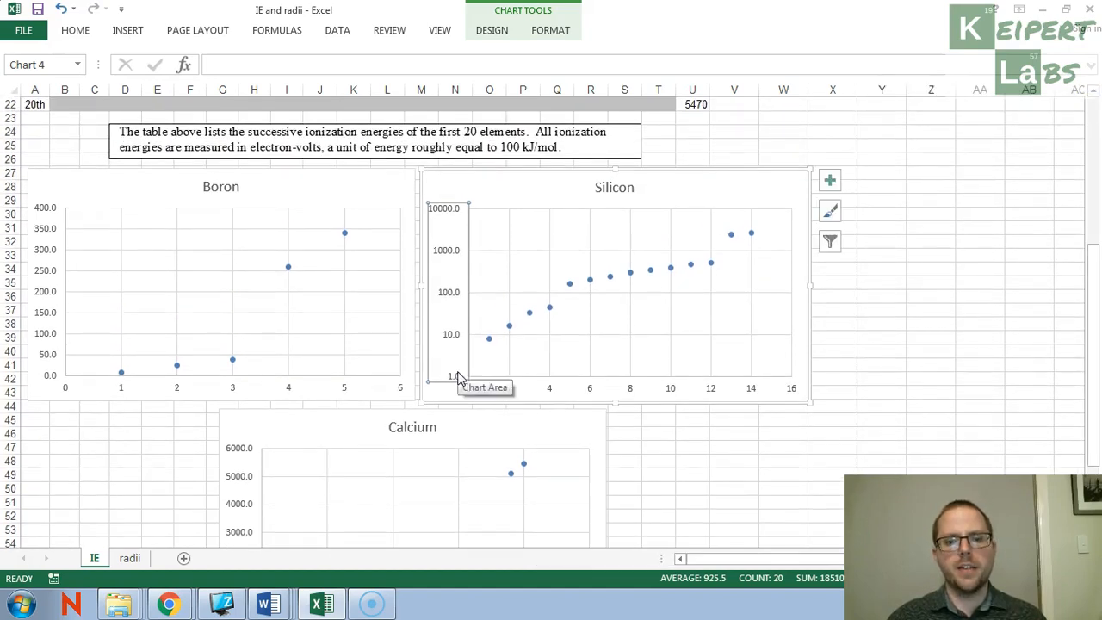
{"action": "mouse_move", "coordinate": [450, 253]}
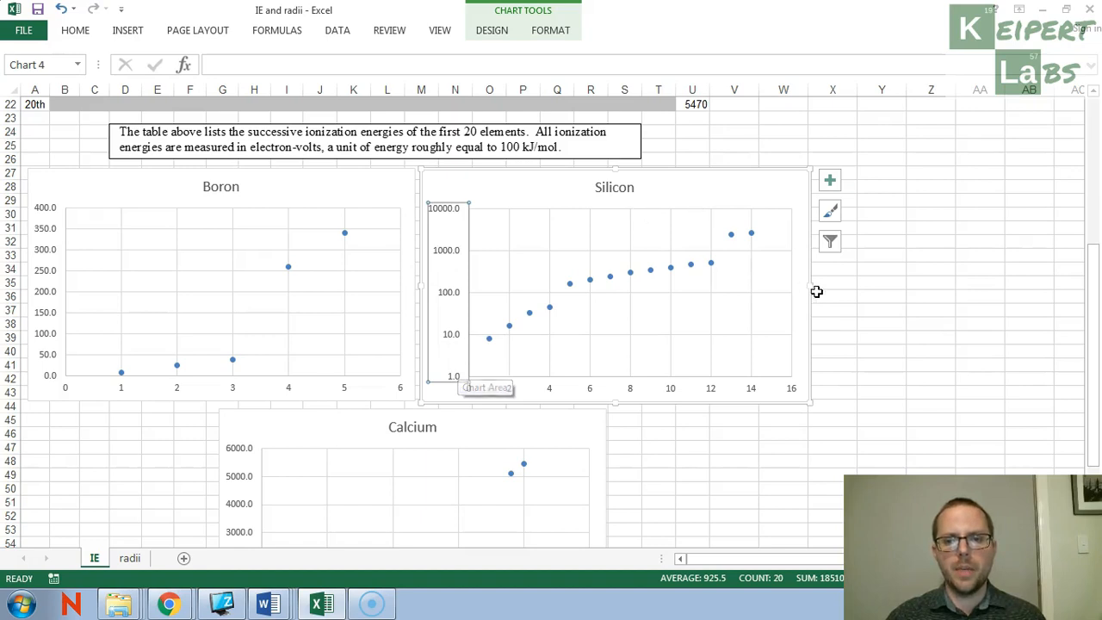
{"action": "mouse_move", "coordinate": [550, 310]}
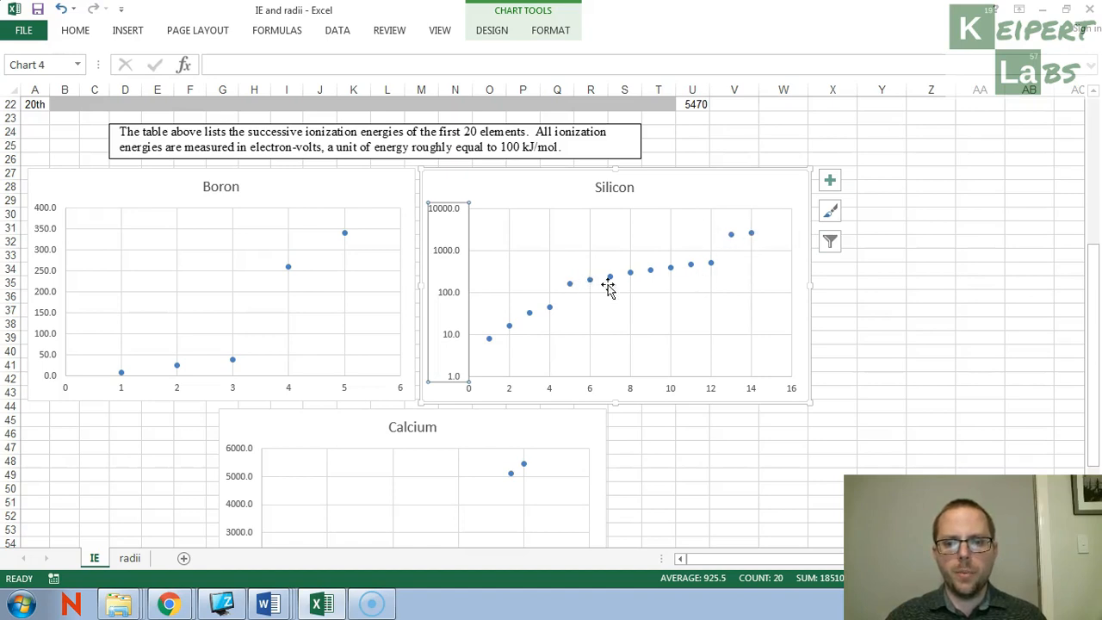
{"action": "mouse_move", "coordinate": [771, 232]}
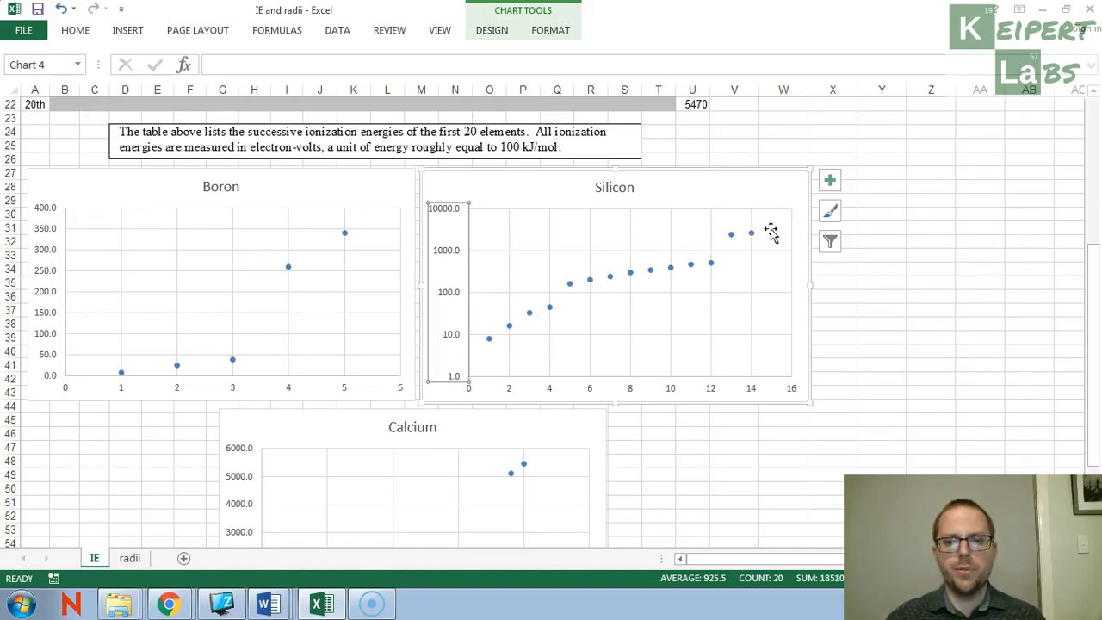
{"action": "mouse_move", "coordinate": [538, 355]}
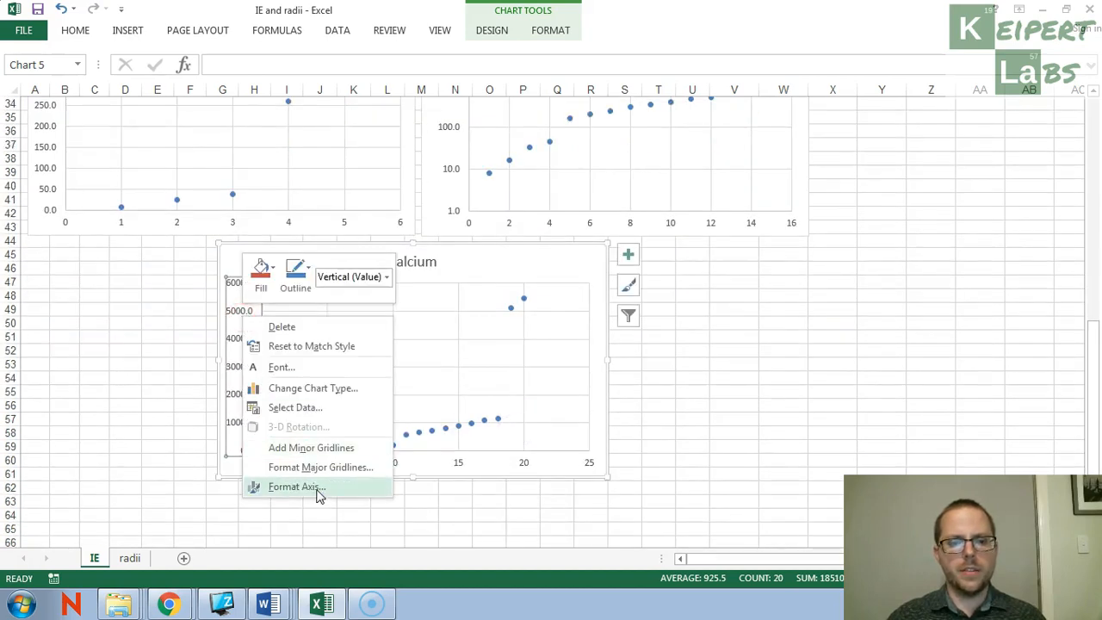
- Set the Calcium chart's vertical axis to a logarithmic scale, matching Silicon's
{"action": "left_click", "coordinate": [296, 486]}
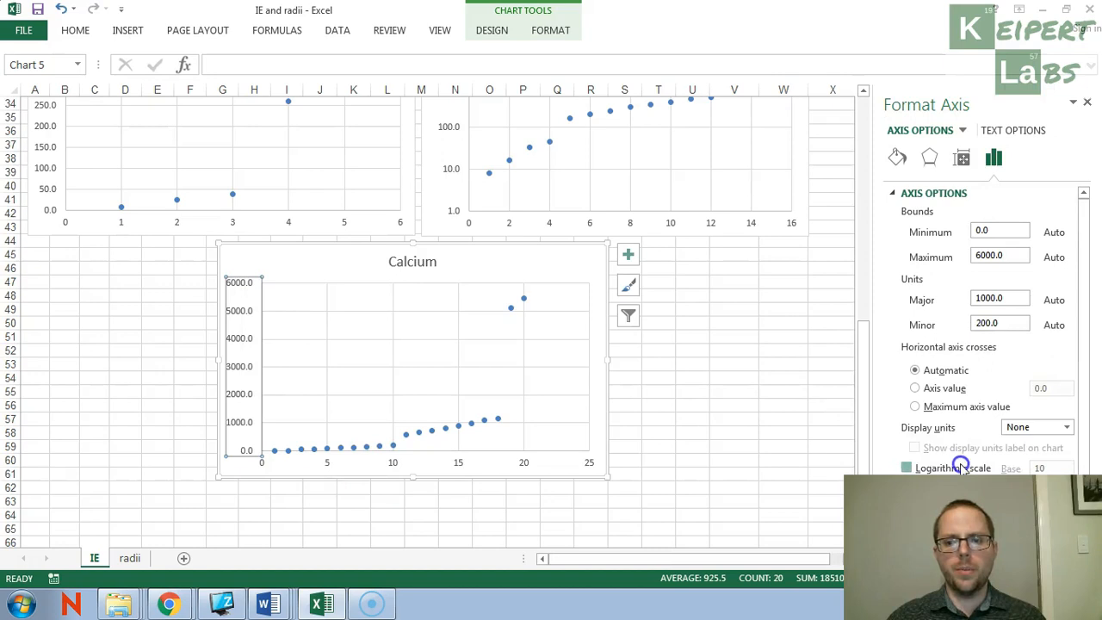
{"action": "left_click", "coordinate": [905, 468]}
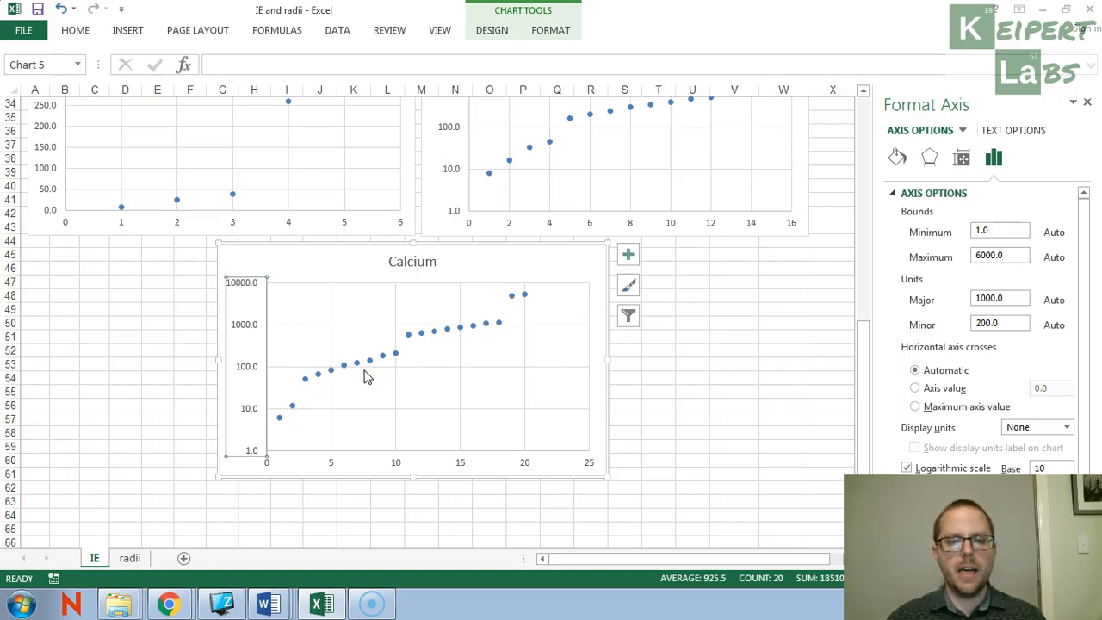
{"action": "scroll", "scroll_direction": "down", "scroll_amount": 3}
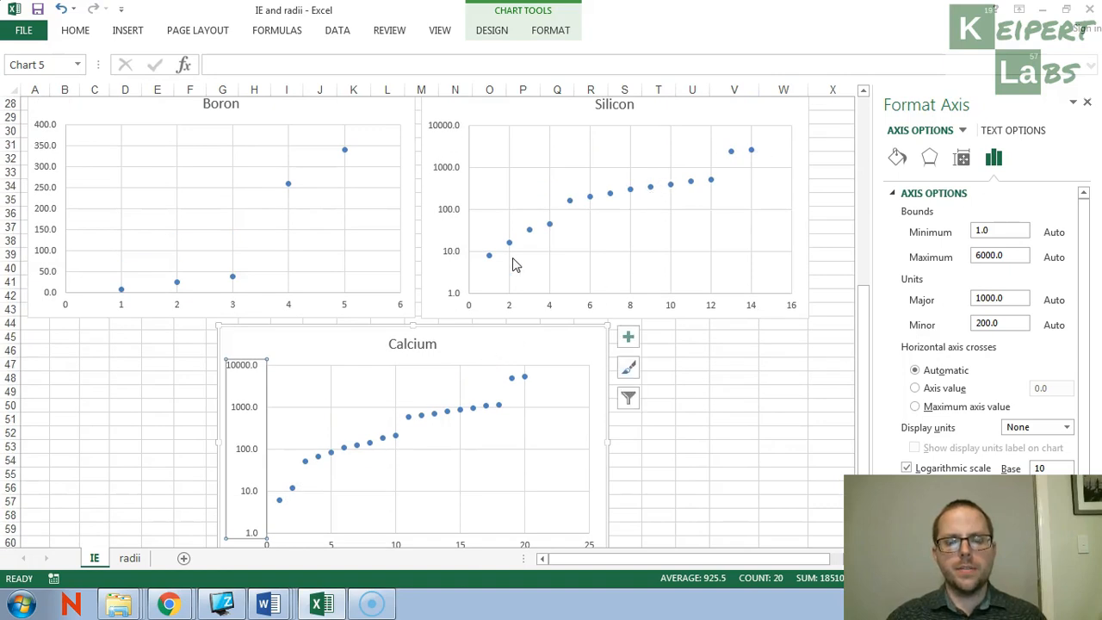
{"action": "mouse_move", "coordinate": [262, 217]}
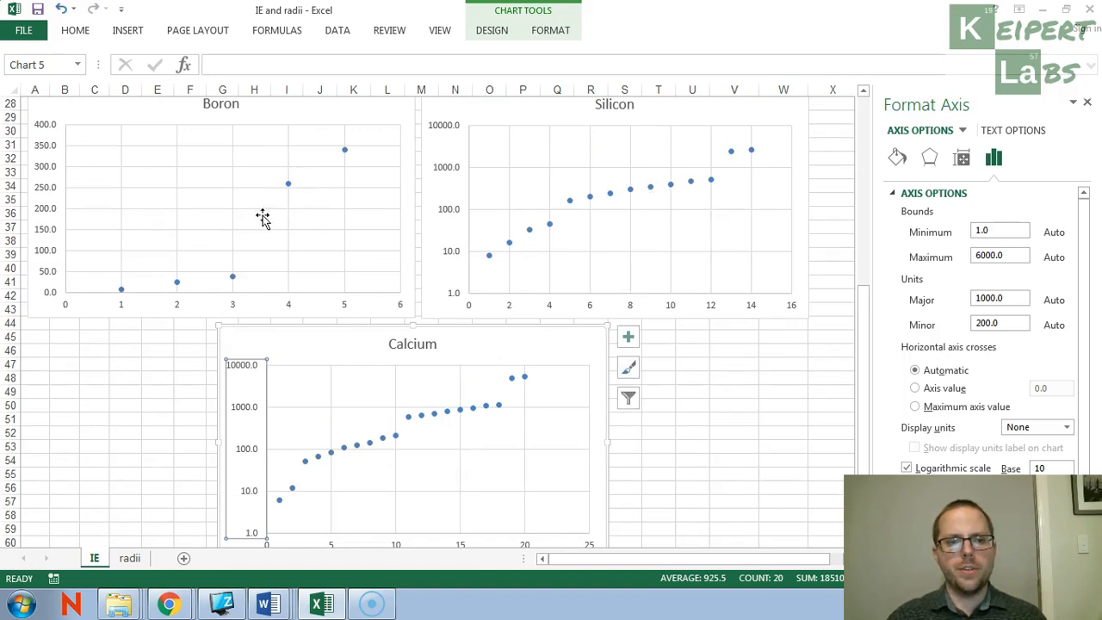
{"action": "right_click", "coordinate": [45, 210]}
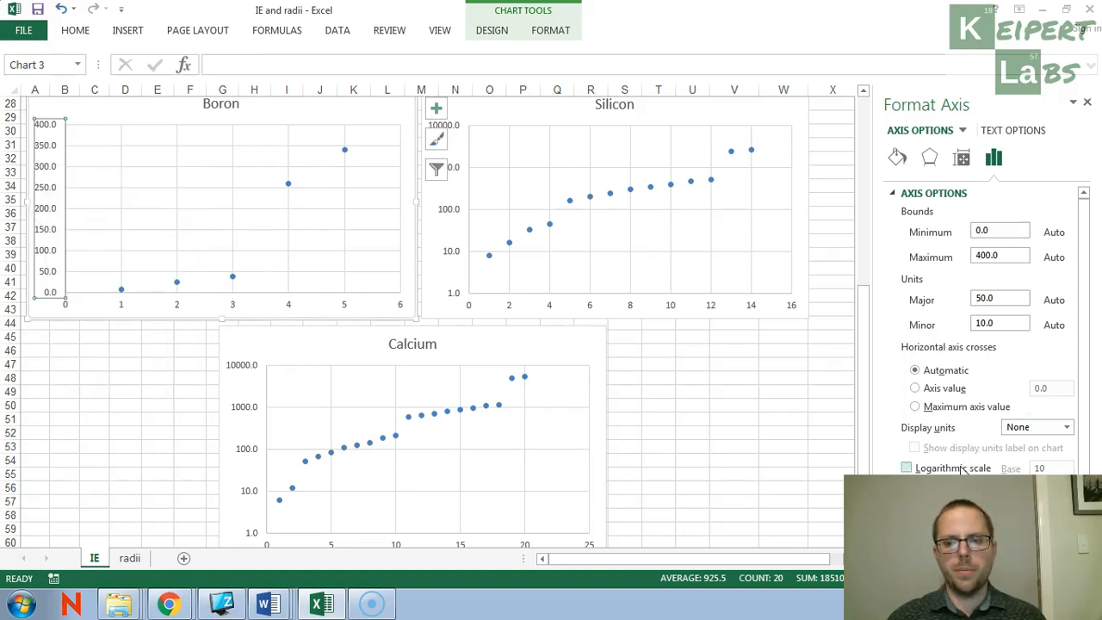
{"action": "left_click", "coordinate": [905, 468]}
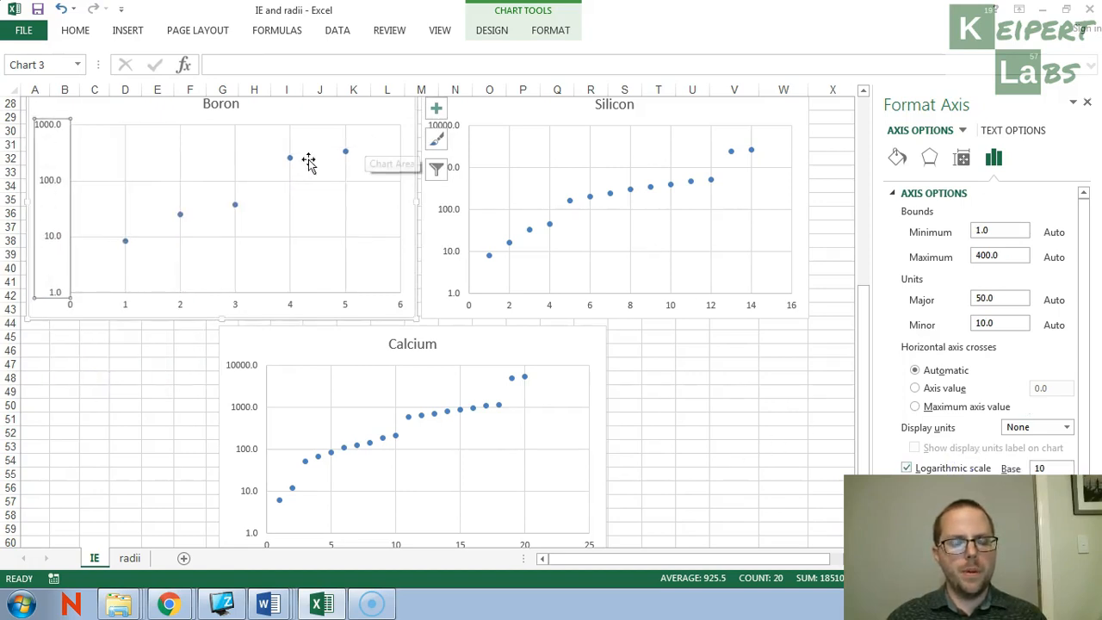
{"action": "mouse_move", "coordinate": [169, 225]}
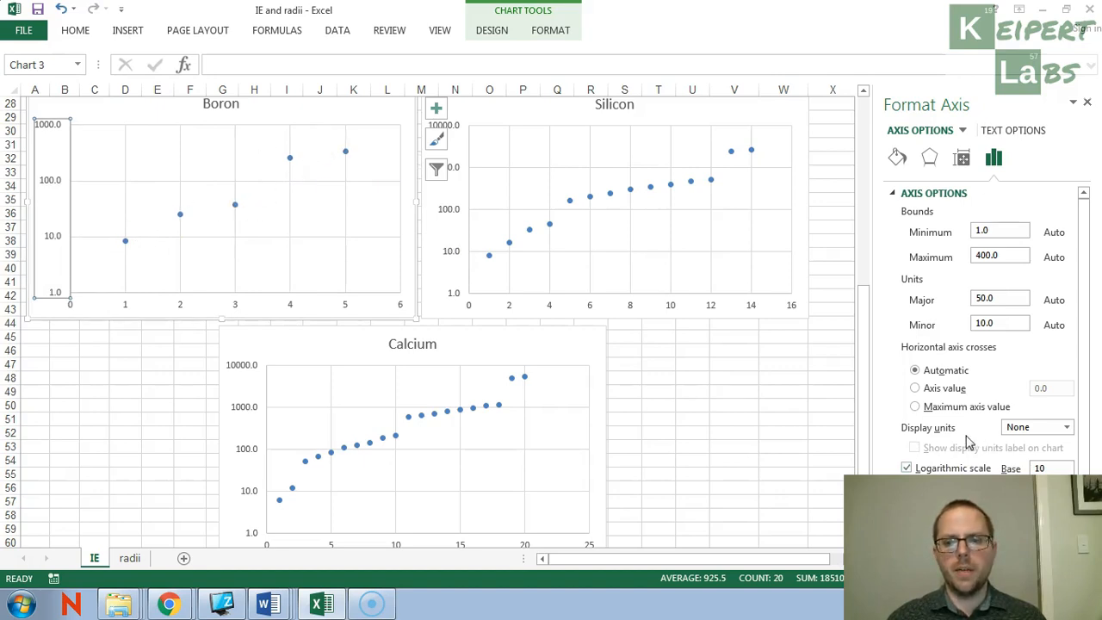
{"action": "left_click", "coordinate": [905, 468]}
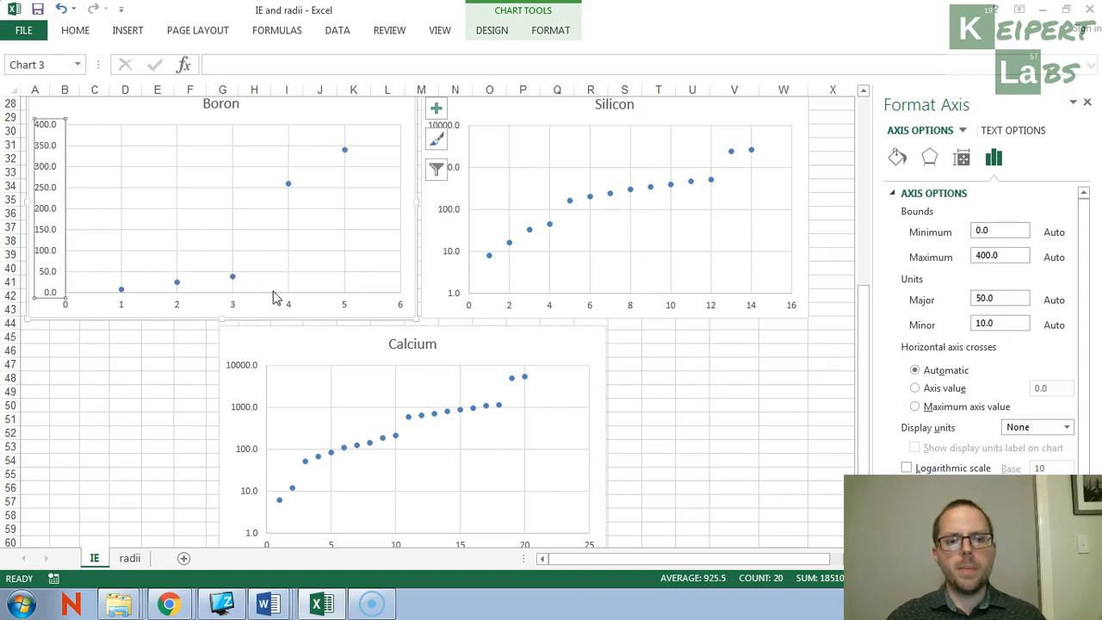
{"action": "mouse_move", "coordinate": [349, 145]}
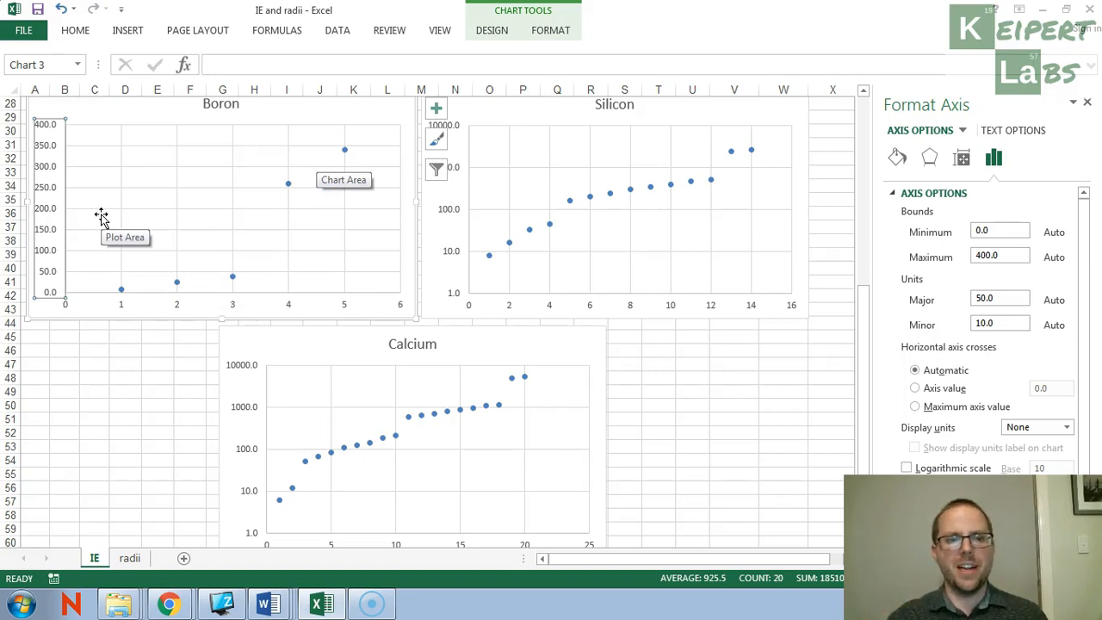
{"action": "left_click", "coordinate": [175, 391]}
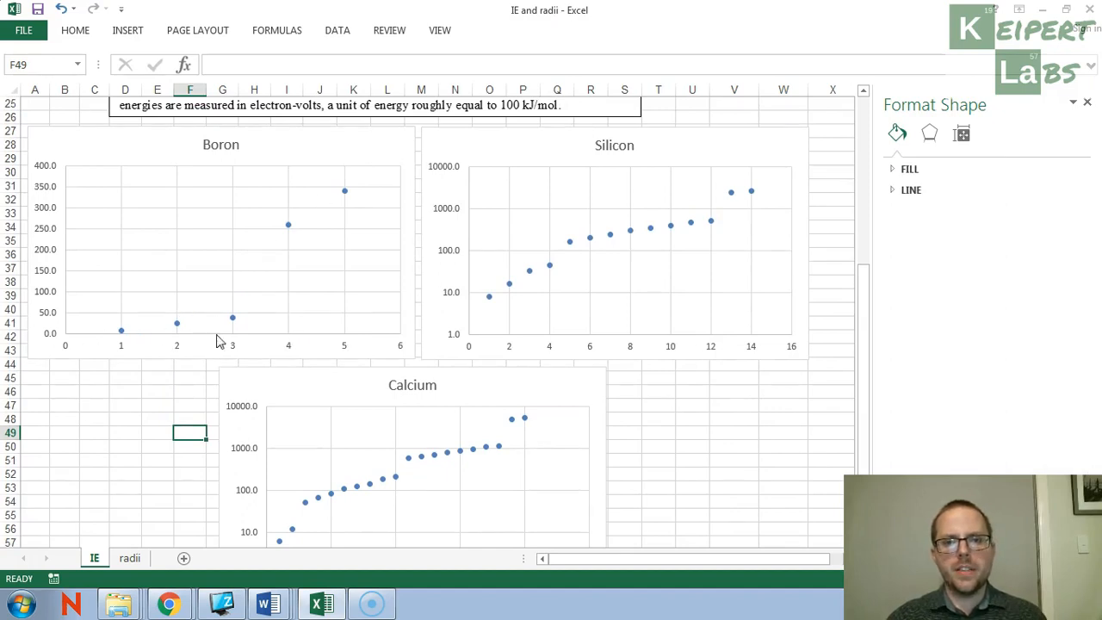
- Scroll to review the three charts with the Format Shape pane closed
{"action": "scroll", "scroll_direction": "down", "scroll_amount": 3}
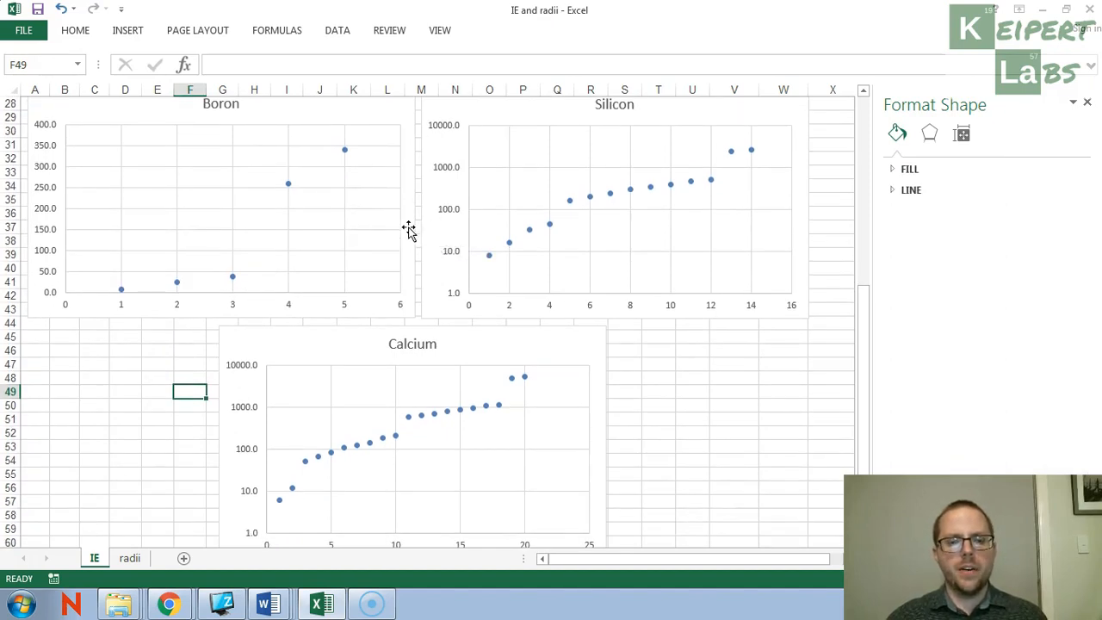
{"action": "mouse_move", "coordinate": [399, 237]}
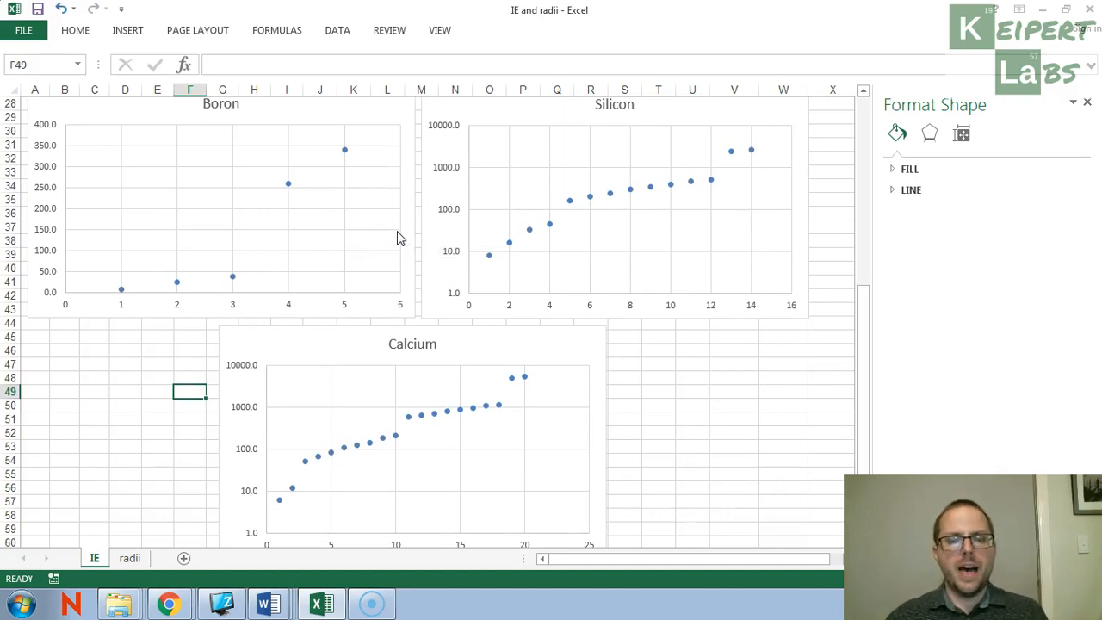
{"action": "mouse_move", "coordinate": [398, 238]}
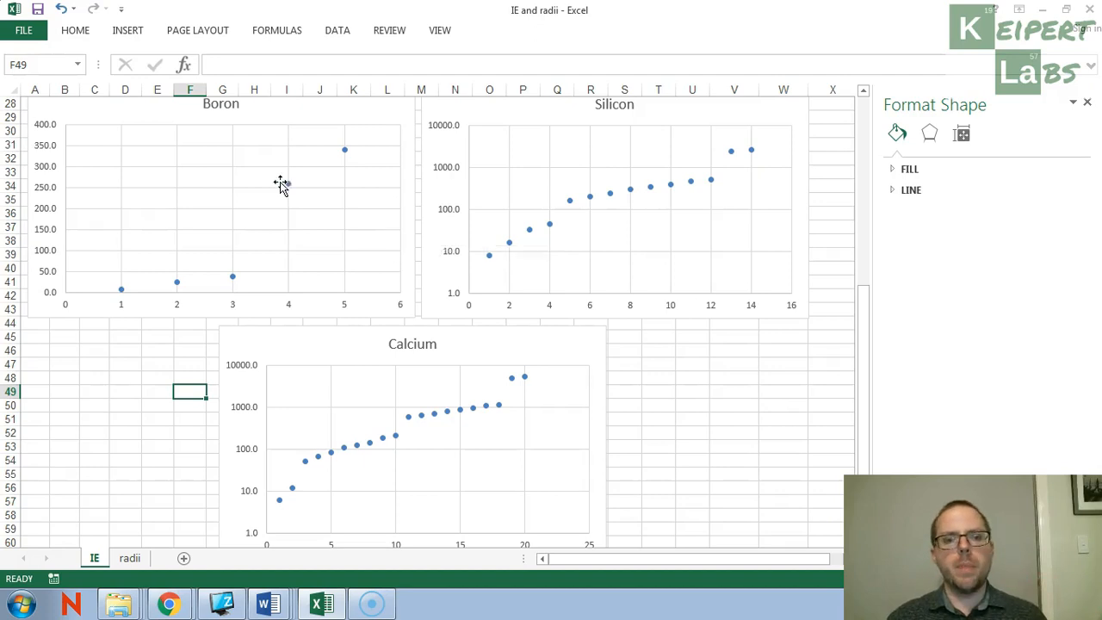
{"action": "mouse_move", "coordinate": [635, 234]}
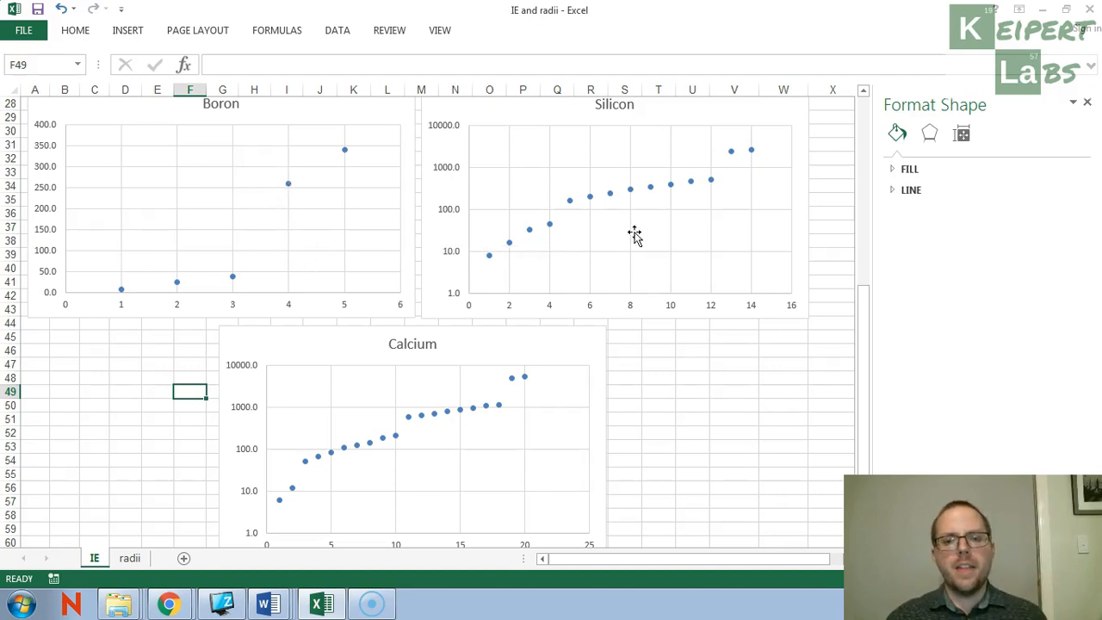
{"action": "mouse_move", "coordinate": [537, 248]}
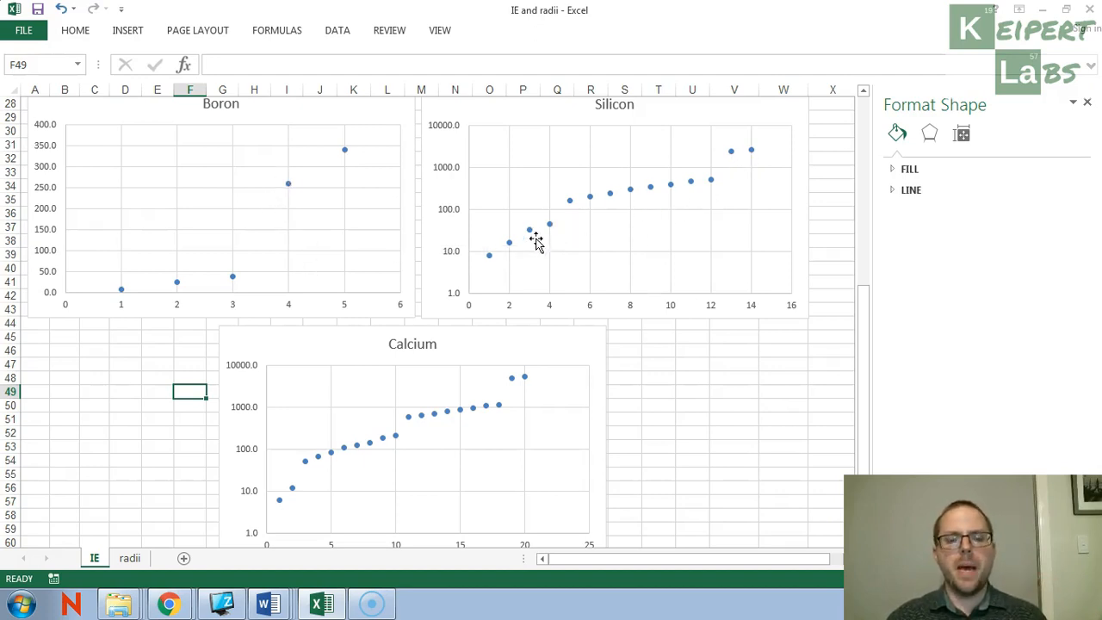
{"action": "mouse_move", "coordinate": [744, 164]}
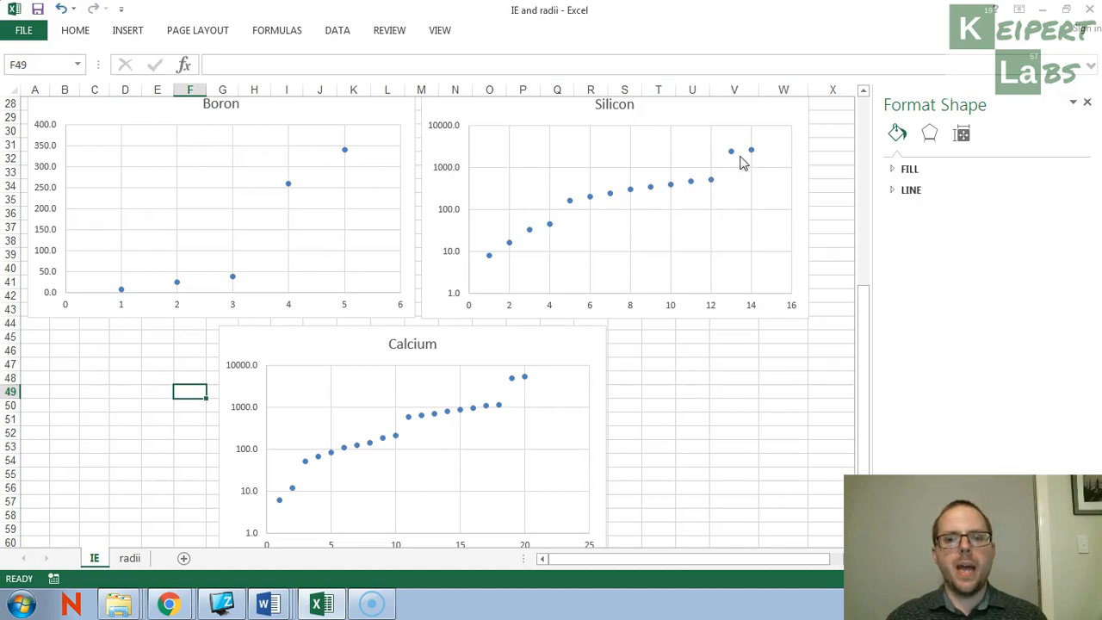
{"action": "mouse_move", "coordinate": [813, 186]}
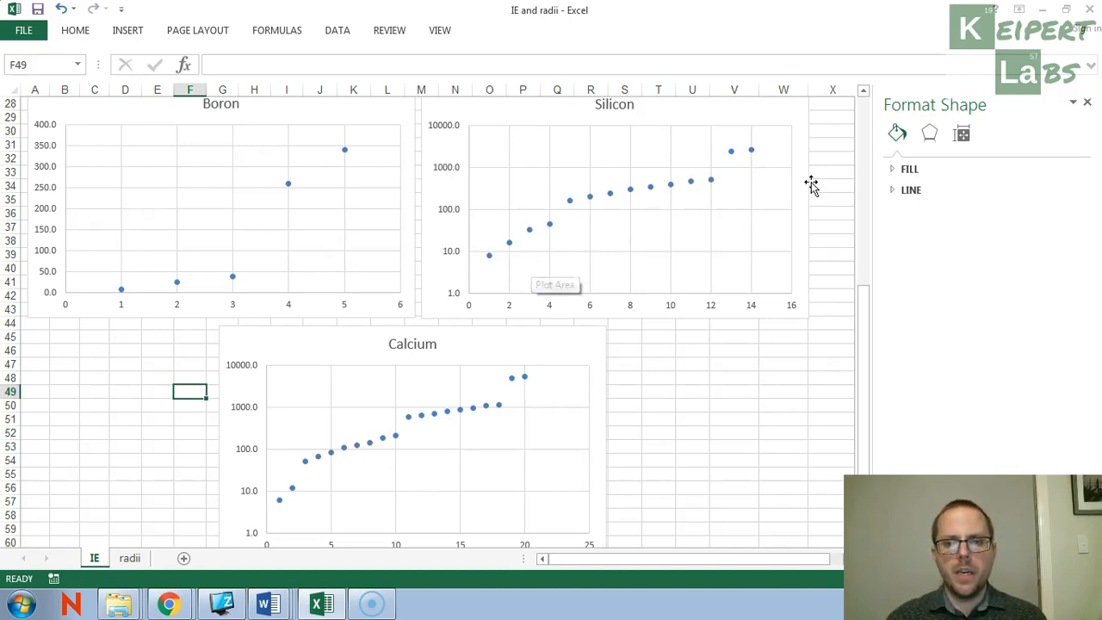
{"action": "mouse_move", "coordinate": [740, 120]}
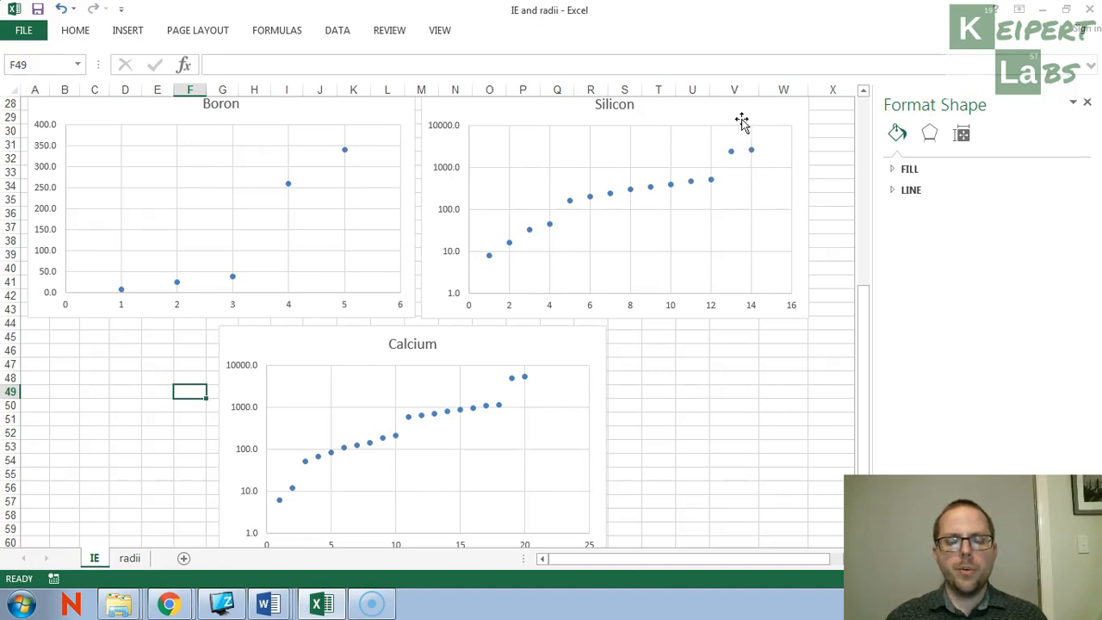
{"action": "mouse_move", "coordinate": [739, 129]}
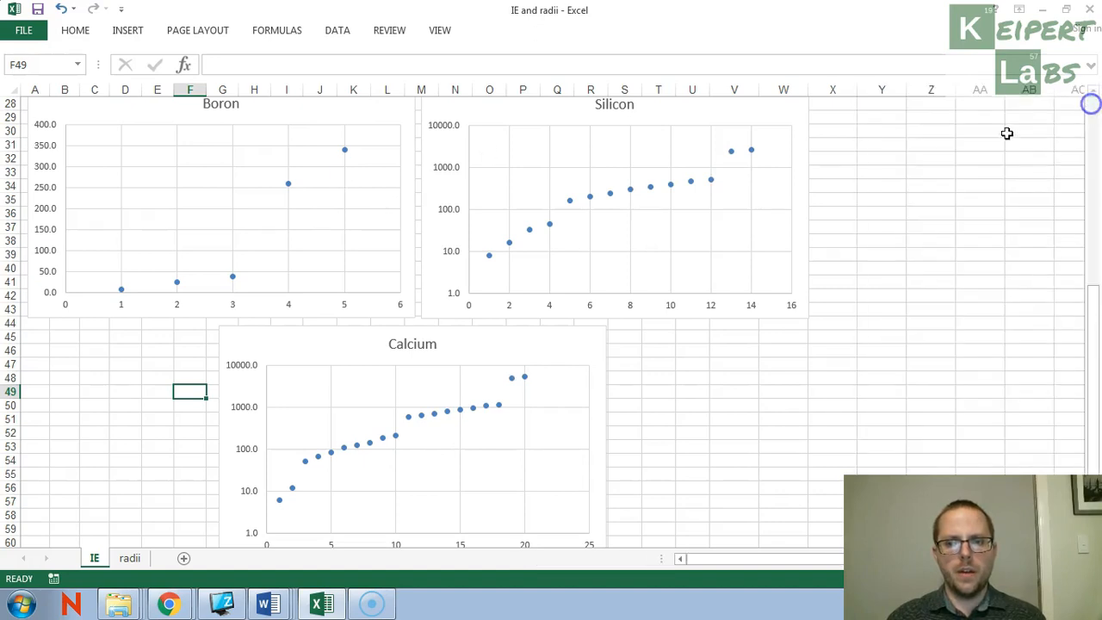
{"action": "mouse_move", "coordinate": [602, 190]}
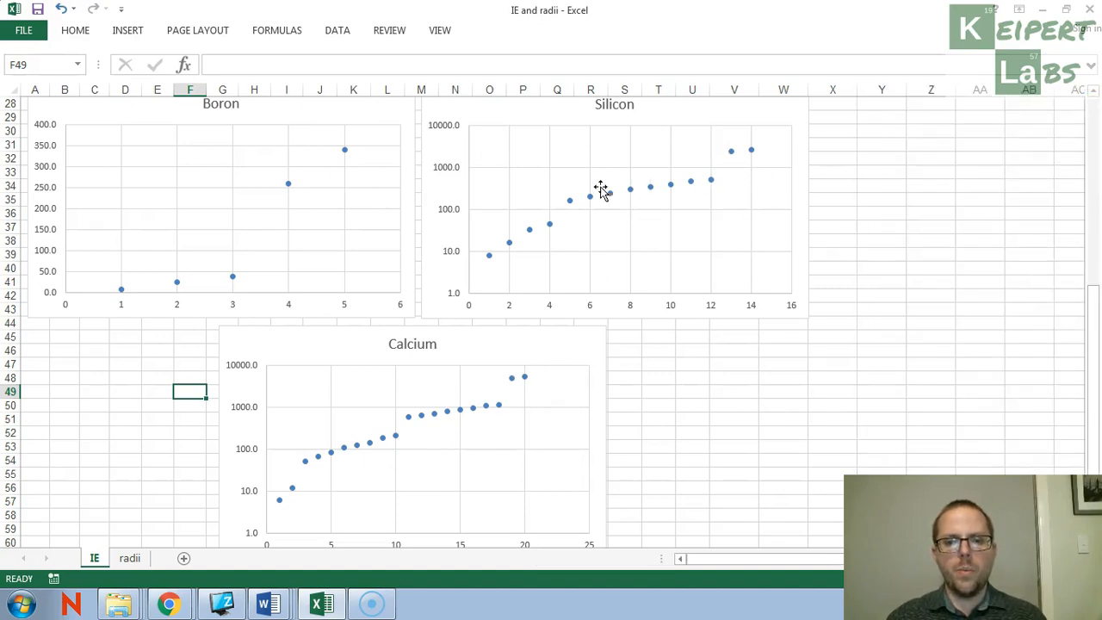
{"action": "mouse_move", "coordinate": [608, 175]}
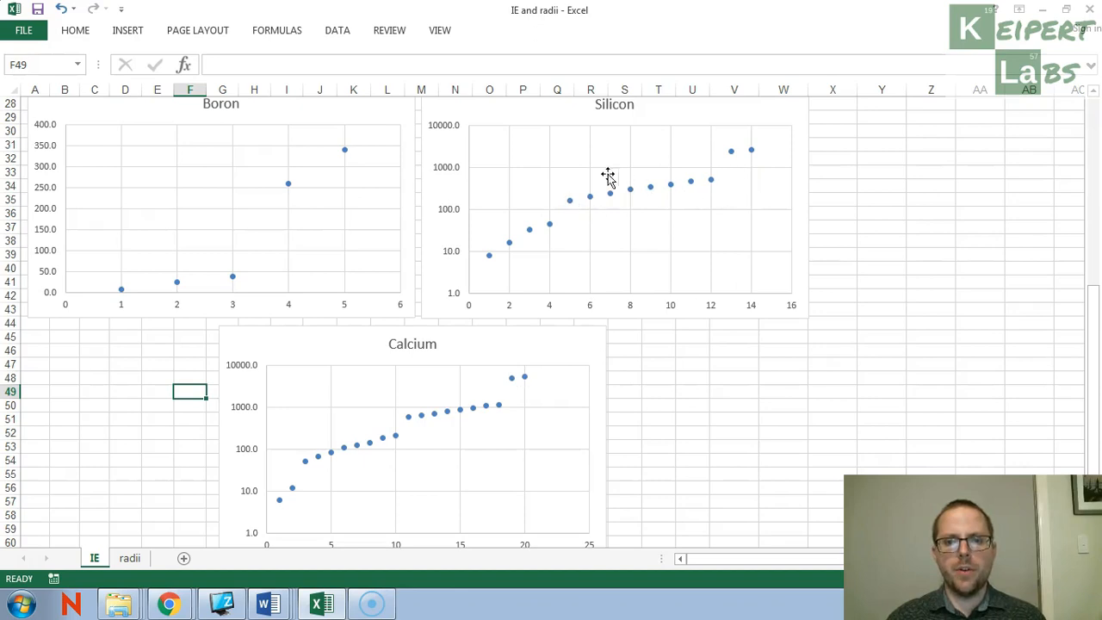
{"action": "mouse_move", "coordinate": [439, 381]}
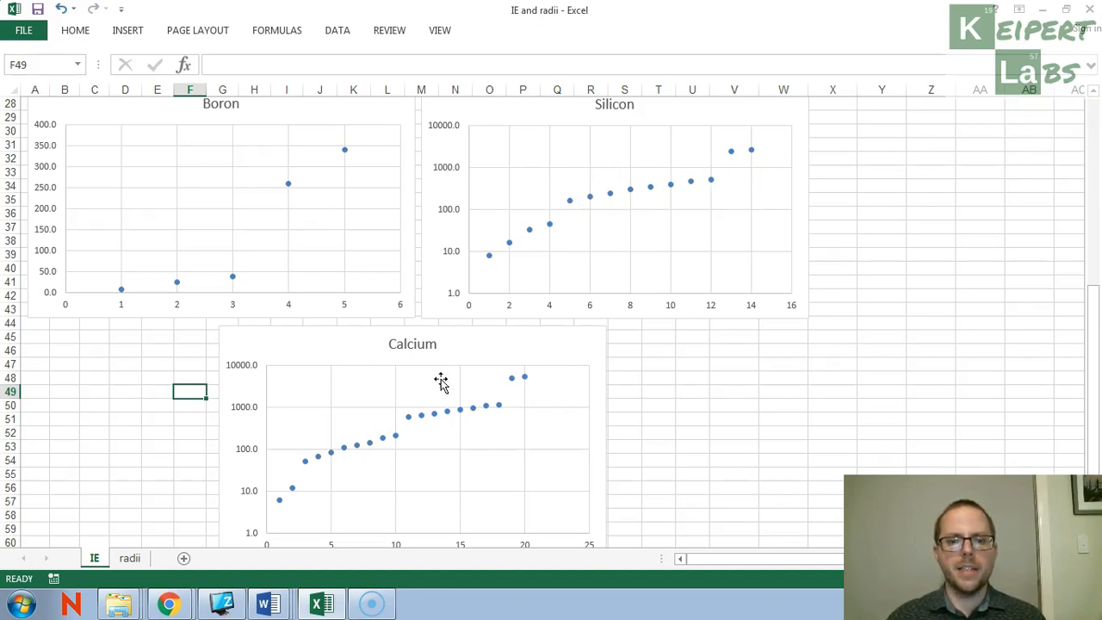
{"action": "mouse_move", "coordinate": [527, 376]}
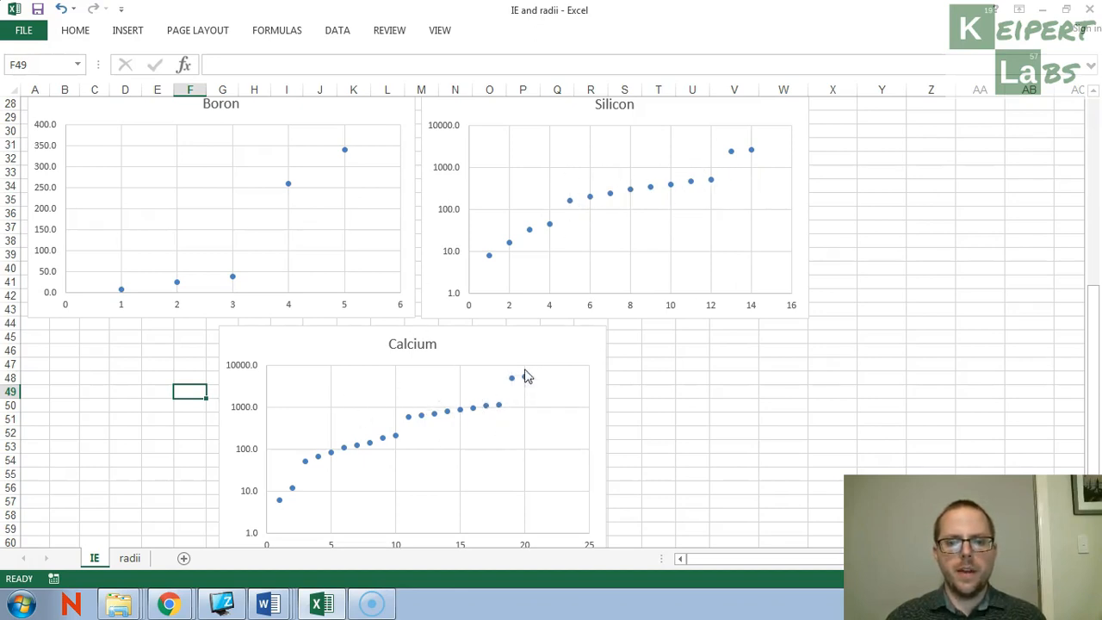
{"action": "mouse_move", "coordinate": [571, 222]}
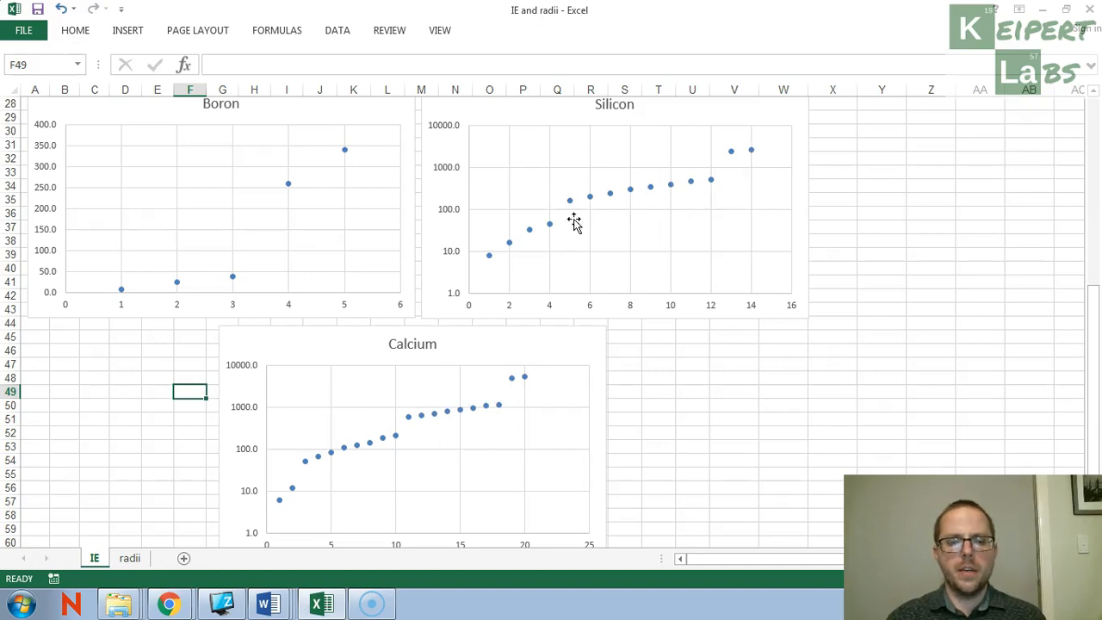
{"action": "mouse_move", "coordinate": [148, 192]}
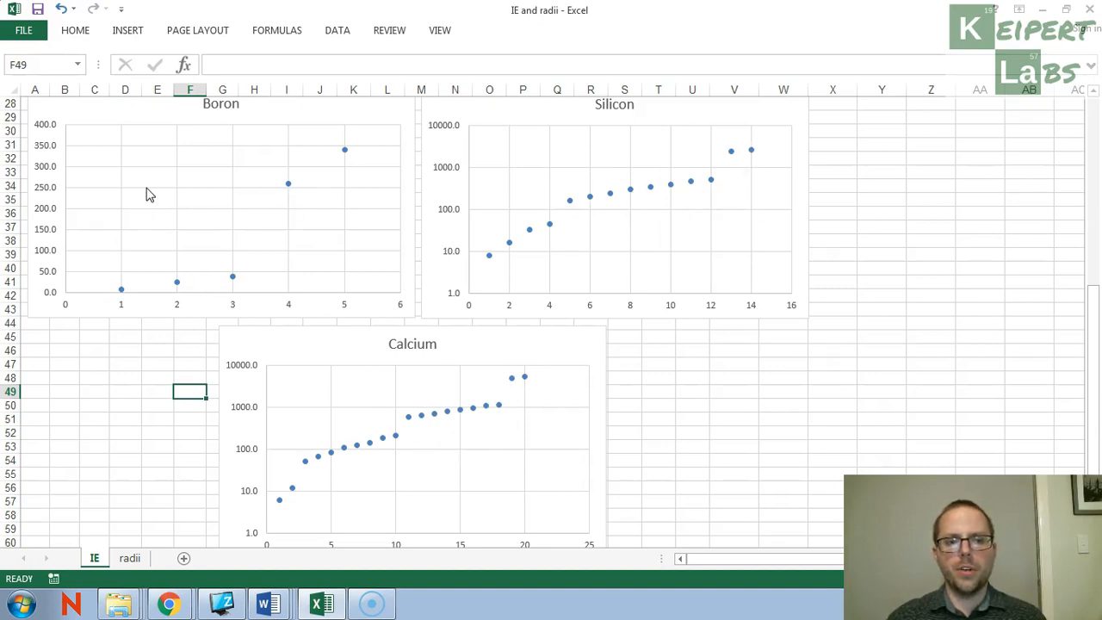
{"action": "mouse_move", "coordinate": [148, 193]}
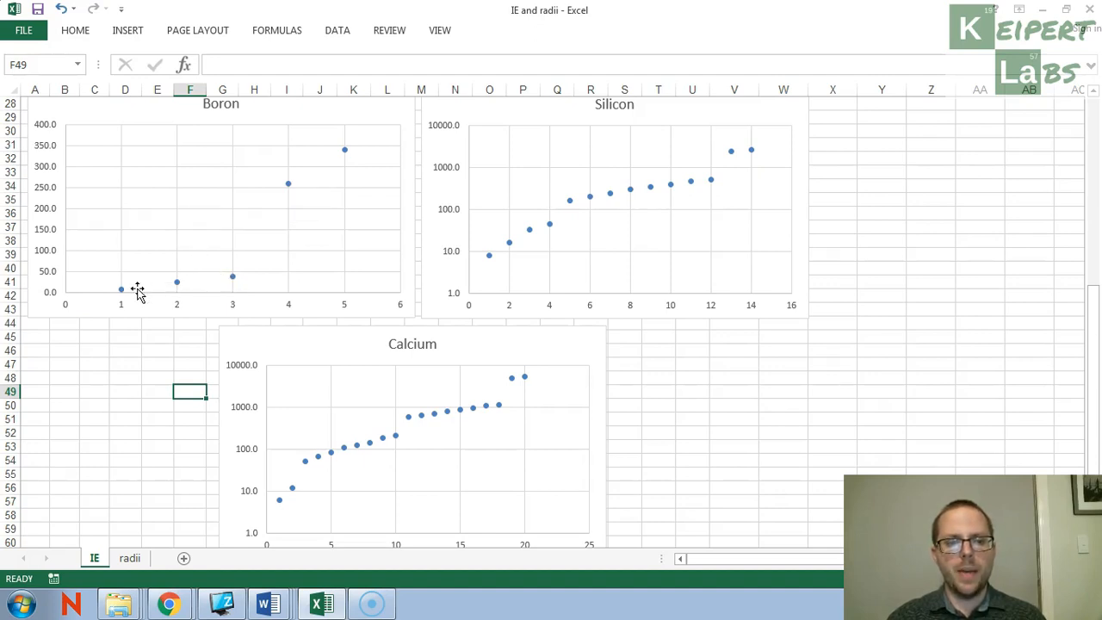
{"action": "mouse_move", "coordinate": [165, 322]}
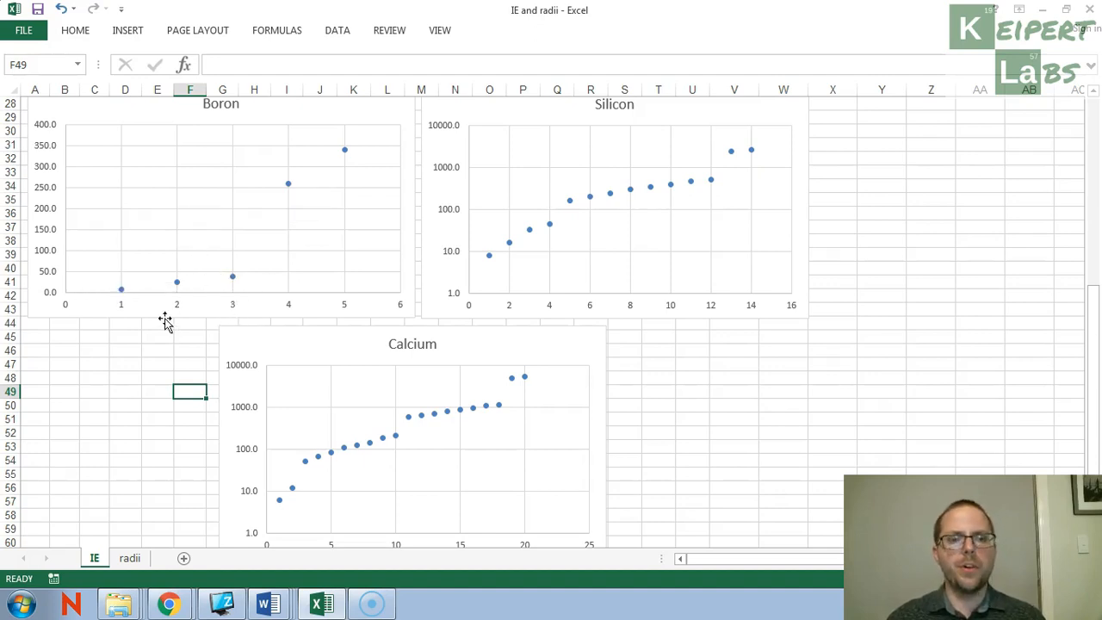
{"action": "mouse_move", "coordinate": [207, 284]}
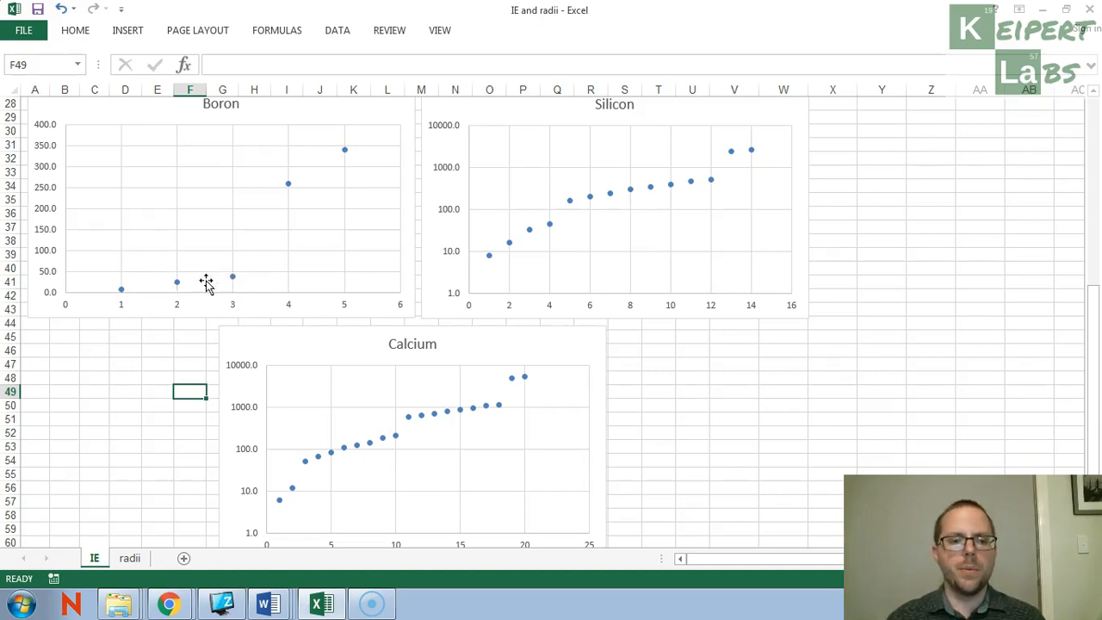
{"action": "mouse_move", "coordinate": [554, 414]}
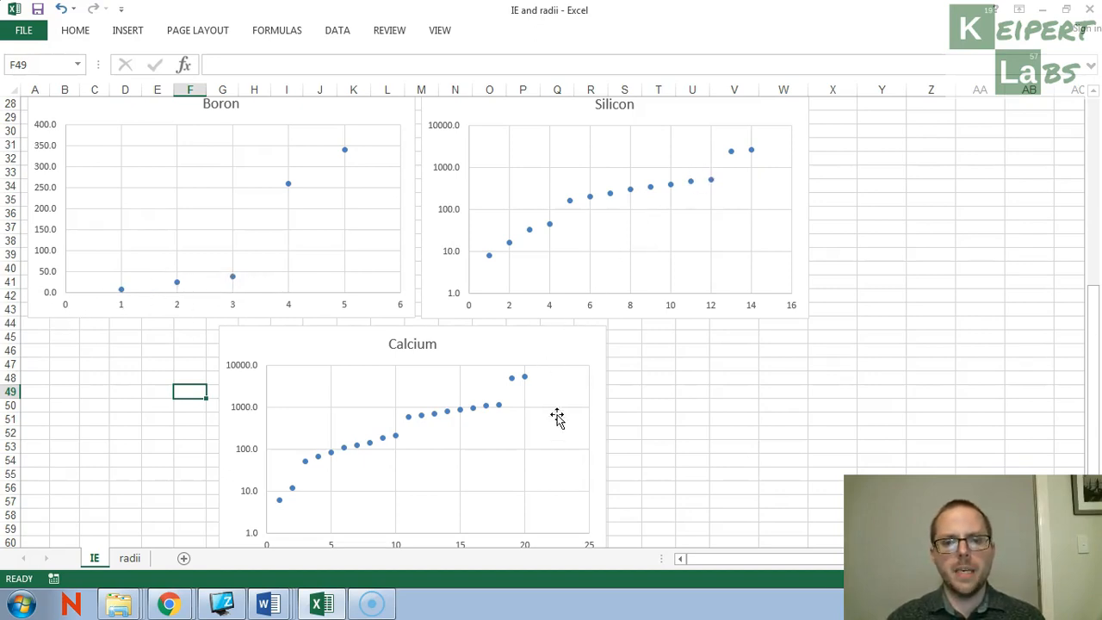
{"action": "mouse_move", "coordinate": [566, 234]}
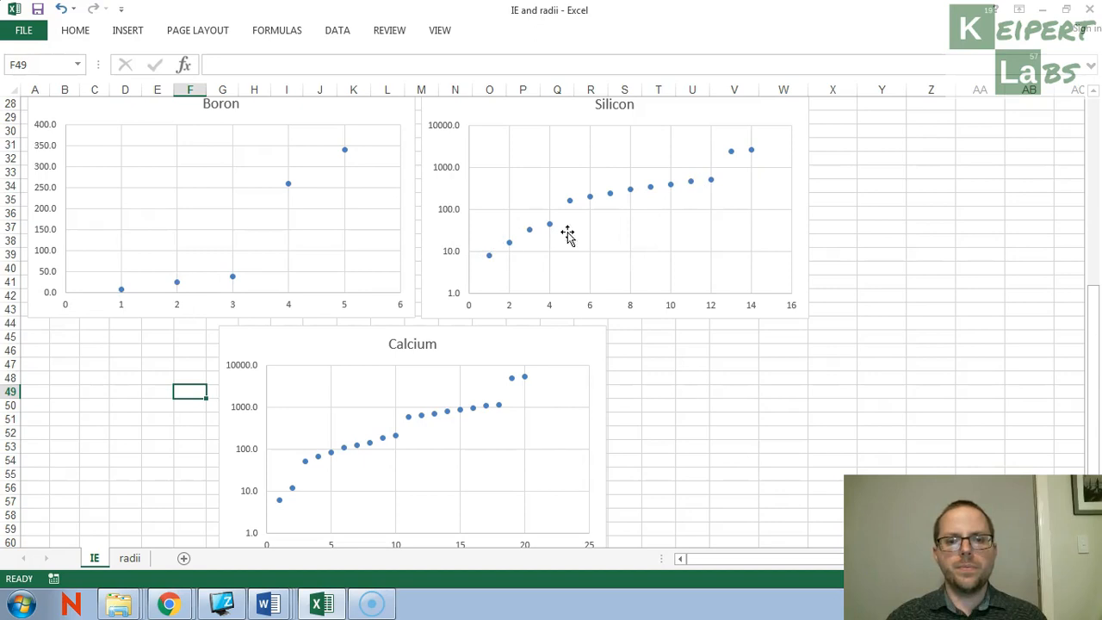
{"action": "mouse_move", "coordinate": [513, 260]}
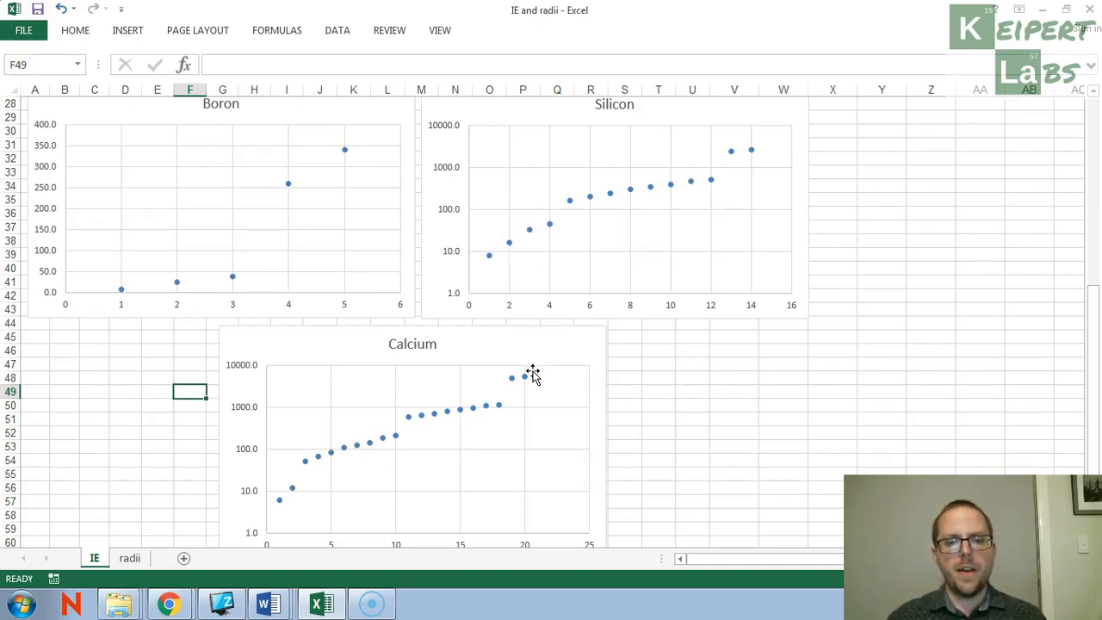
{"action": "mouse_move", "coordinate": [361, 448]}
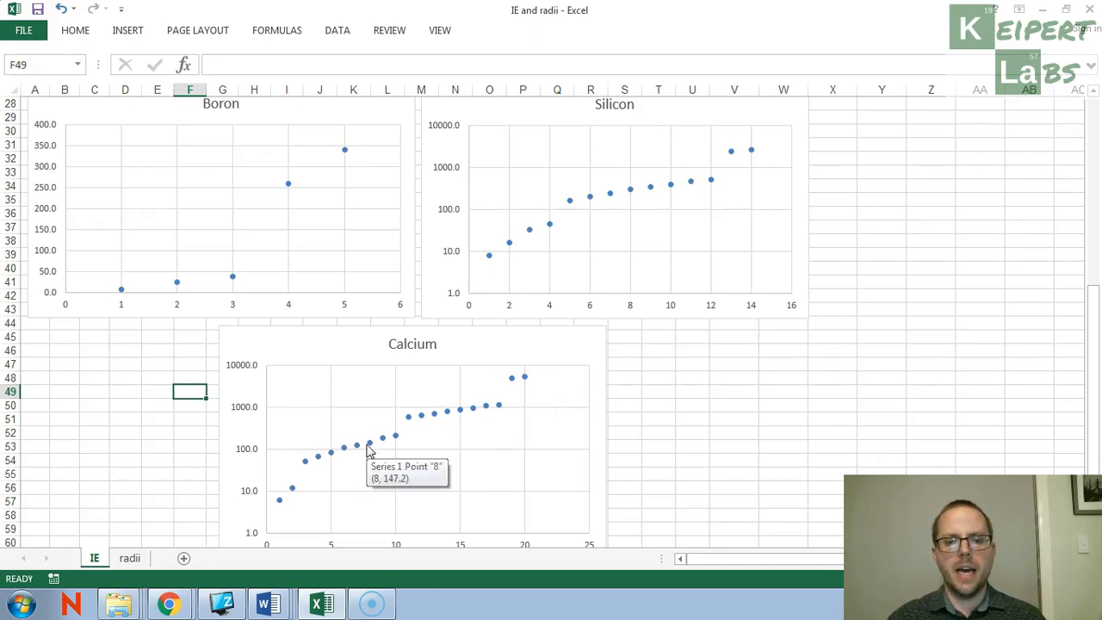
{"action": "mouse_move", "coordinate": [289, 478]}
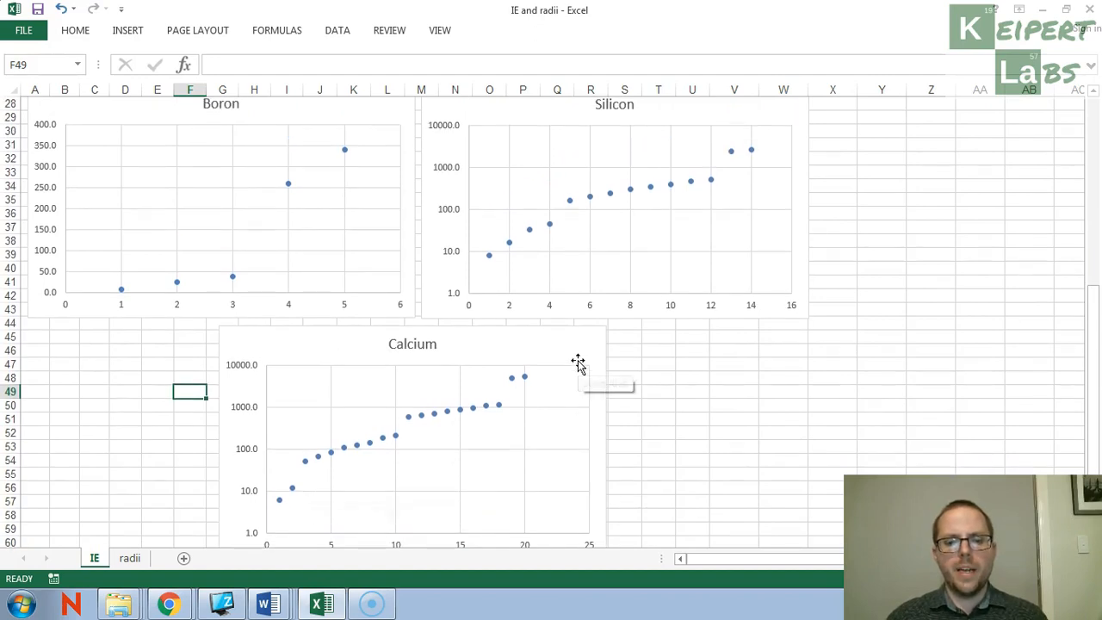
{"action": "mouse_move", "coordinate": [513, 389]}
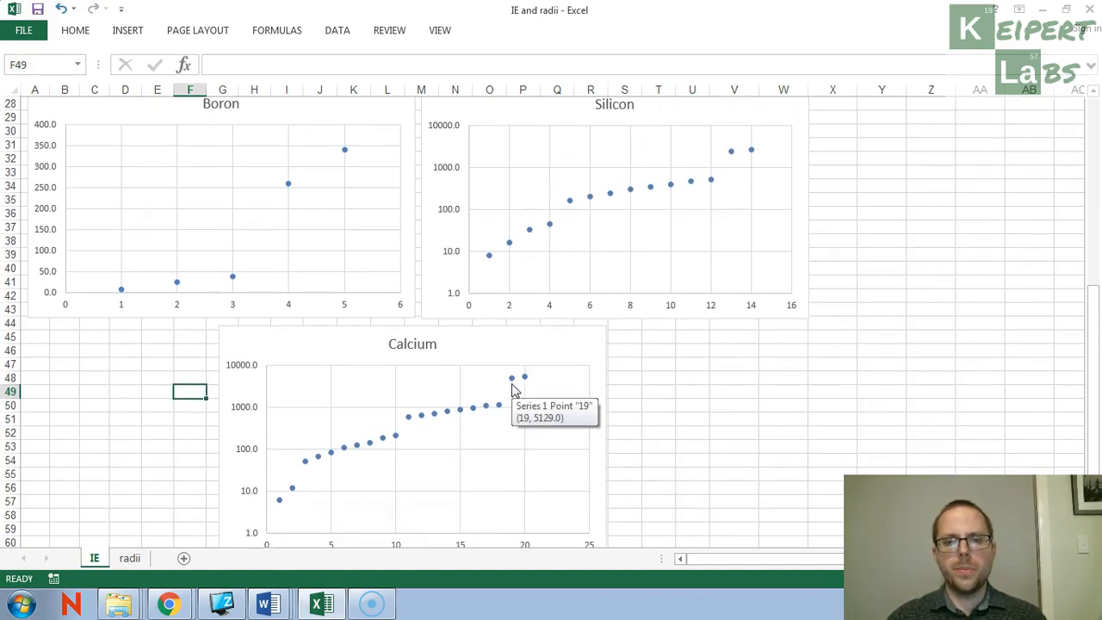
{"action": "mouse_move", "coordinate": [503, 375]}
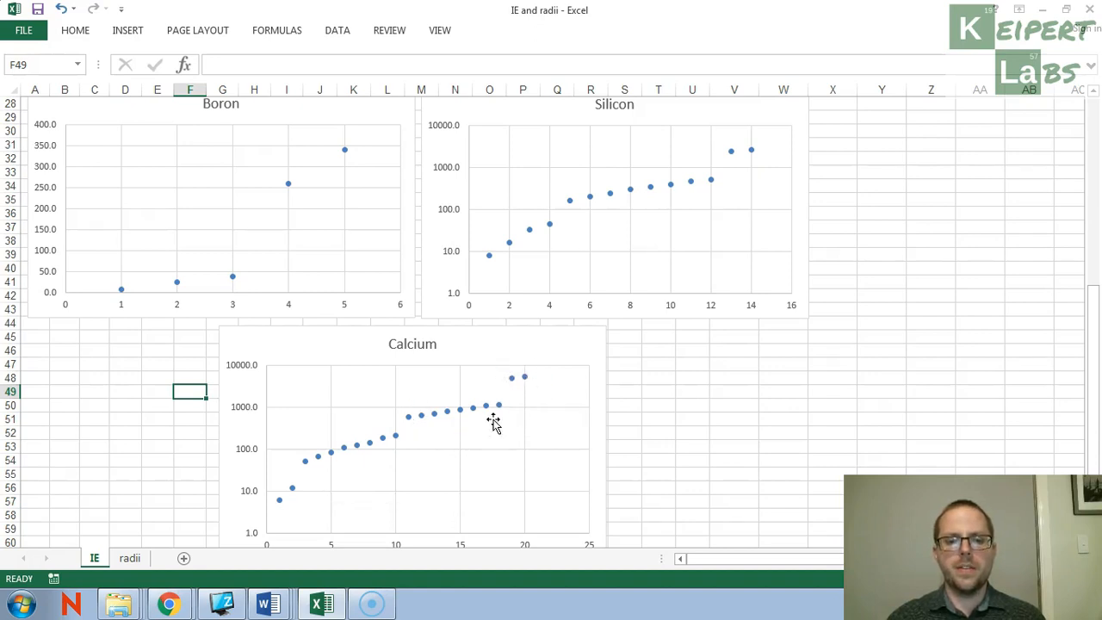
{"action": "mouse_move", "coordinate": [392, 439]}
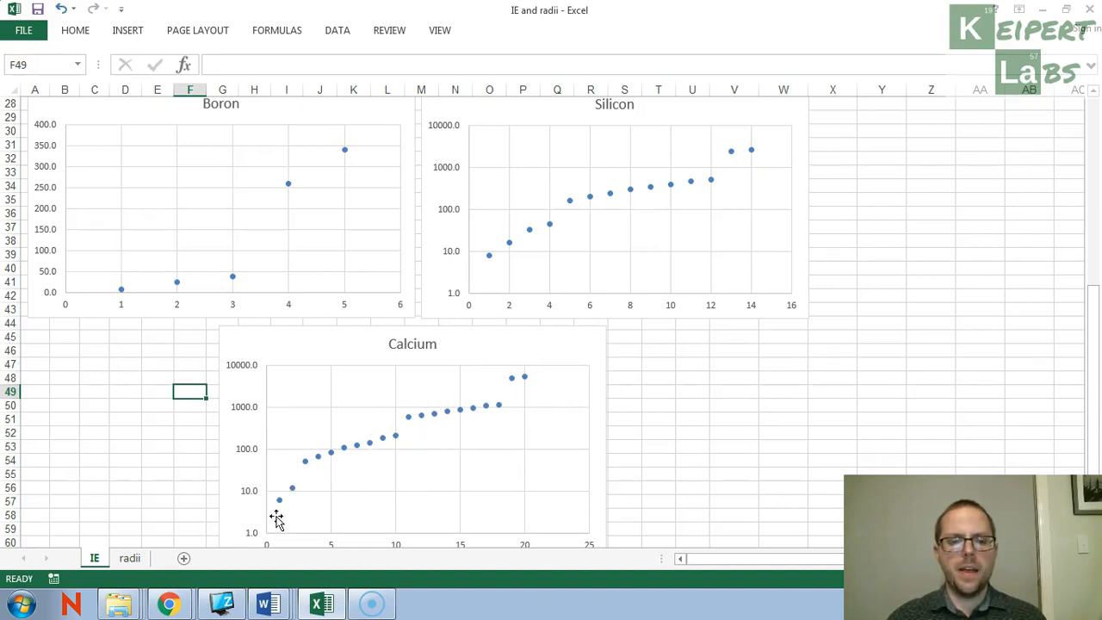
{"action": "mouse_move", "coordinate": [316, 491]}
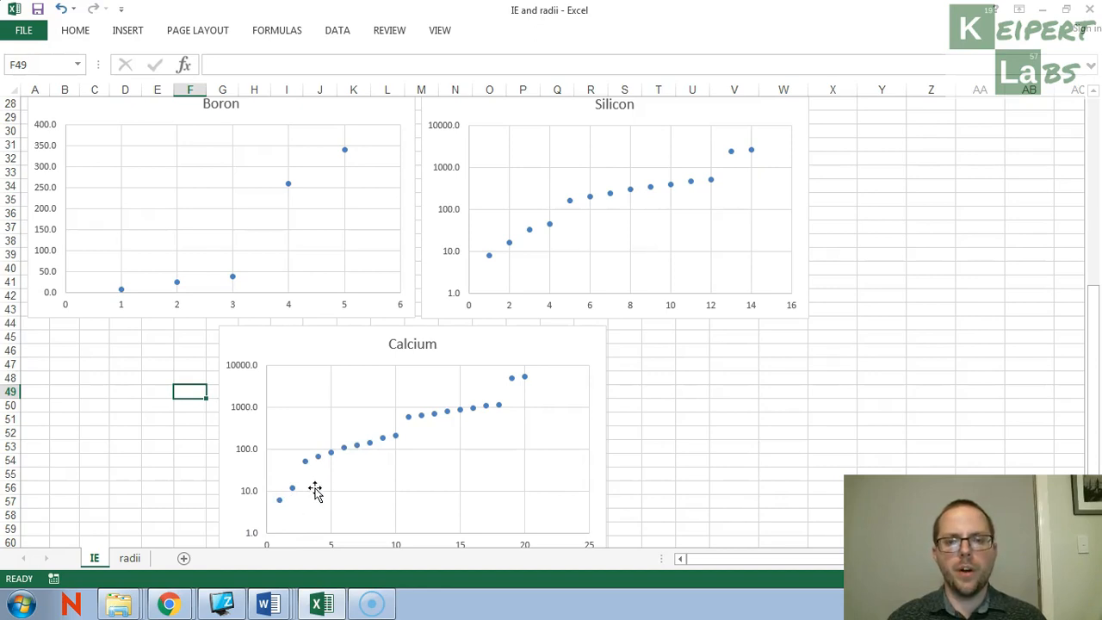
{"action": "mouse_move", "coordinate": [599, 353]}
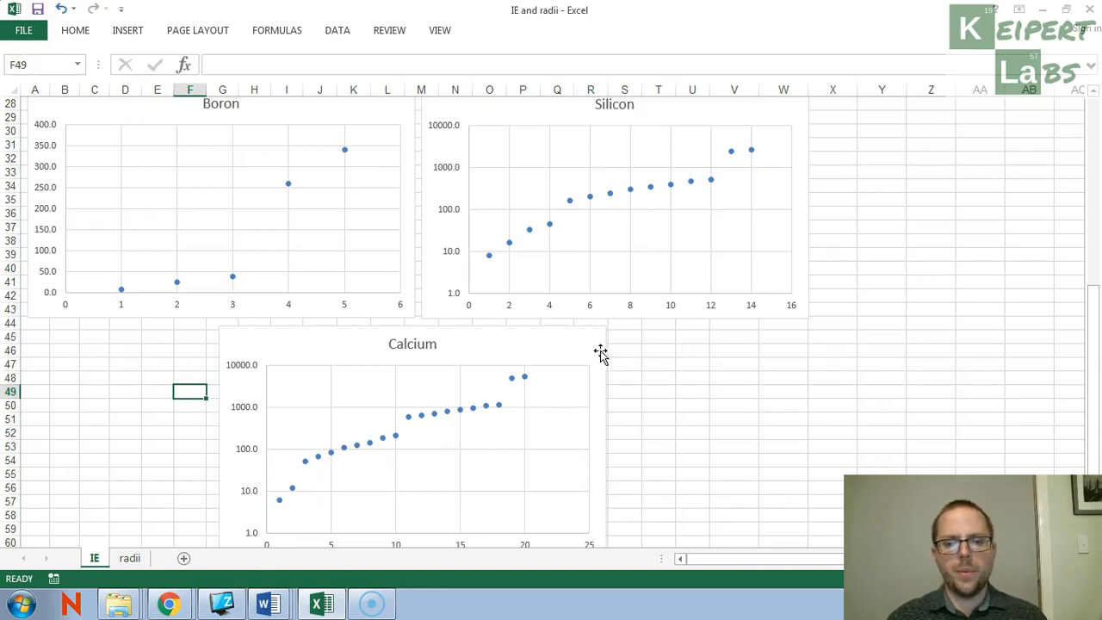
{"action": "mouse_move", "coordinate": [599, 352]}
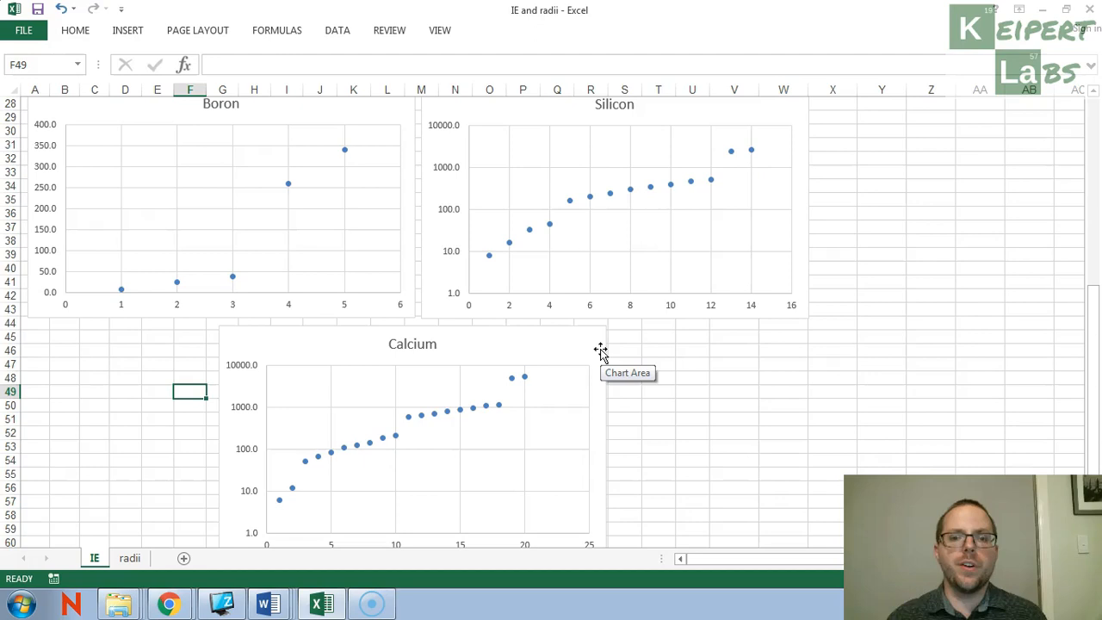
{"action": "mouse_move", "coordinate": [641, 411]}
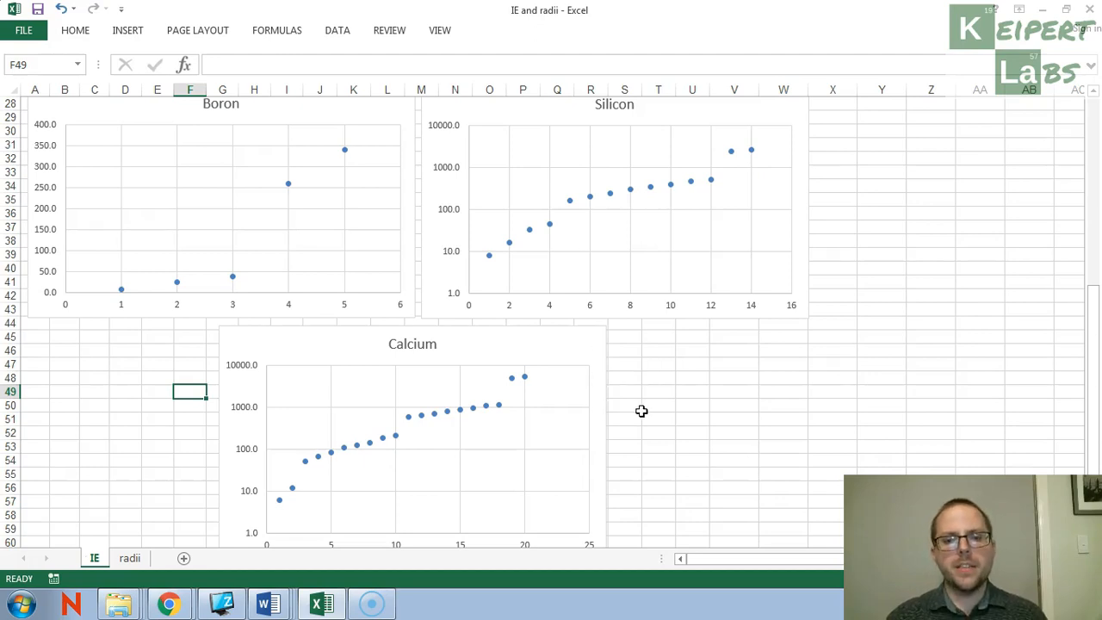